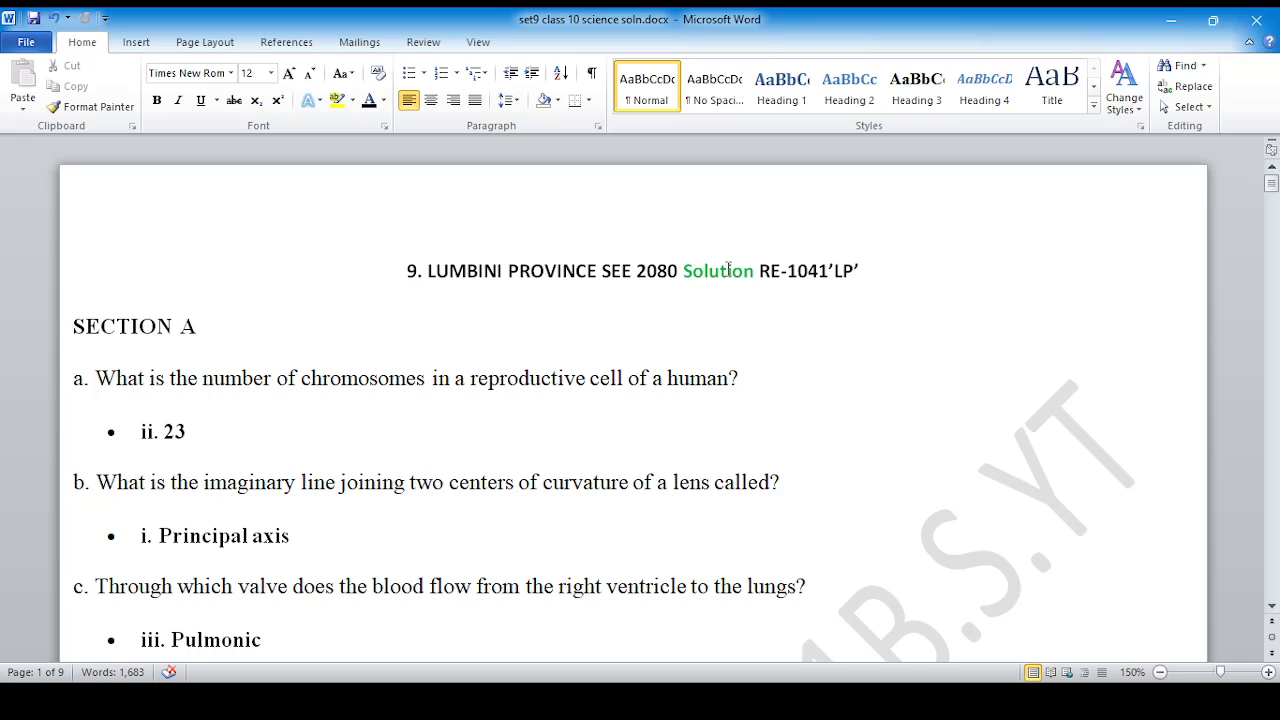
pyautogui.moveTo(576, 388)
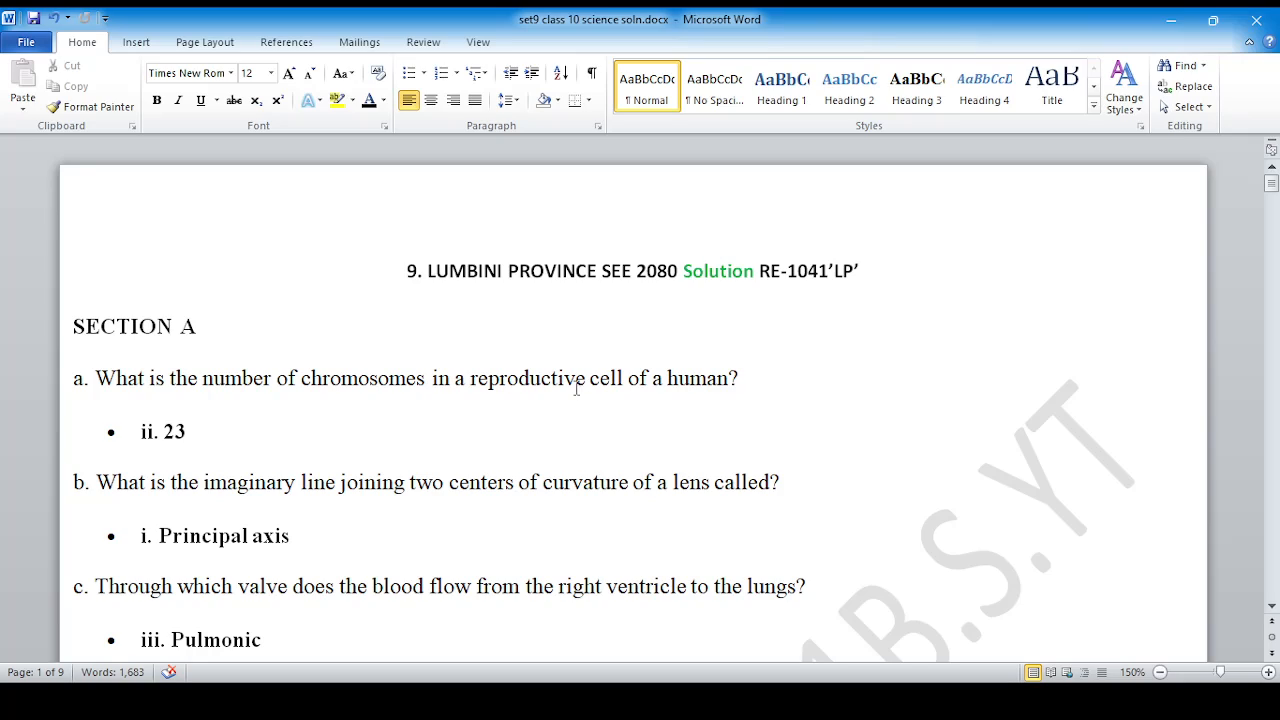
pyautogui.moveTo(420, 348)
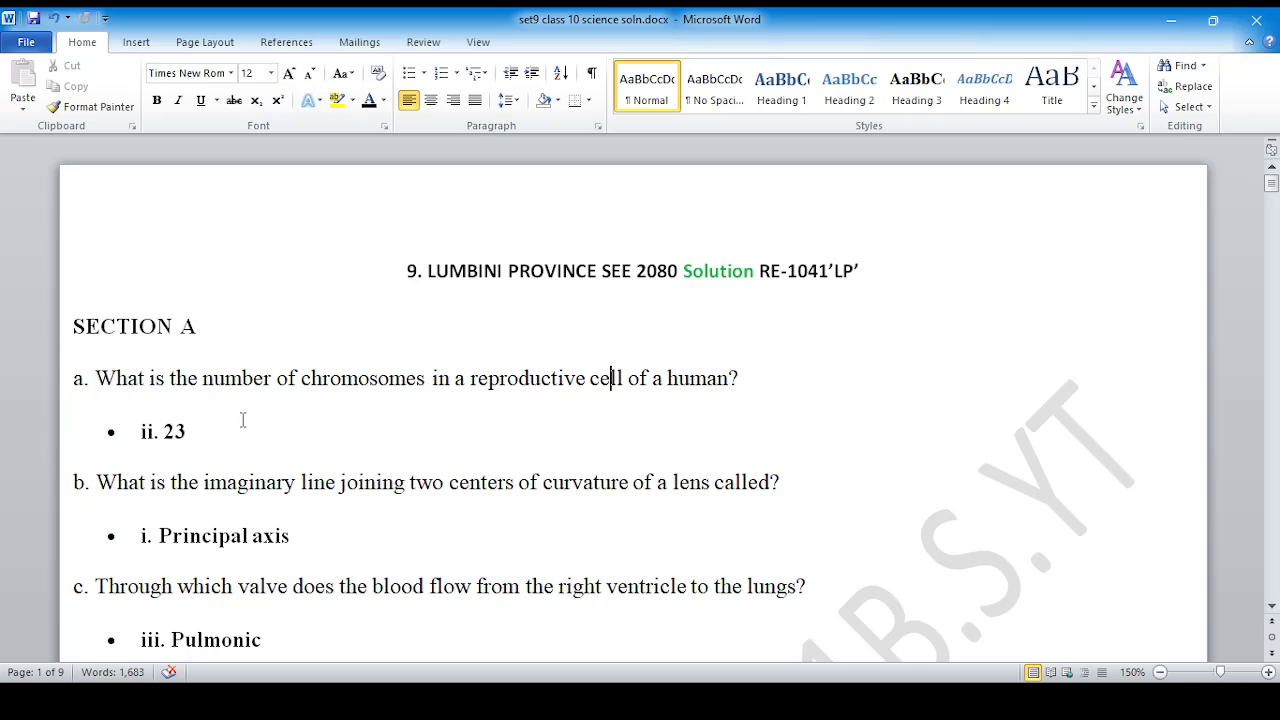
pyautogui.moveTo(680, 382)
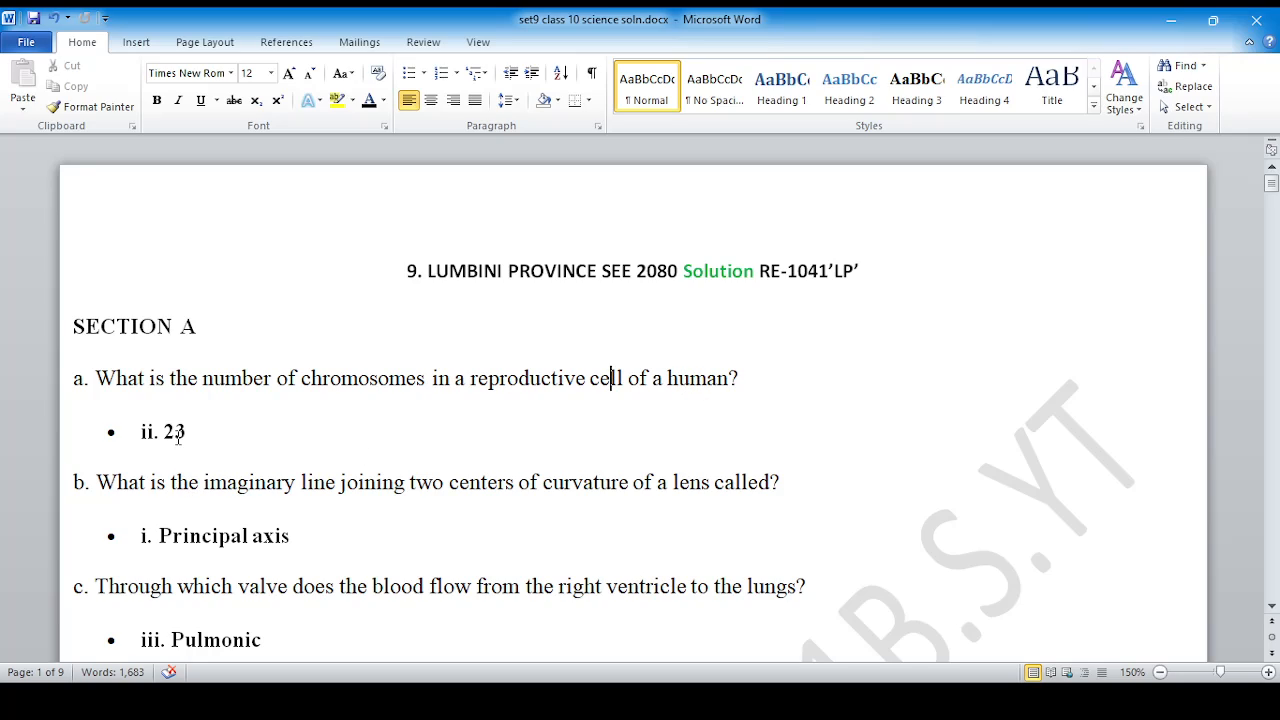
pyautogui.scroll(-3)
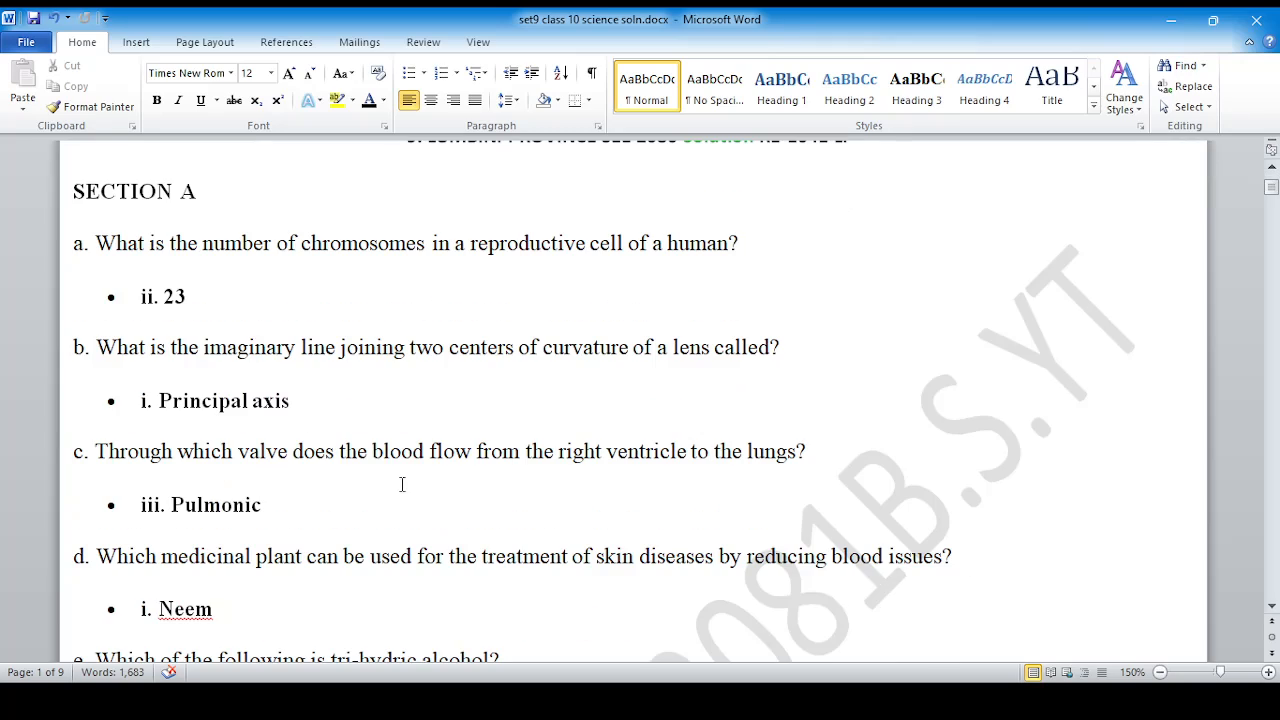
pyautogui.moveTo(212, 396)
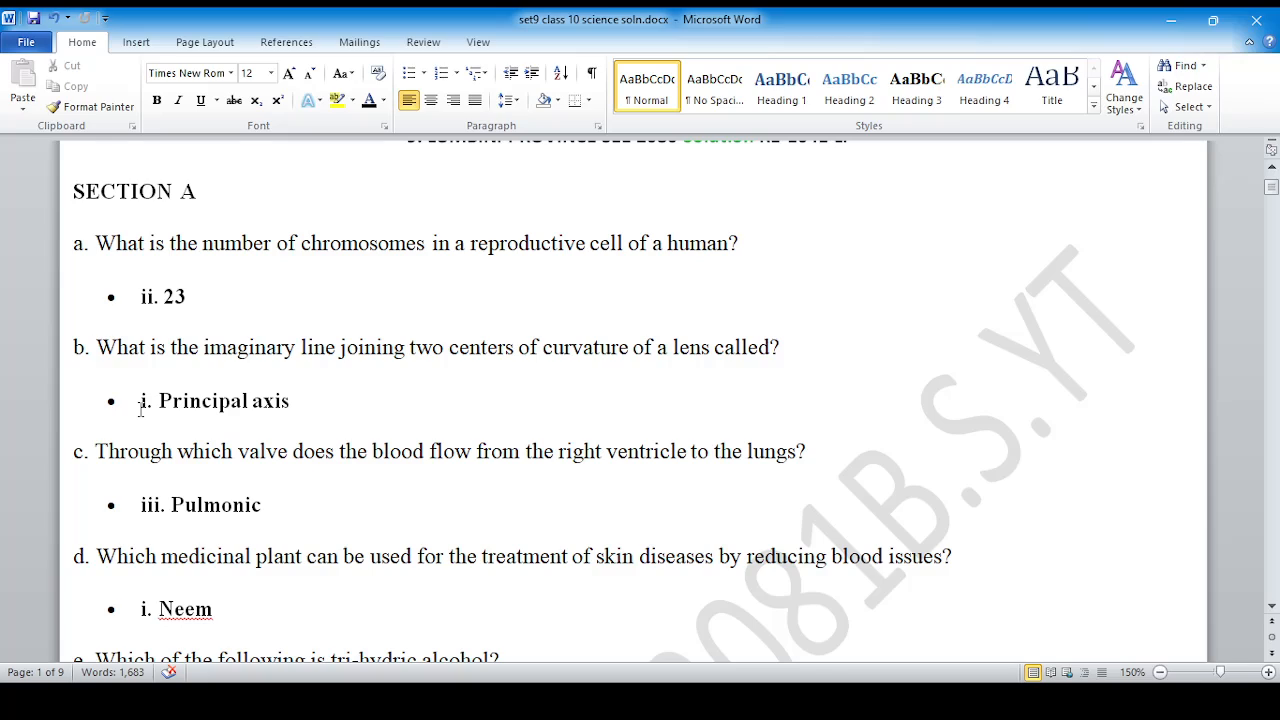
pyautogui.scroll(-3)
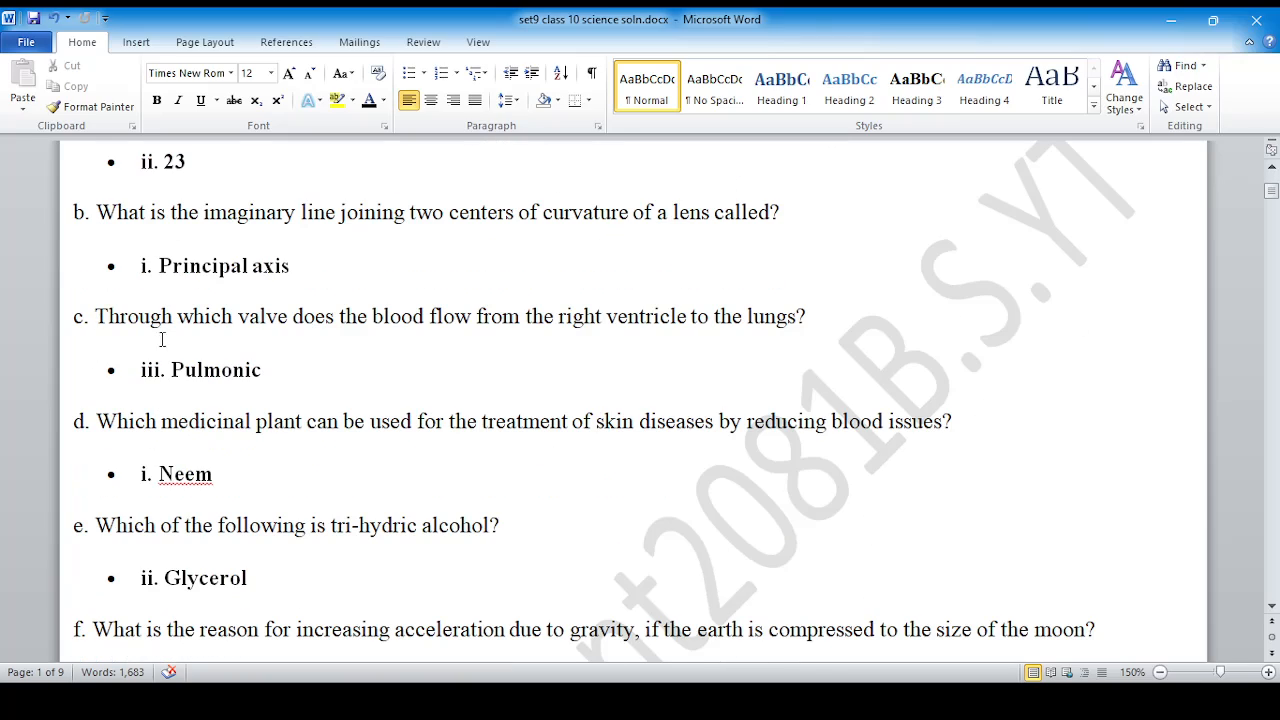
pyautogui.scroll(-3)
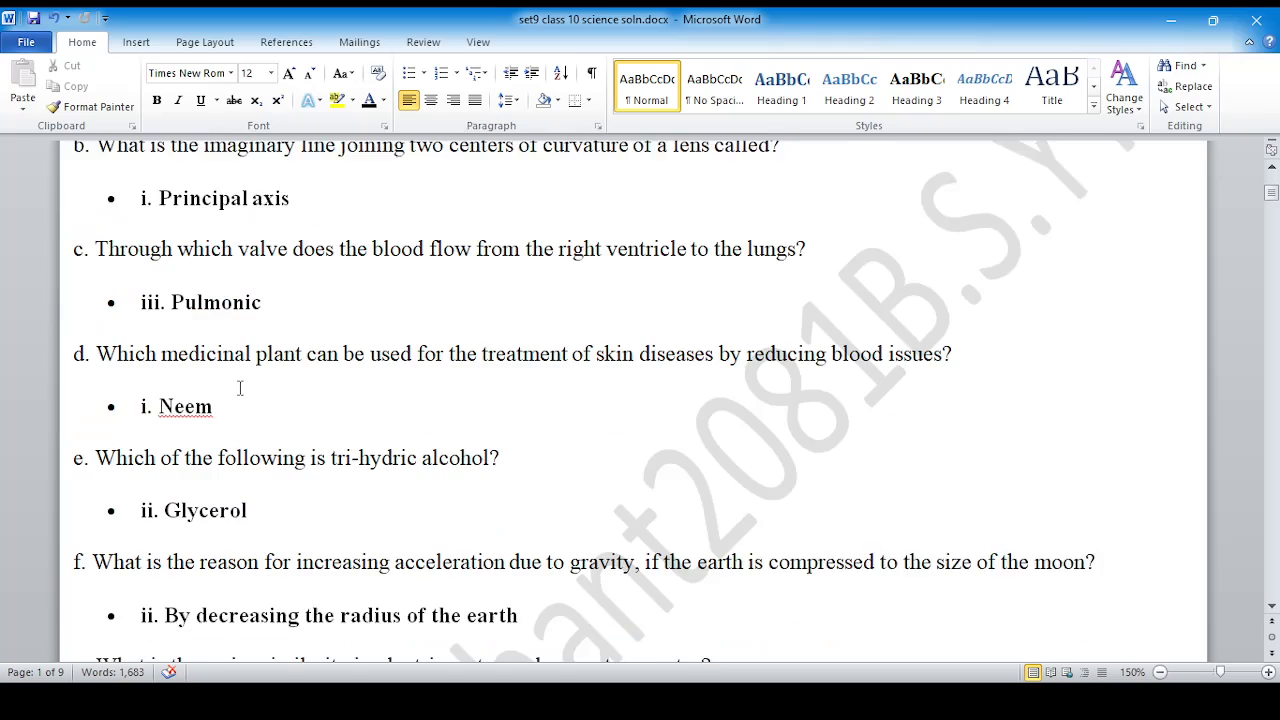
pyautogui.scroll(-3)
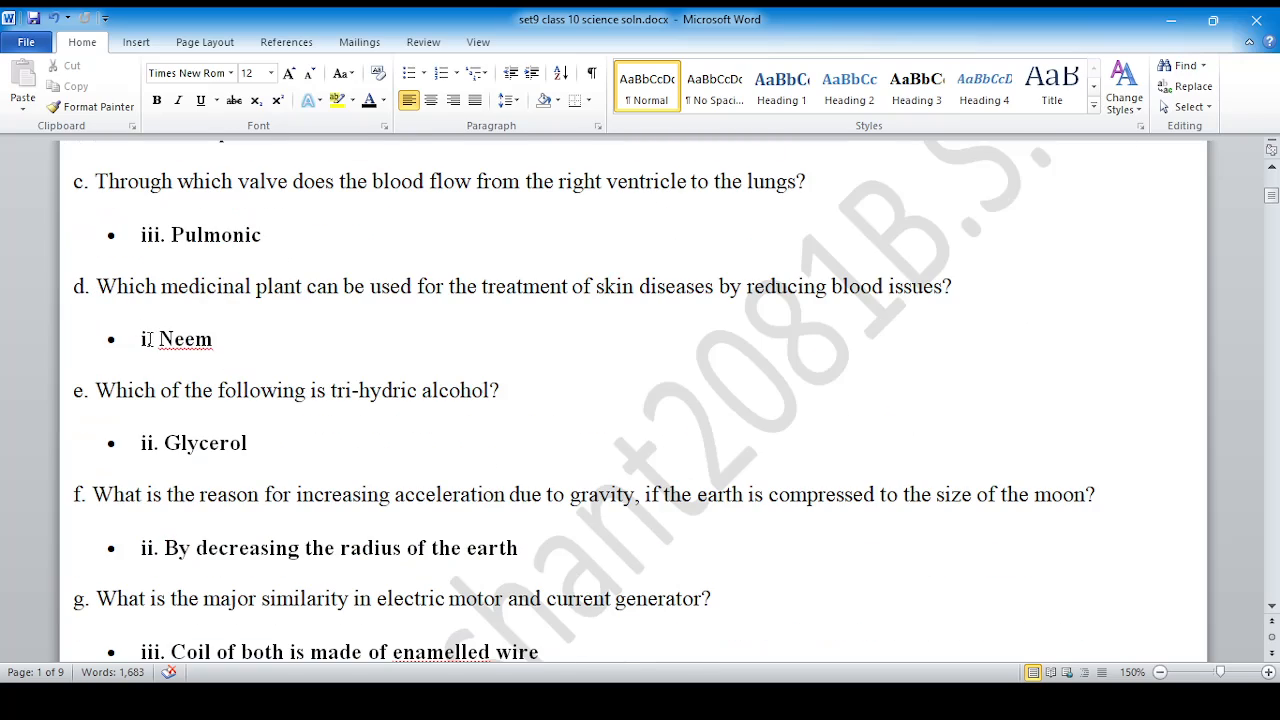
pyautogui.scroll(-3)
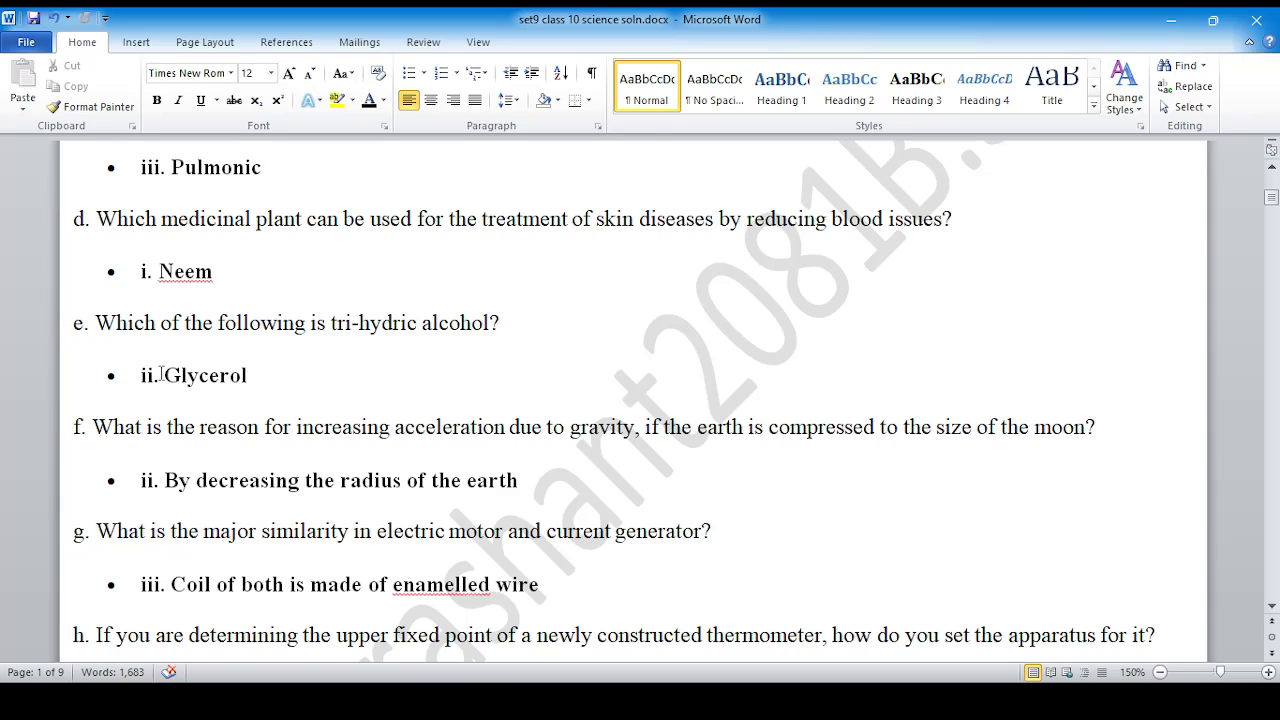
pyautogui.scroll(-3)
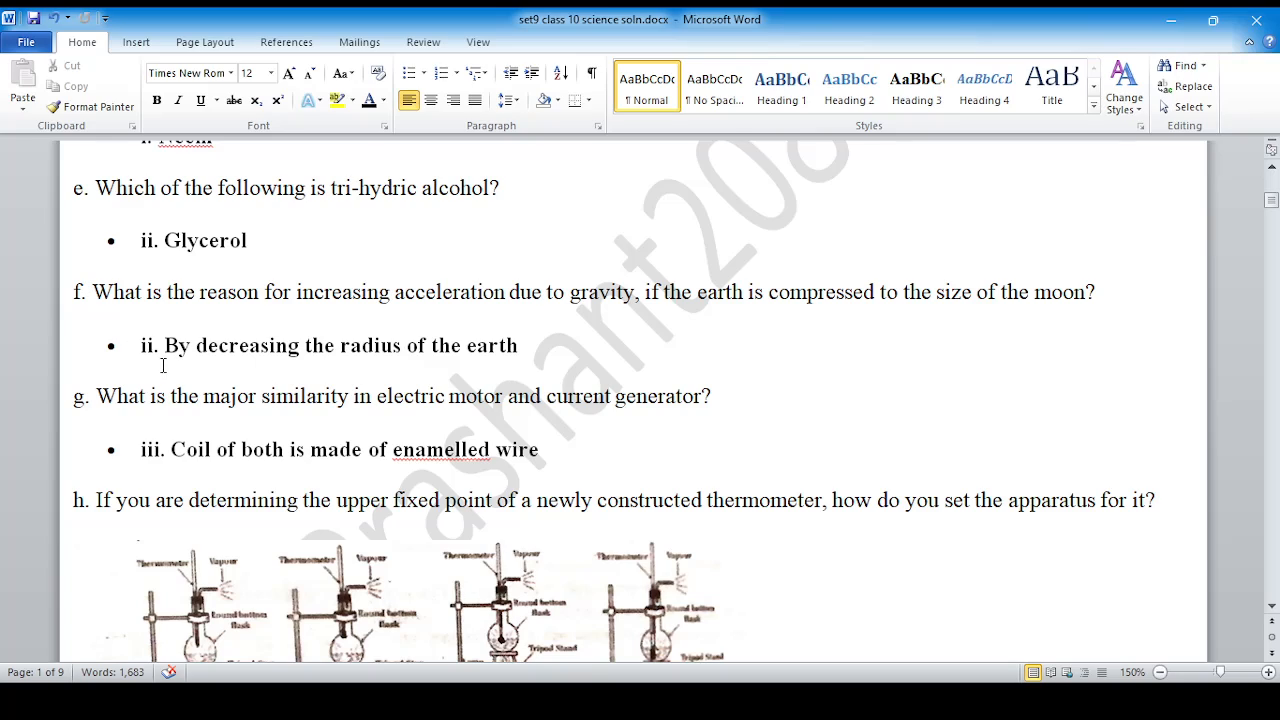
pyautogui.scroll(-3)
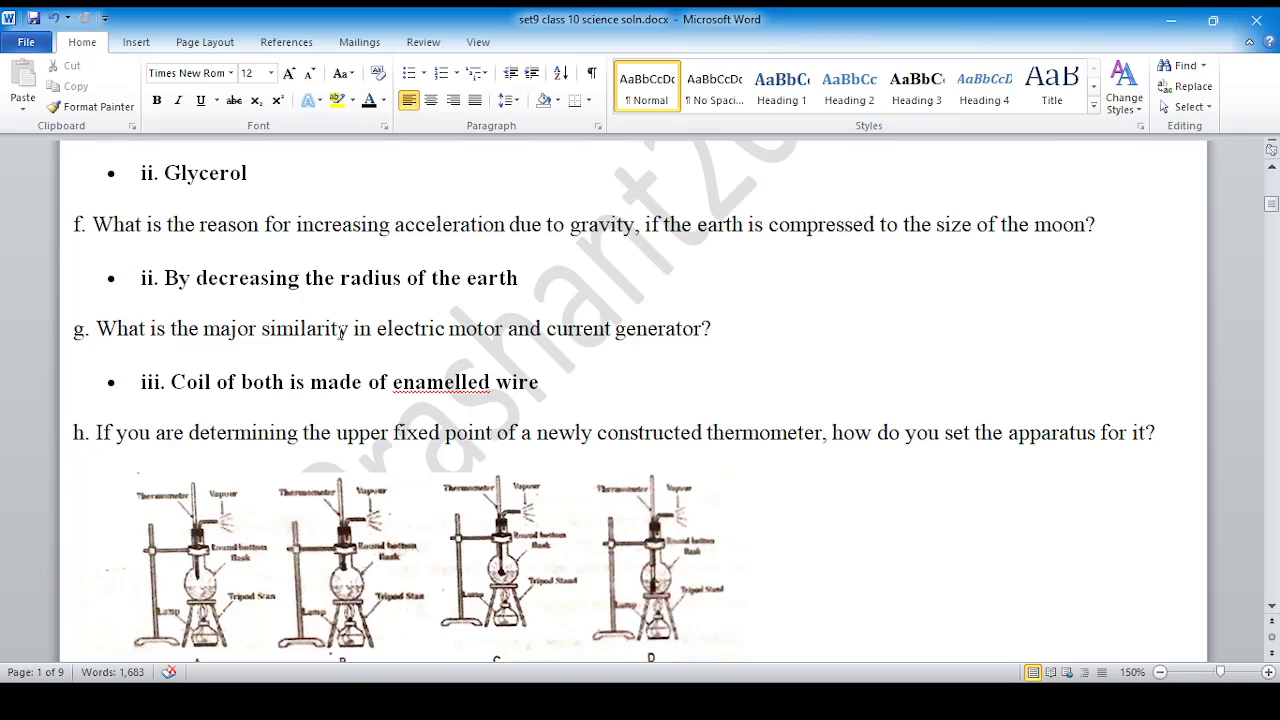
pyautogui.moveTo(516, 336)
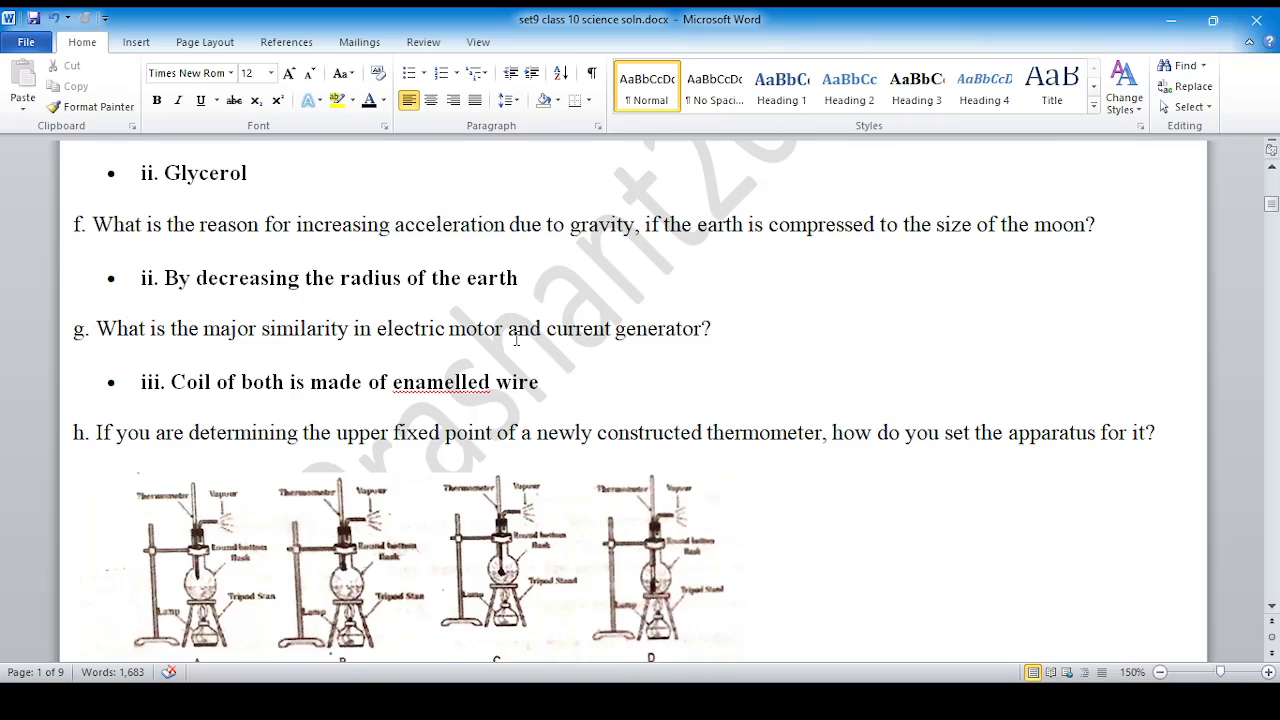
pyautogui.moveTo(232, 388)
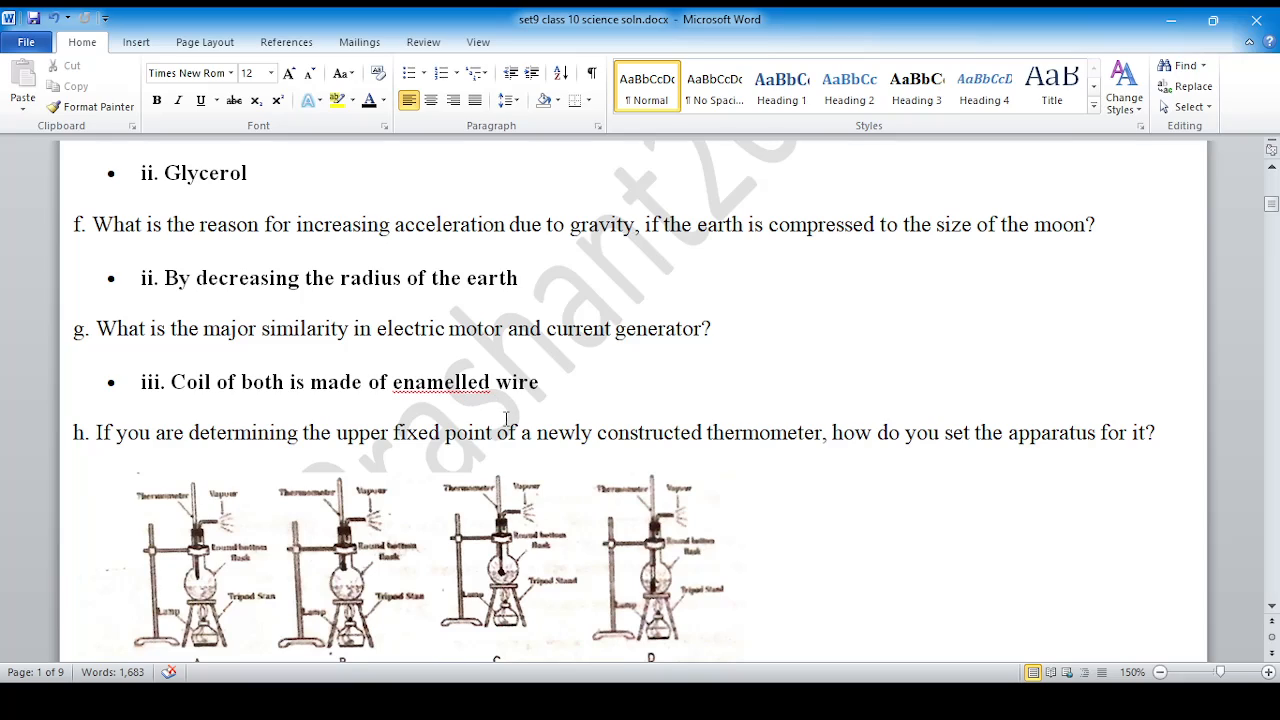
pyautogui.scroll(-3)
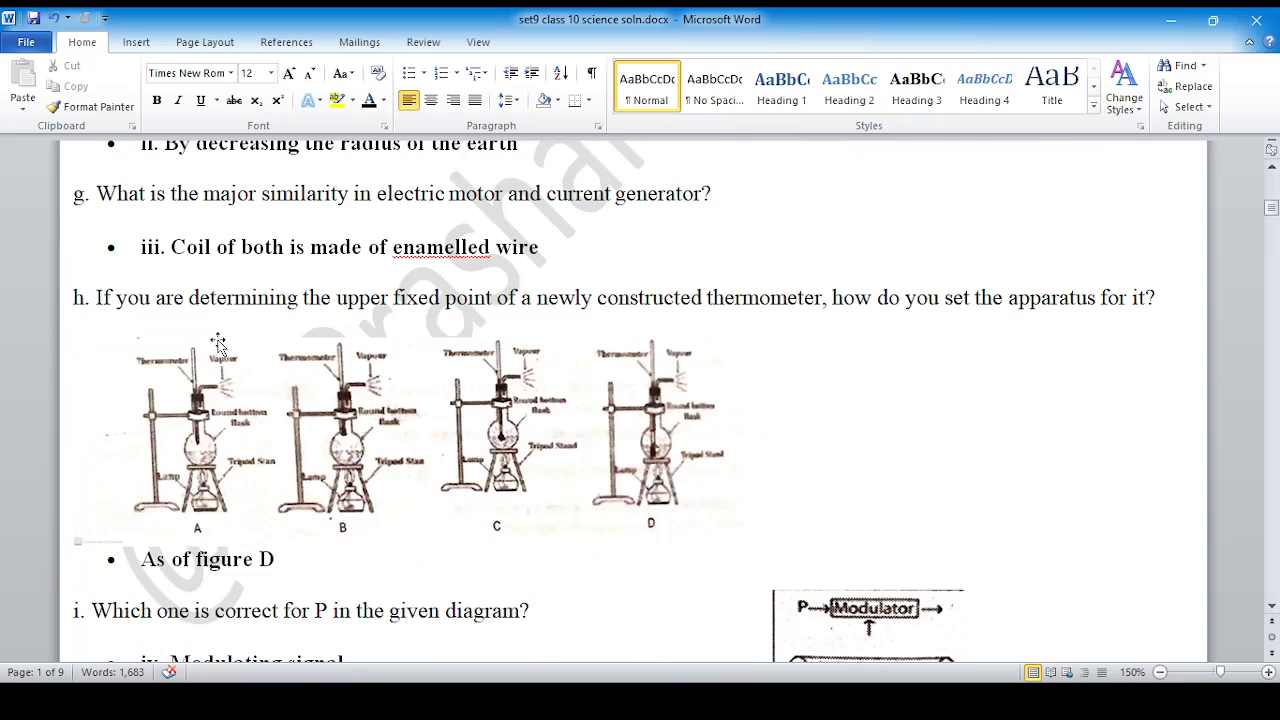
pyautogui.moveTo(368, 428)
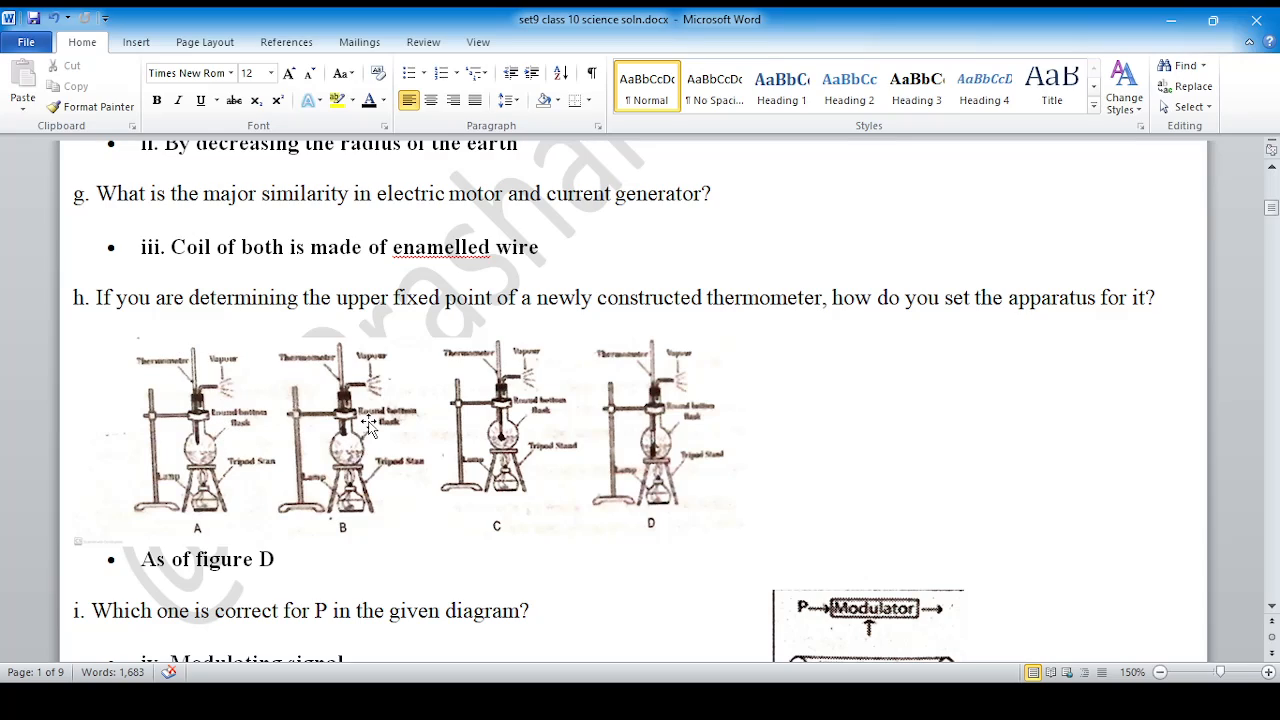
pyautogui.moveTo(504, 418)
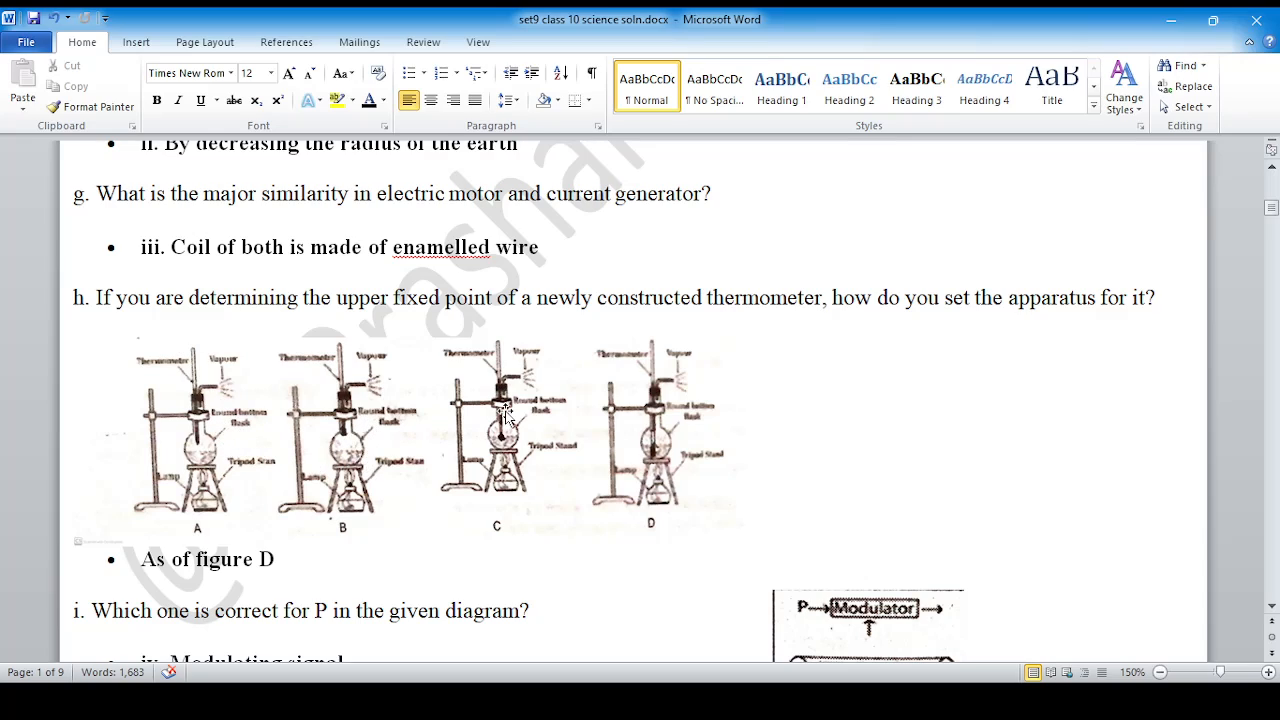
pyautogui.moveTo(678, 470)
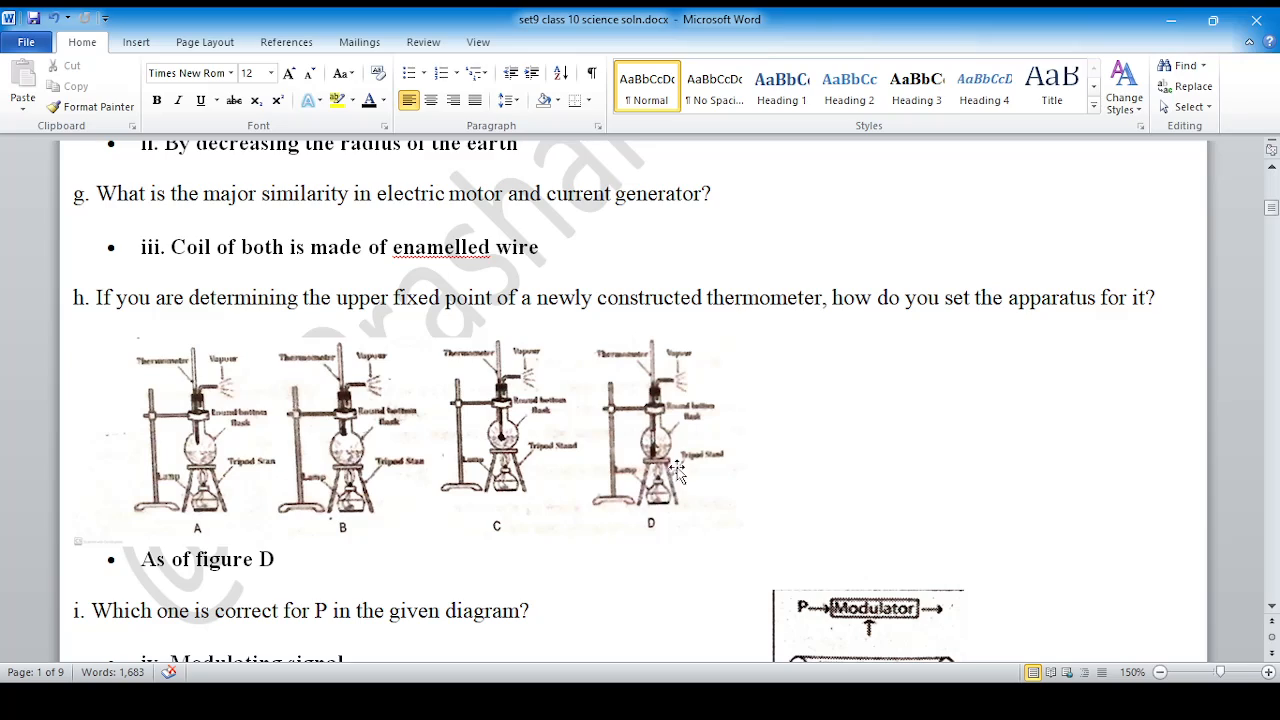
pyautogui.moveTo(644, 456)
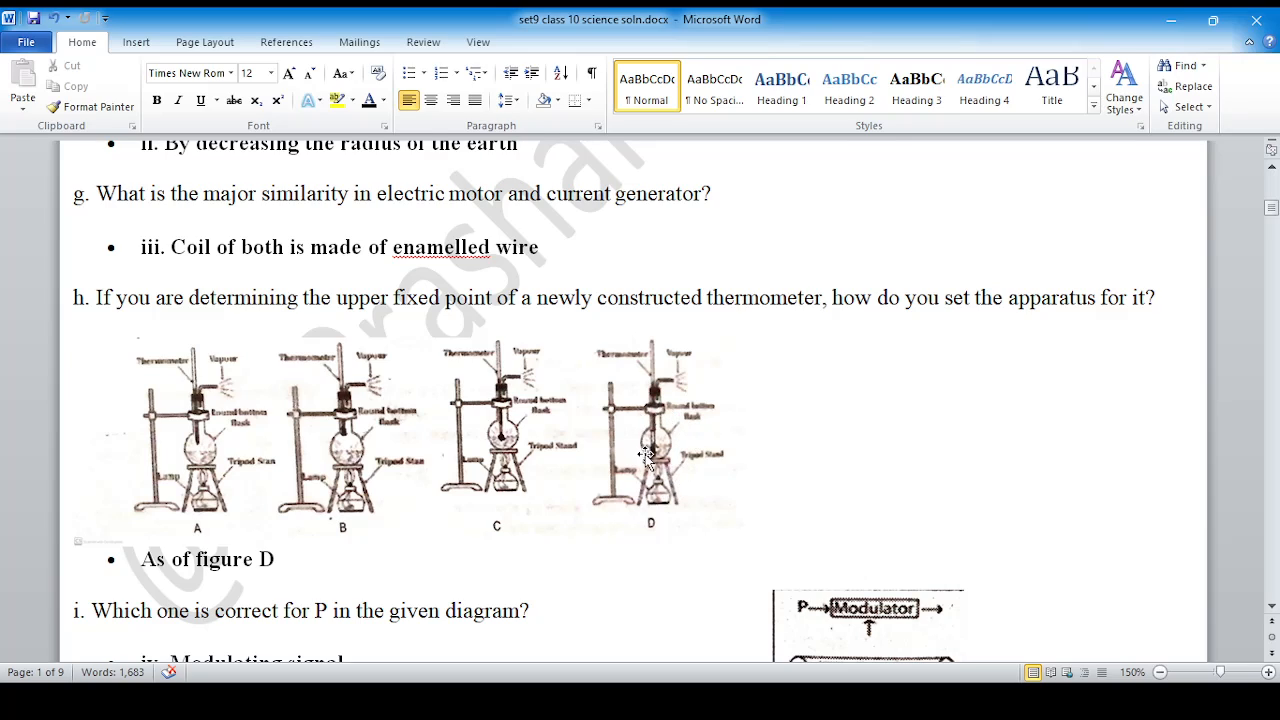
pyautogui.scroll(-3)
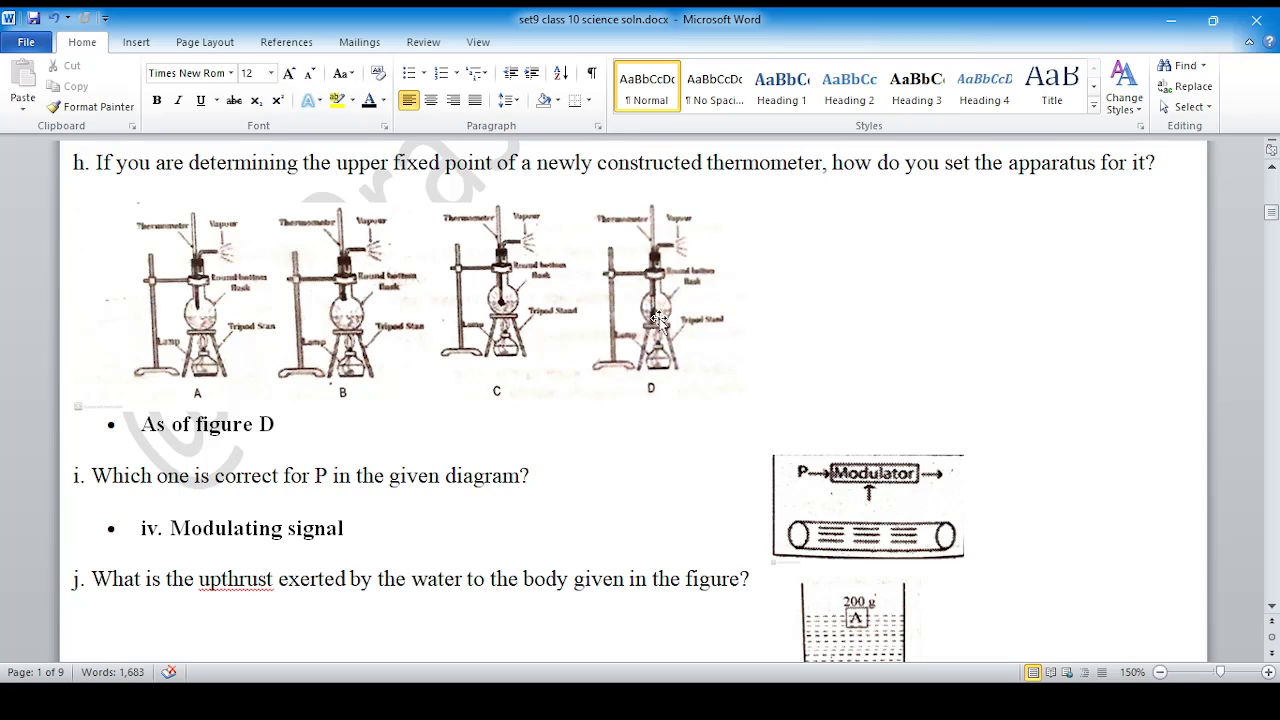
pyautogui.moveTo(640, 344)
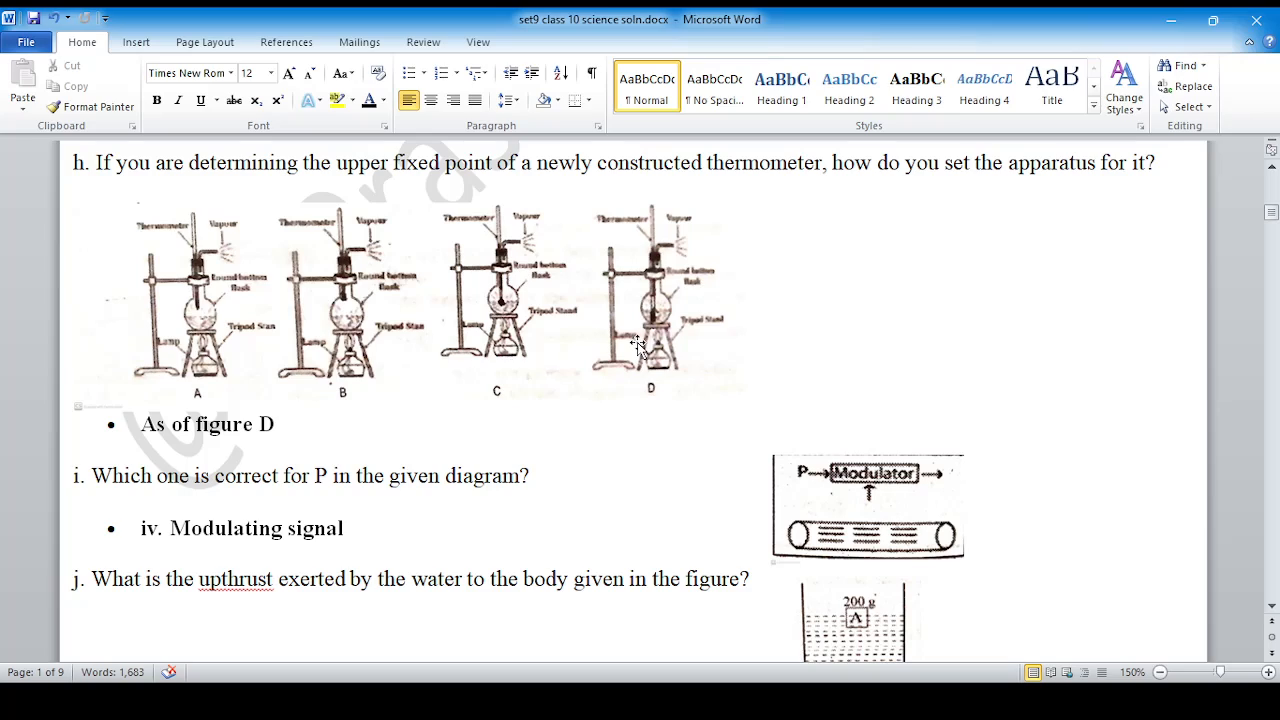
pyautogui.scroll(-3)
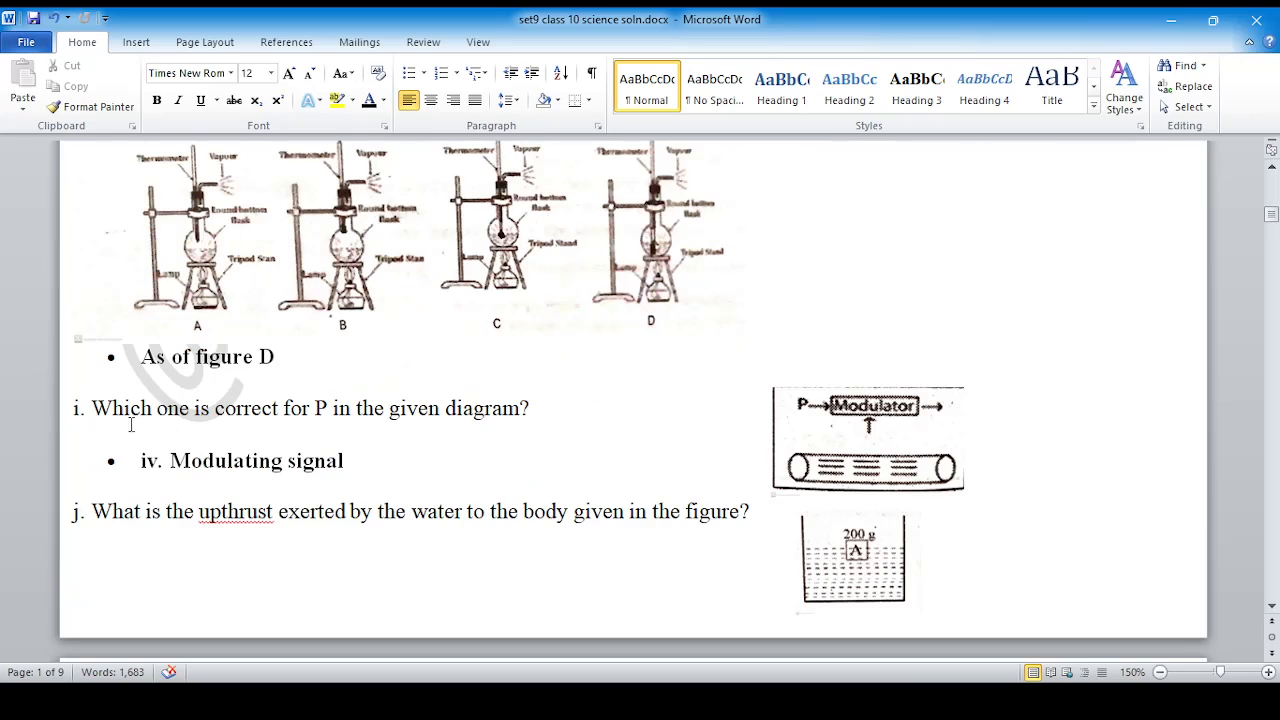
pyautogui.moveTo(810, 432)
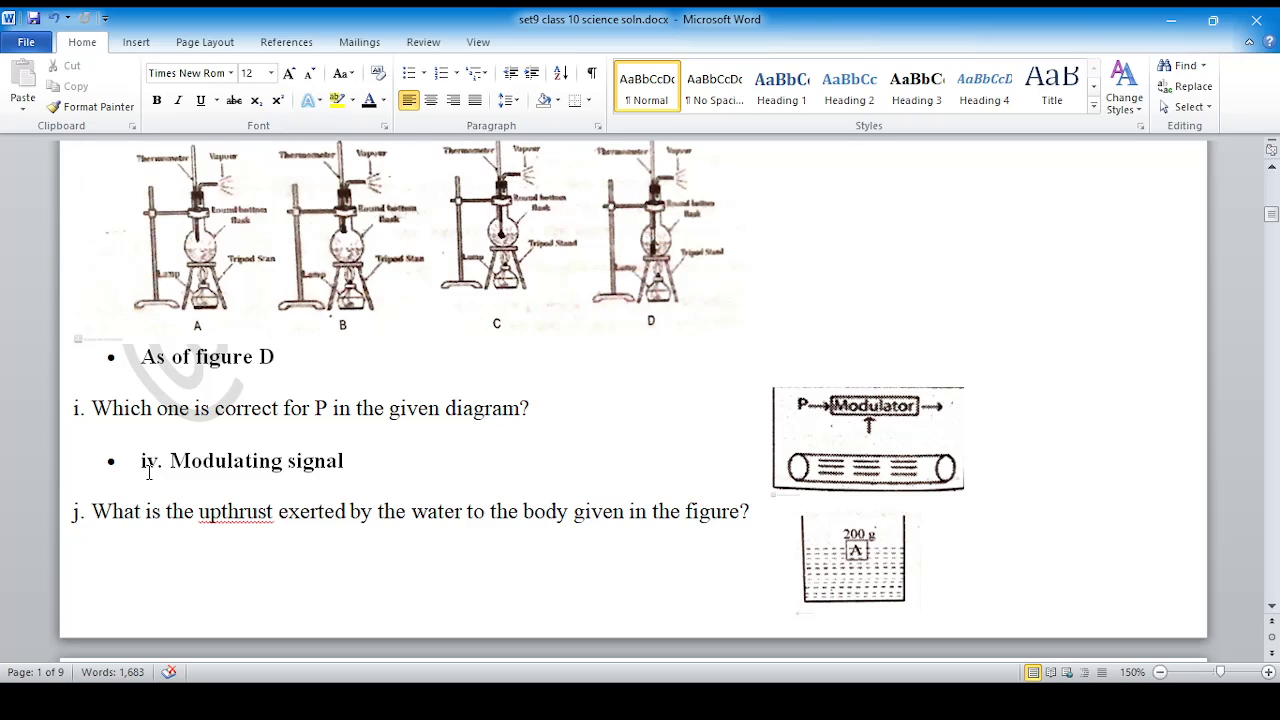
pyautogui.scroll(-3)
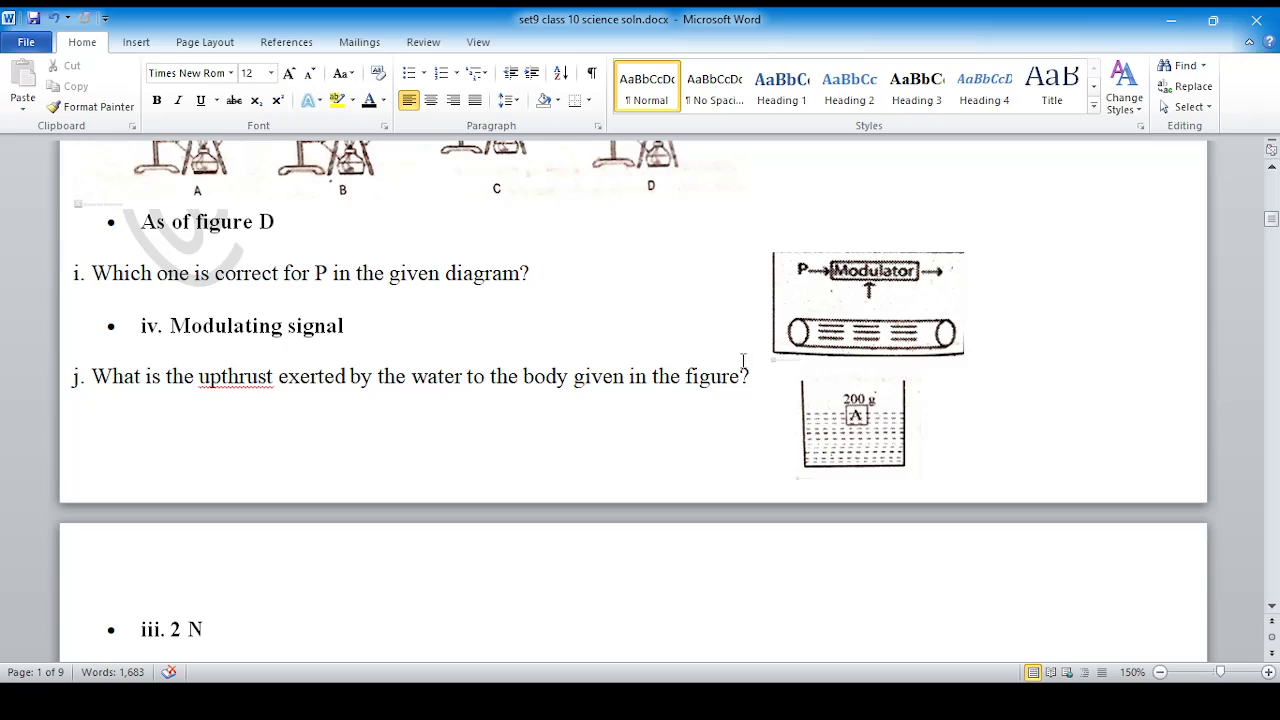
pyautogui.scroll(-3)
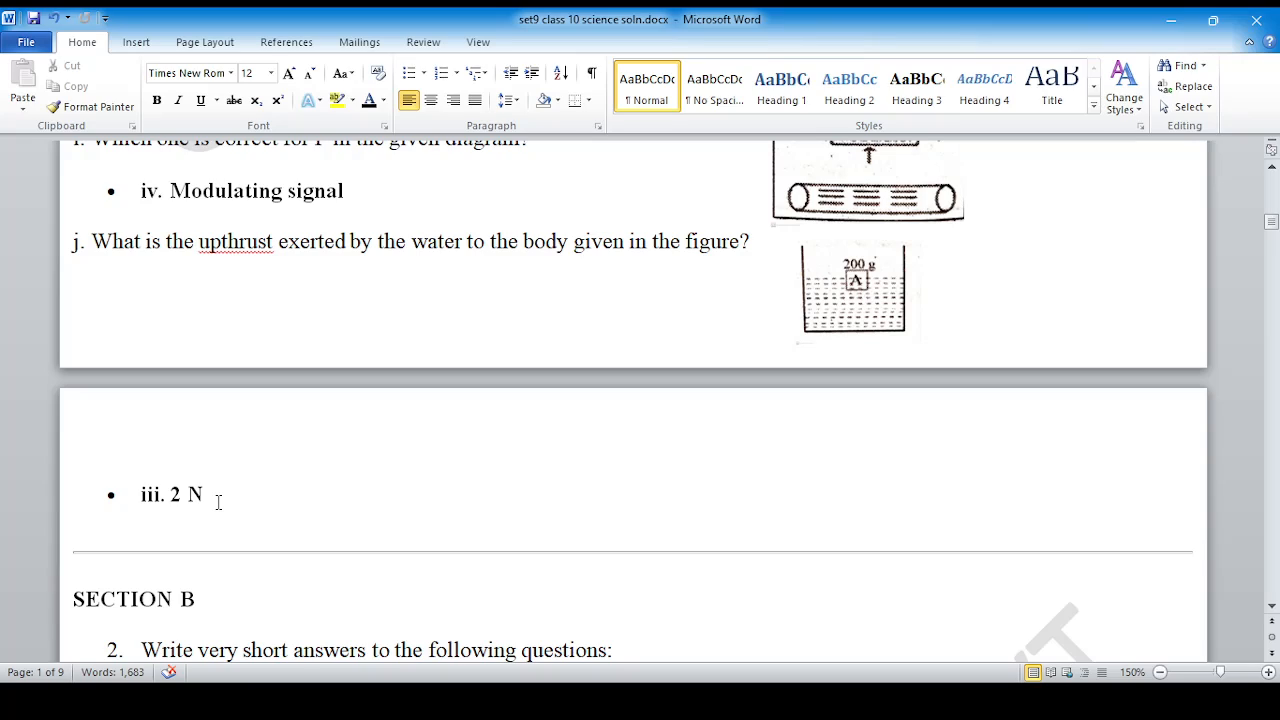
pyautogui.scroll(-3)
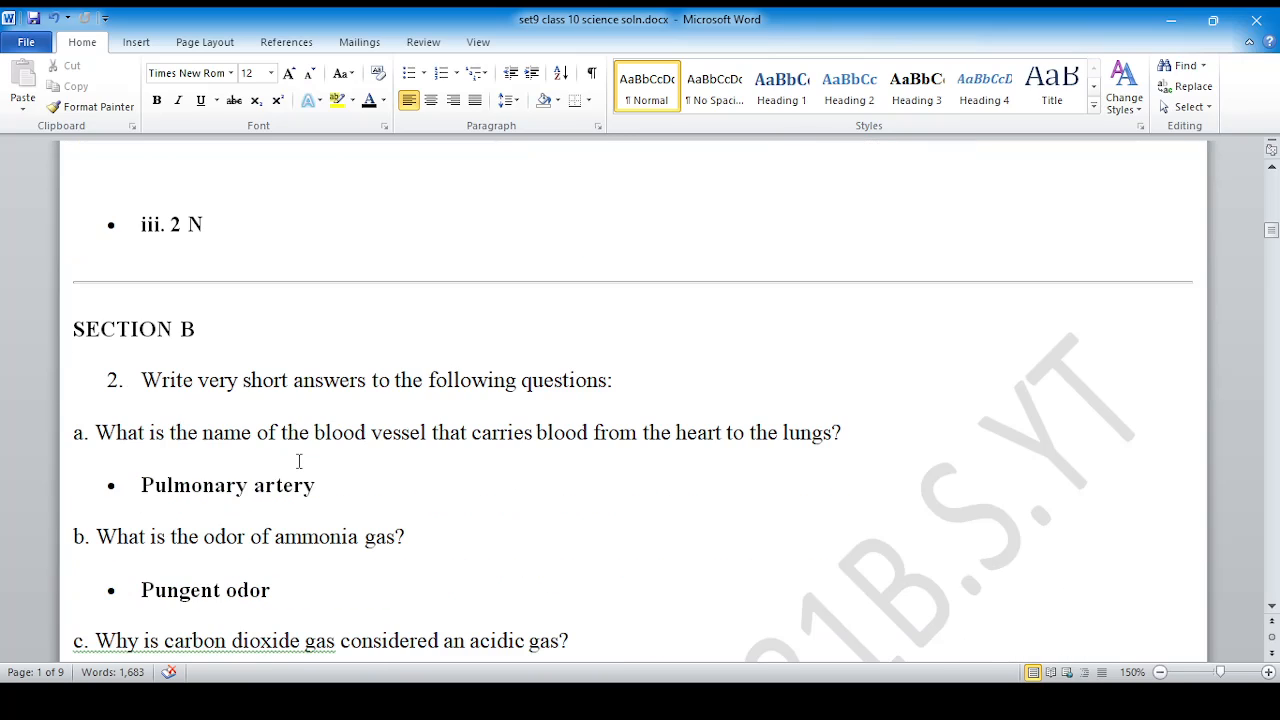
pyautogui.scroll(-3)
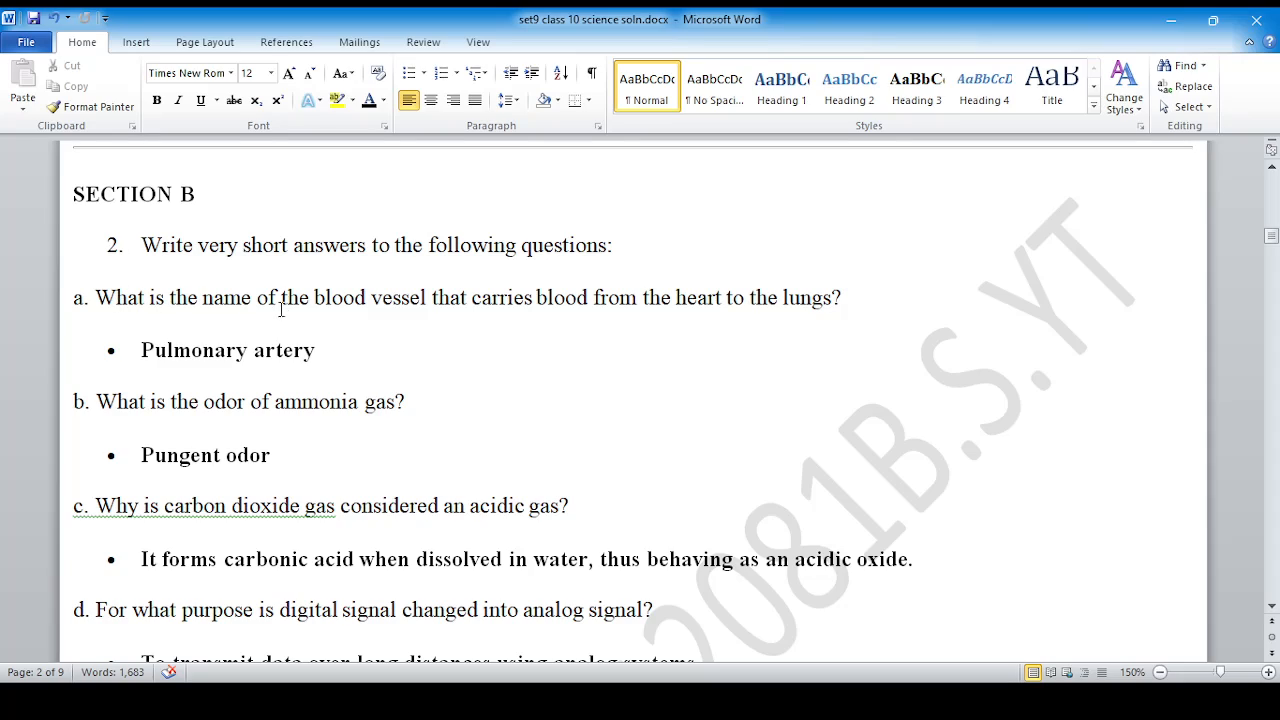
pyautogui.moveTo(652, 312)
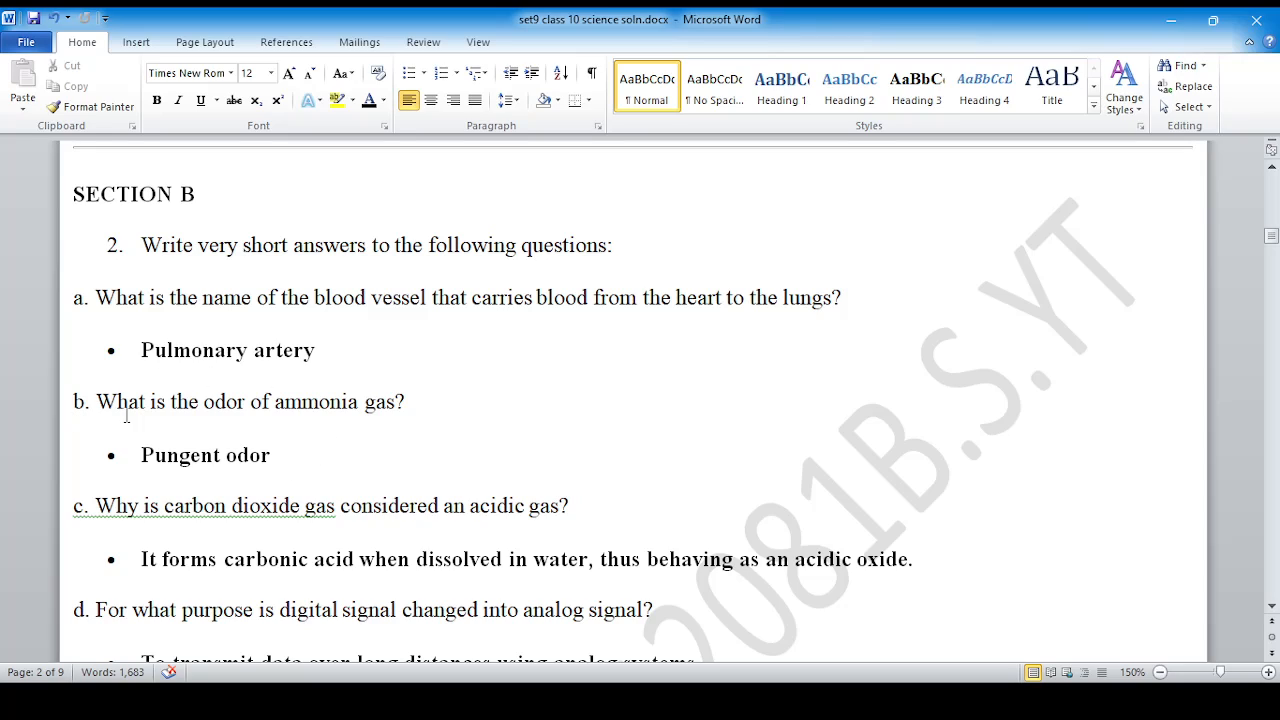
pyautogui.scroll(-3)
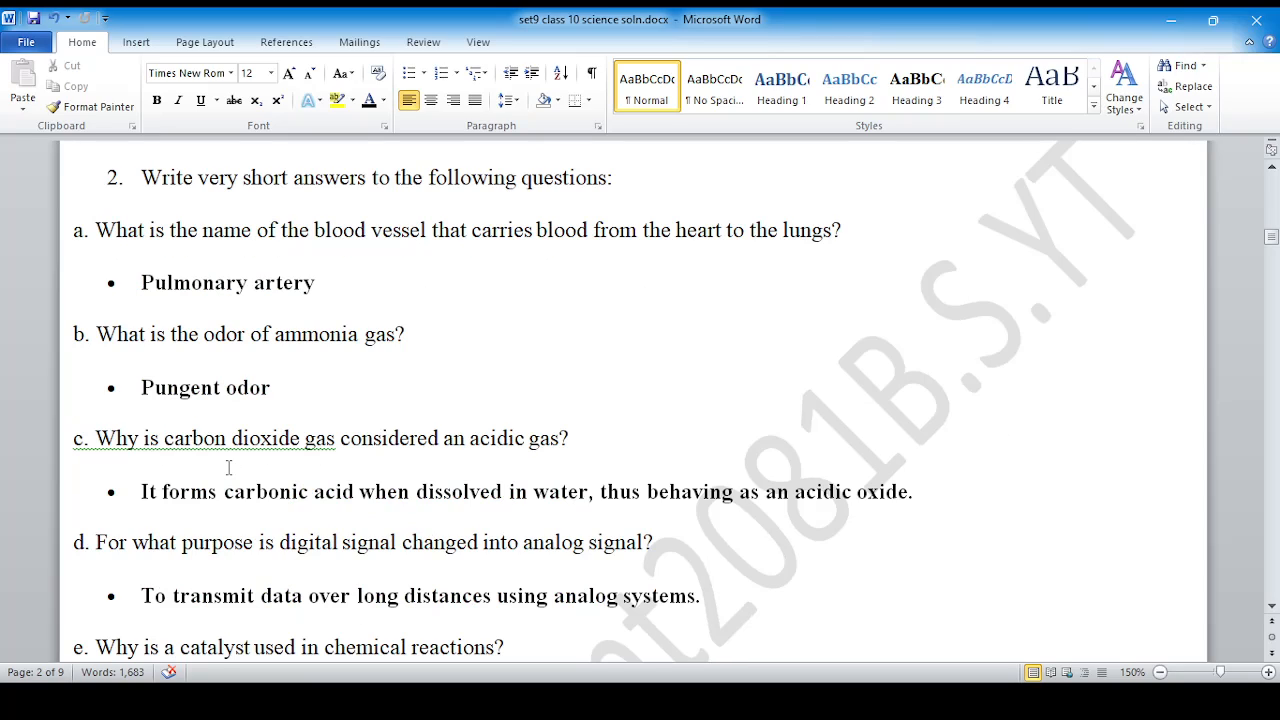
pyautogui.moveTo(184, 508)
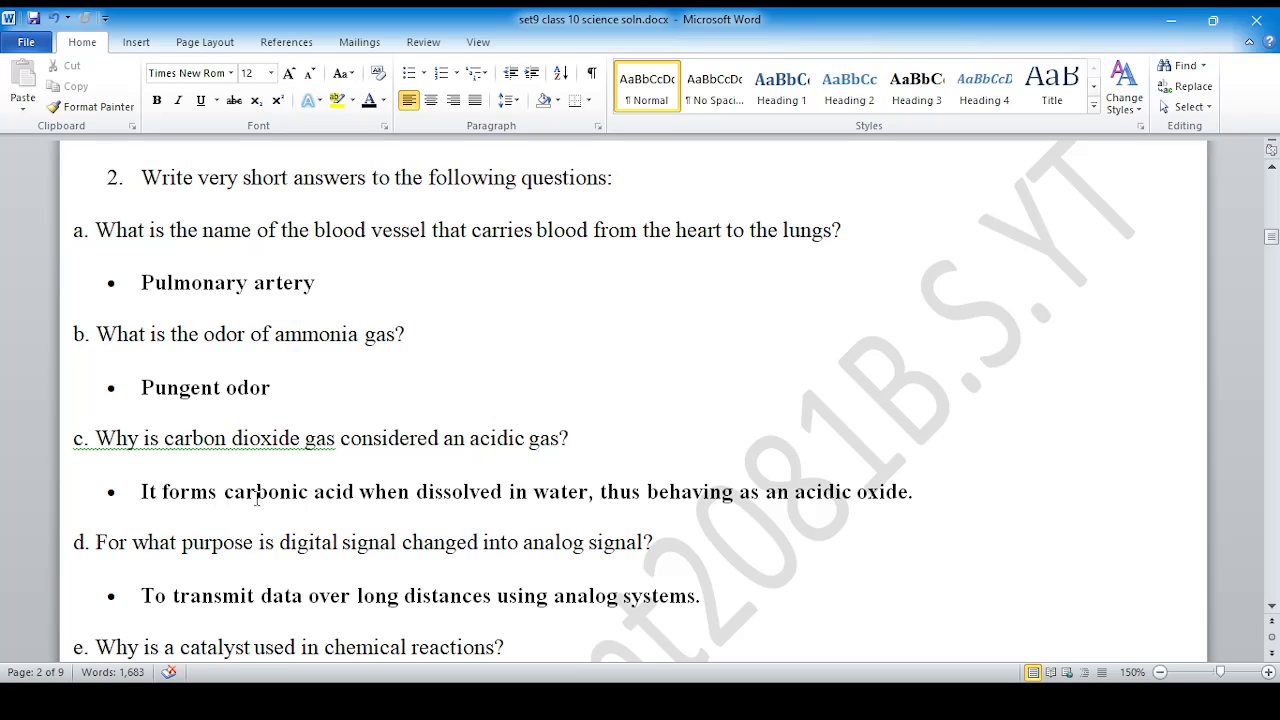
pyautogui.scroll(-3)
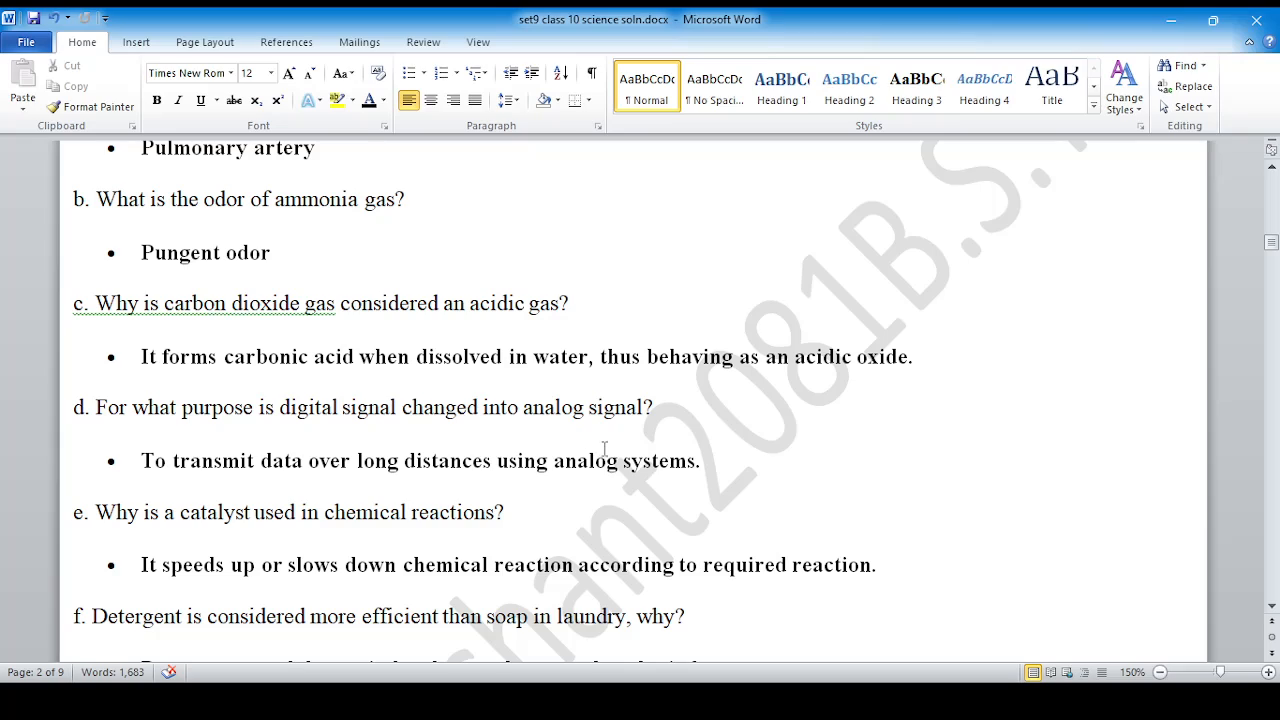
pyautogui.moveTo(400, 476)
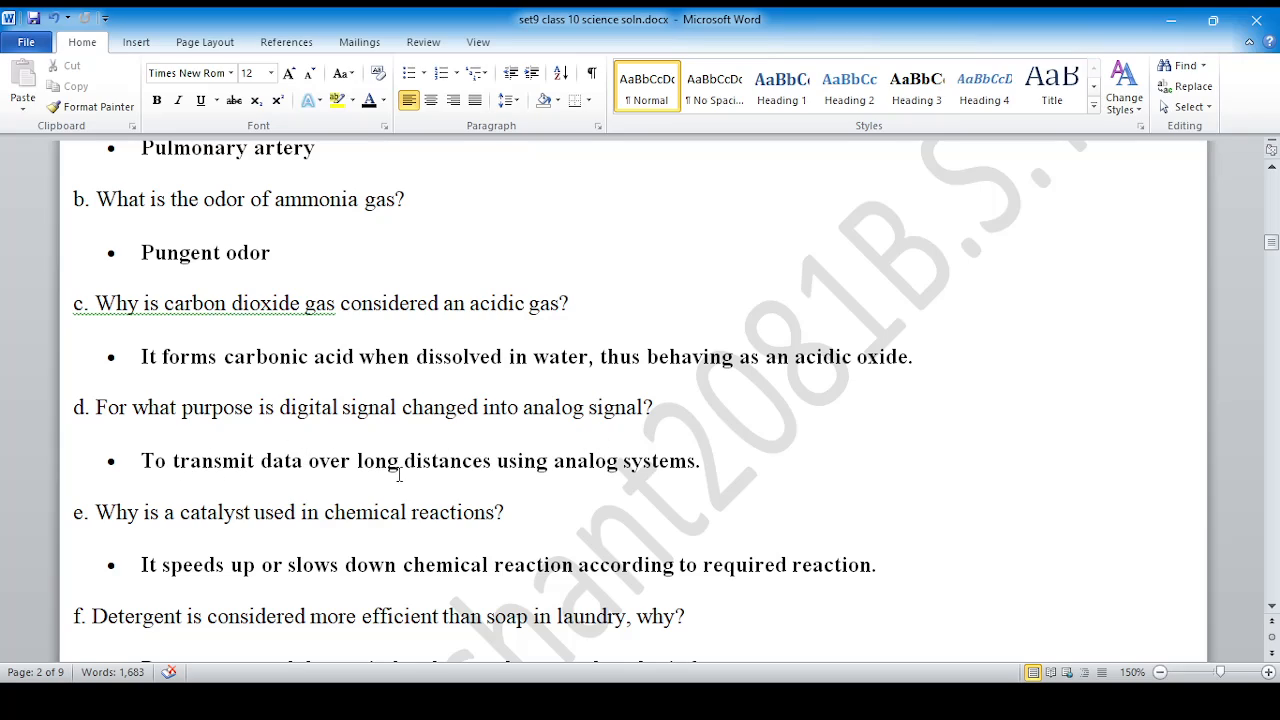
pyautogui.moveTo(534, 486)
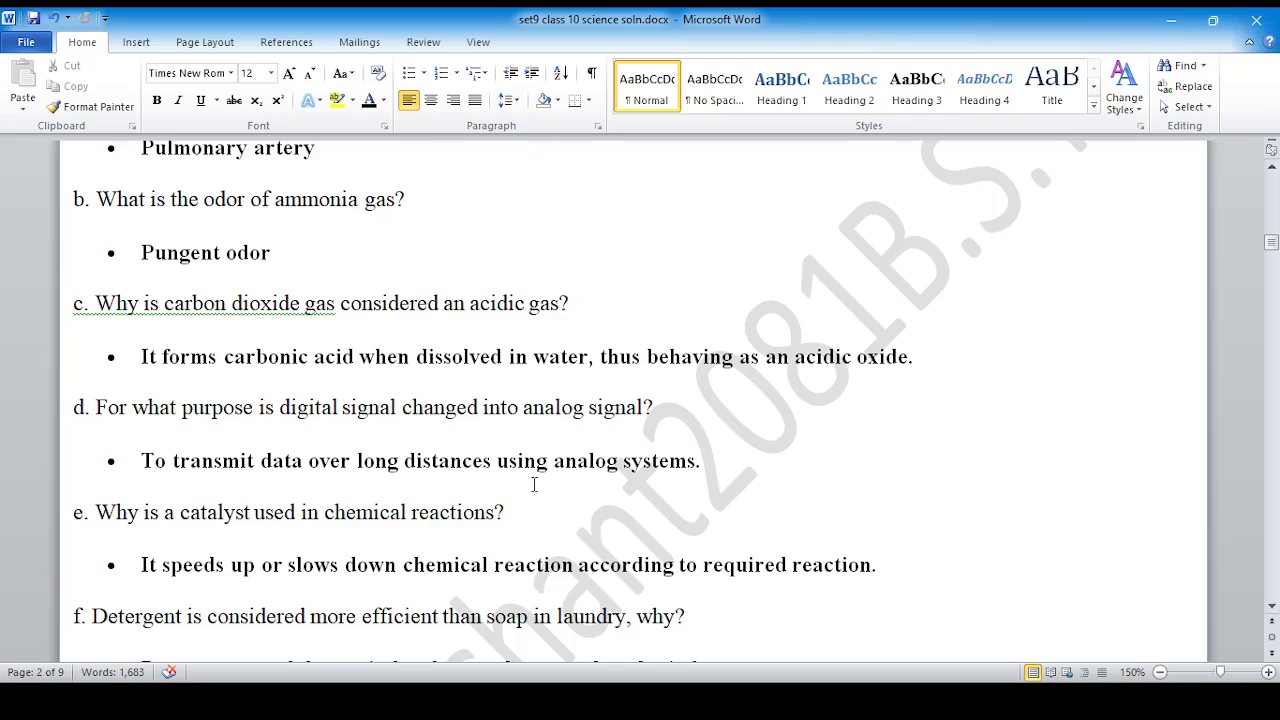
pyautogui.scroll(-3)
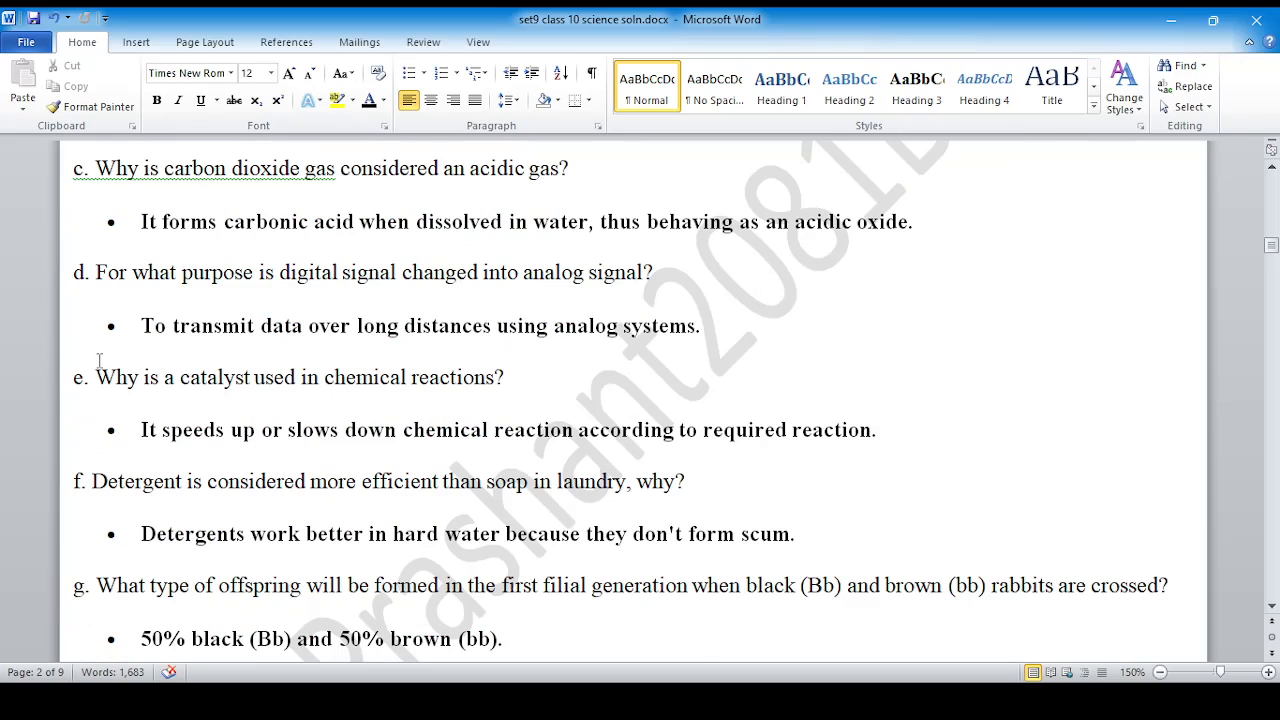
pyautogui.moveTo(312, 384)
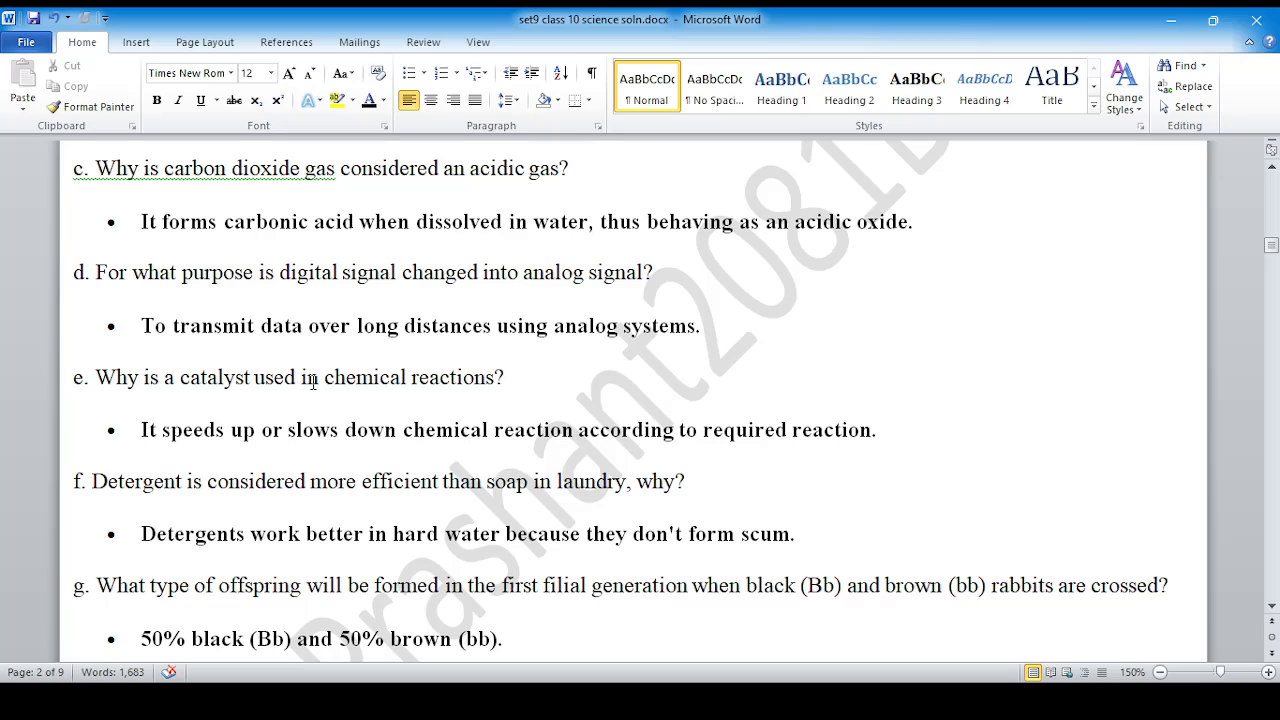
pyautogui.moveTo(308, 412)
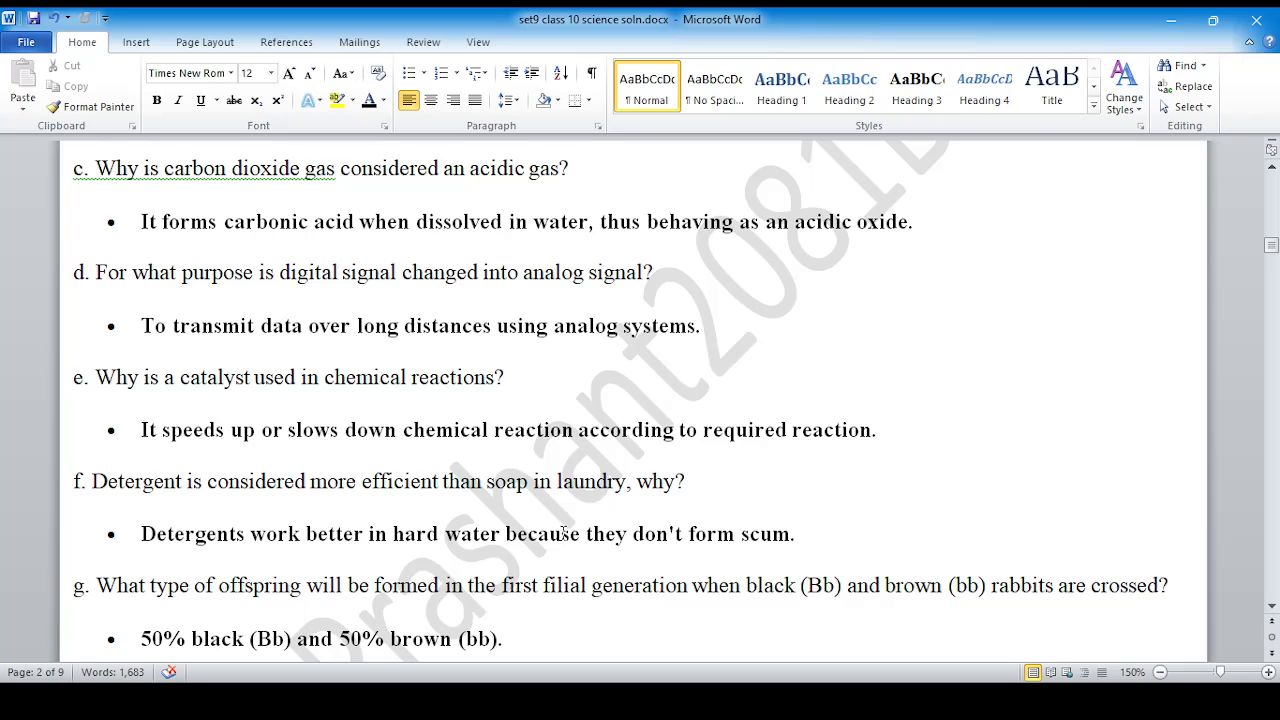
pyautogui.scroll(-3)
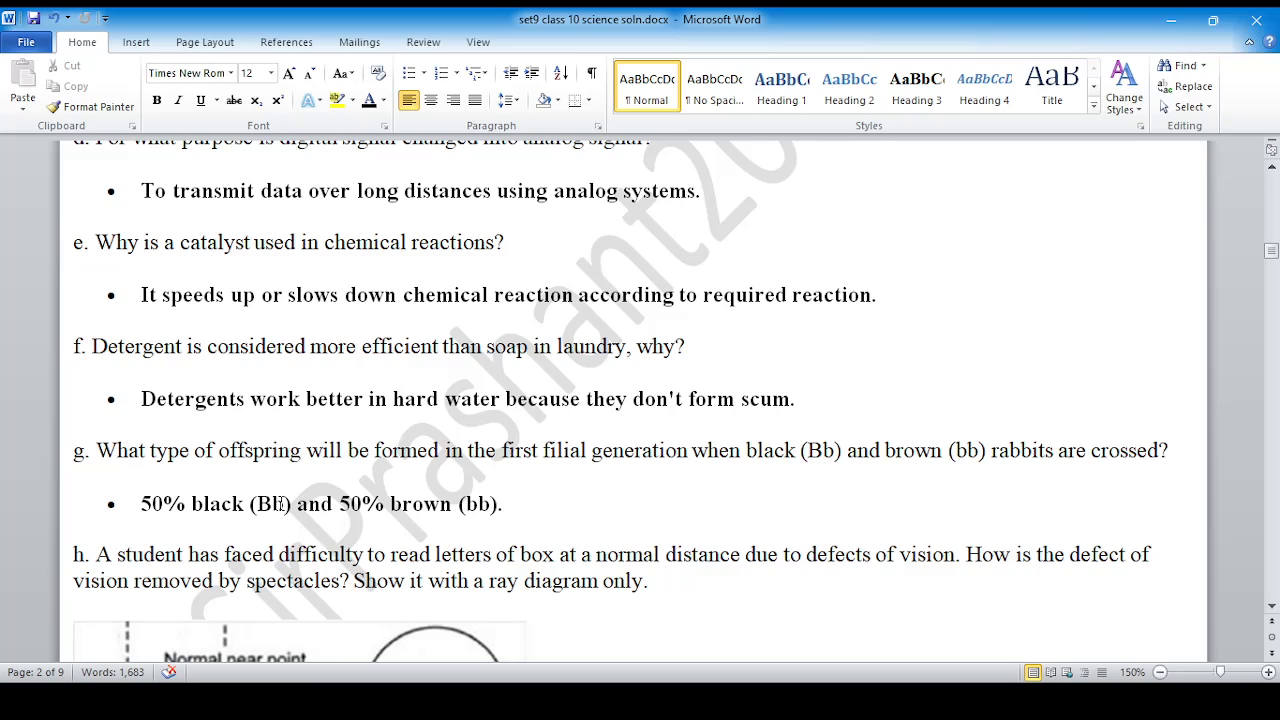
pyautogui.scroll(-3)
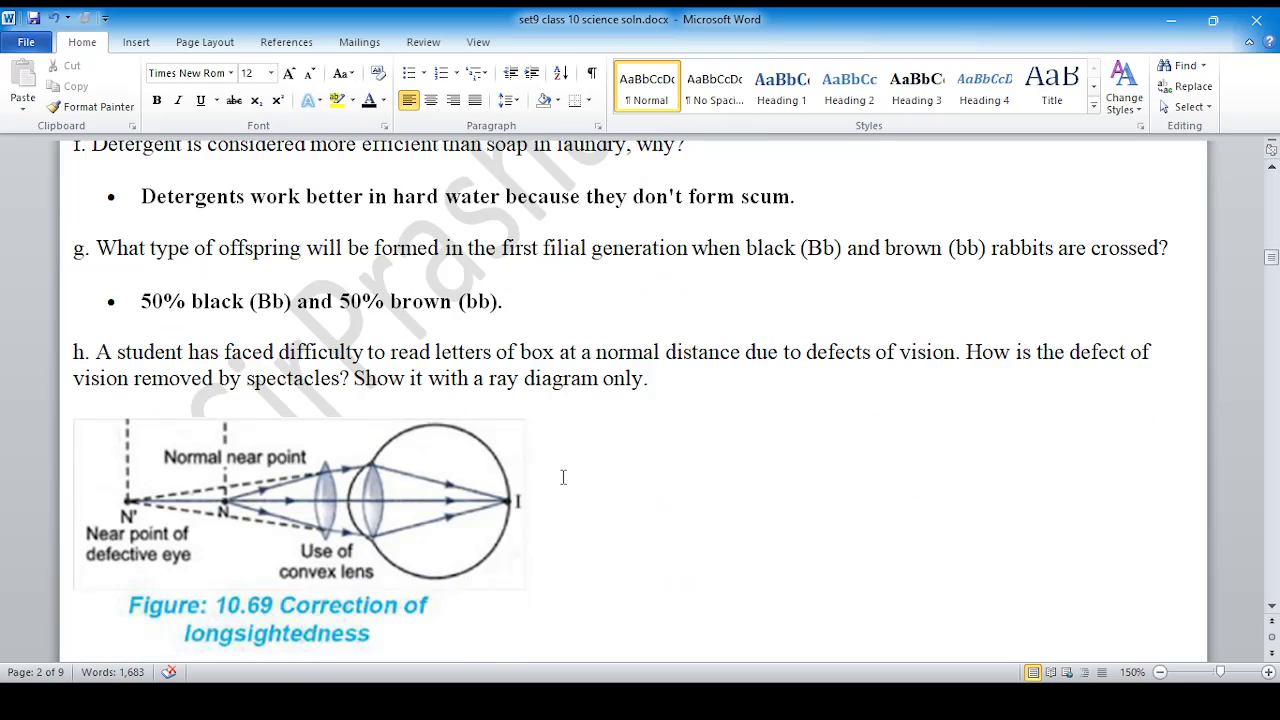
pyautogui.scroll(-3)
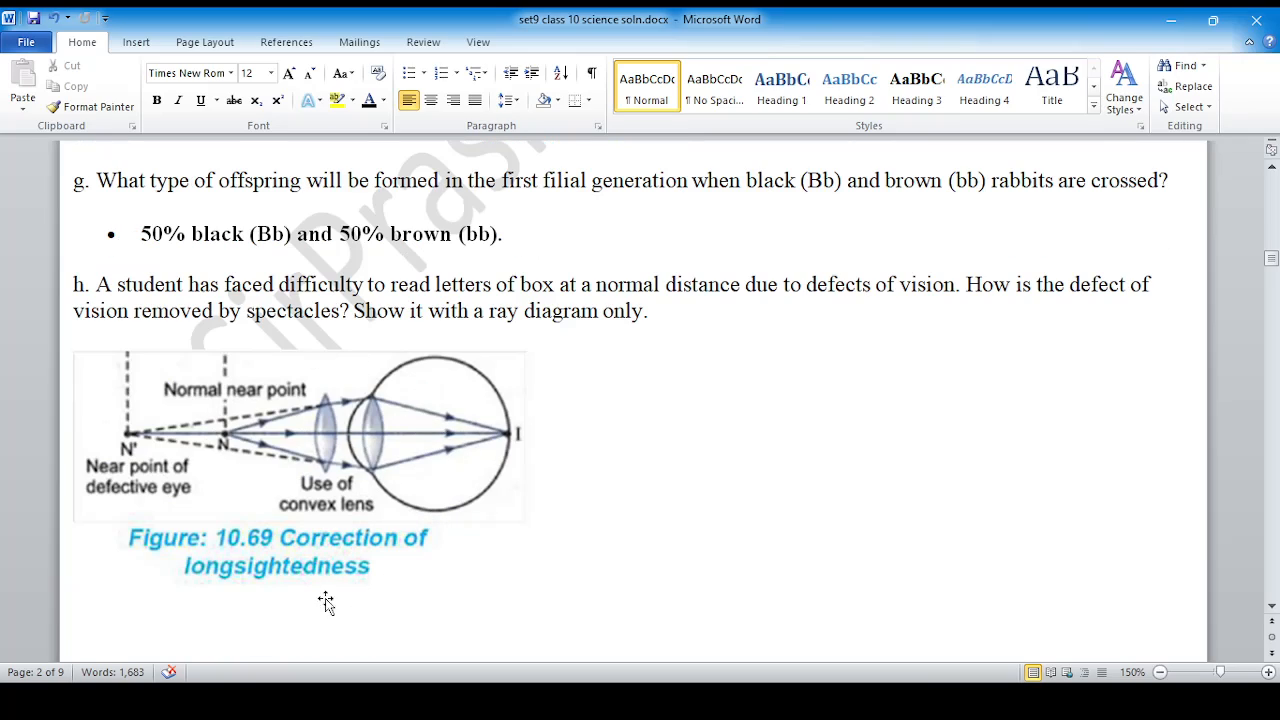
pyautogui.scroll(-3)
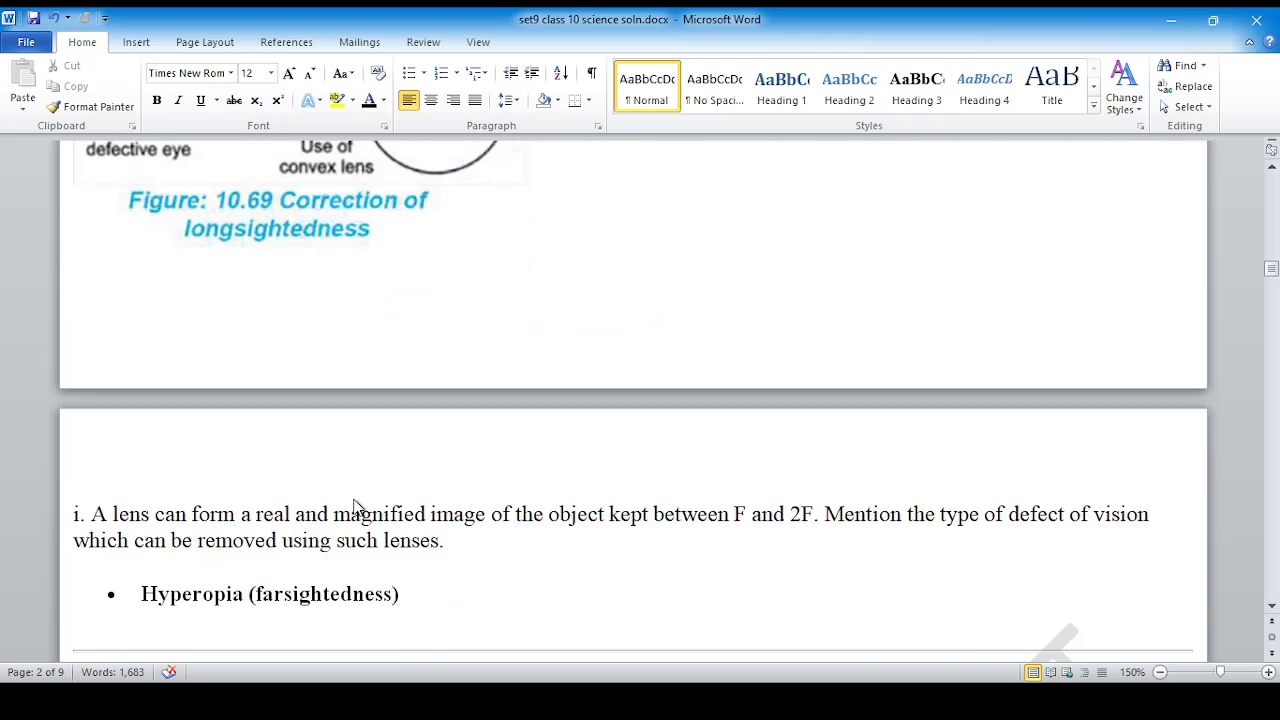
pyautogui.scroll(-3)
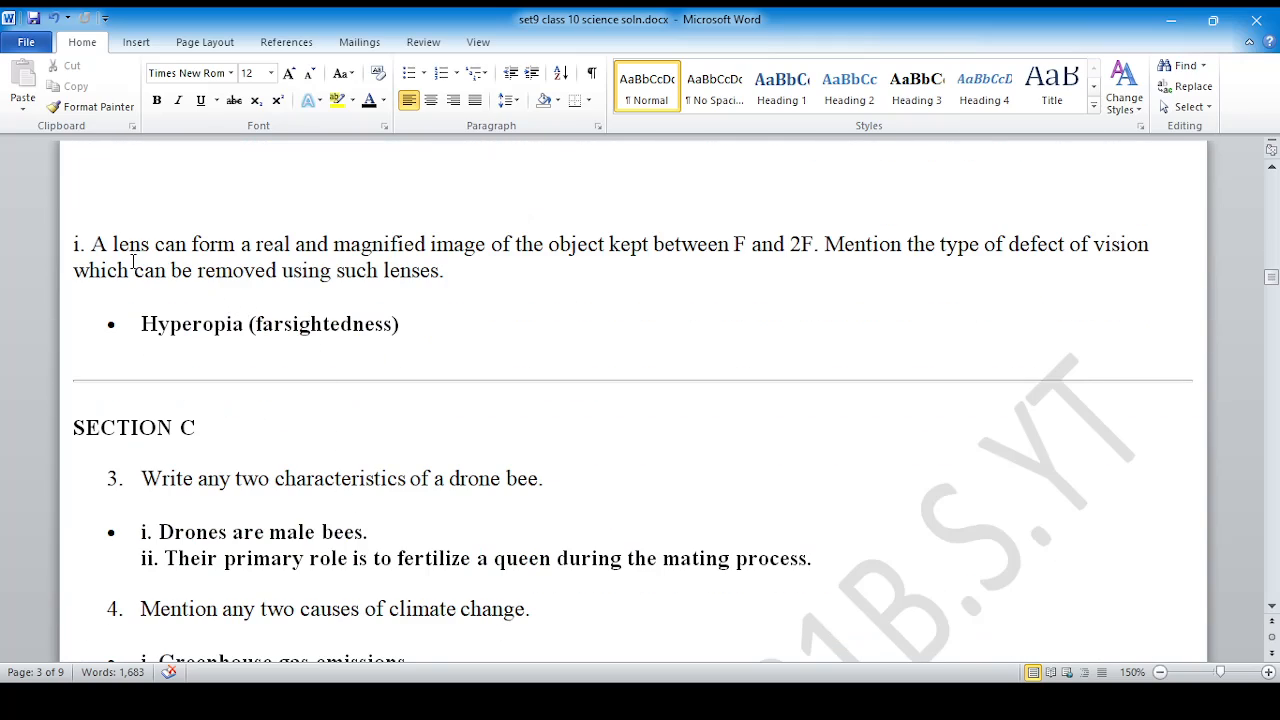
pyautogui.moveTo(400, 252)
pyautogui.write('rmet')
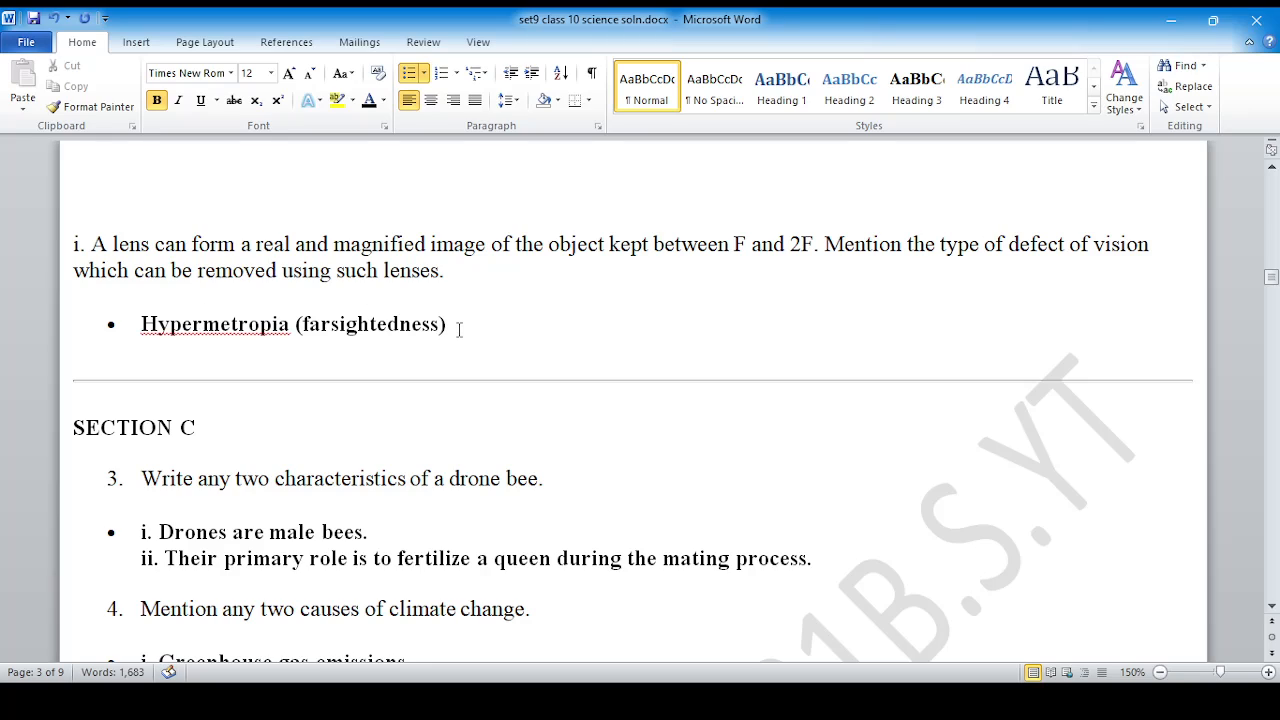
pyautogui.scroll(-3)
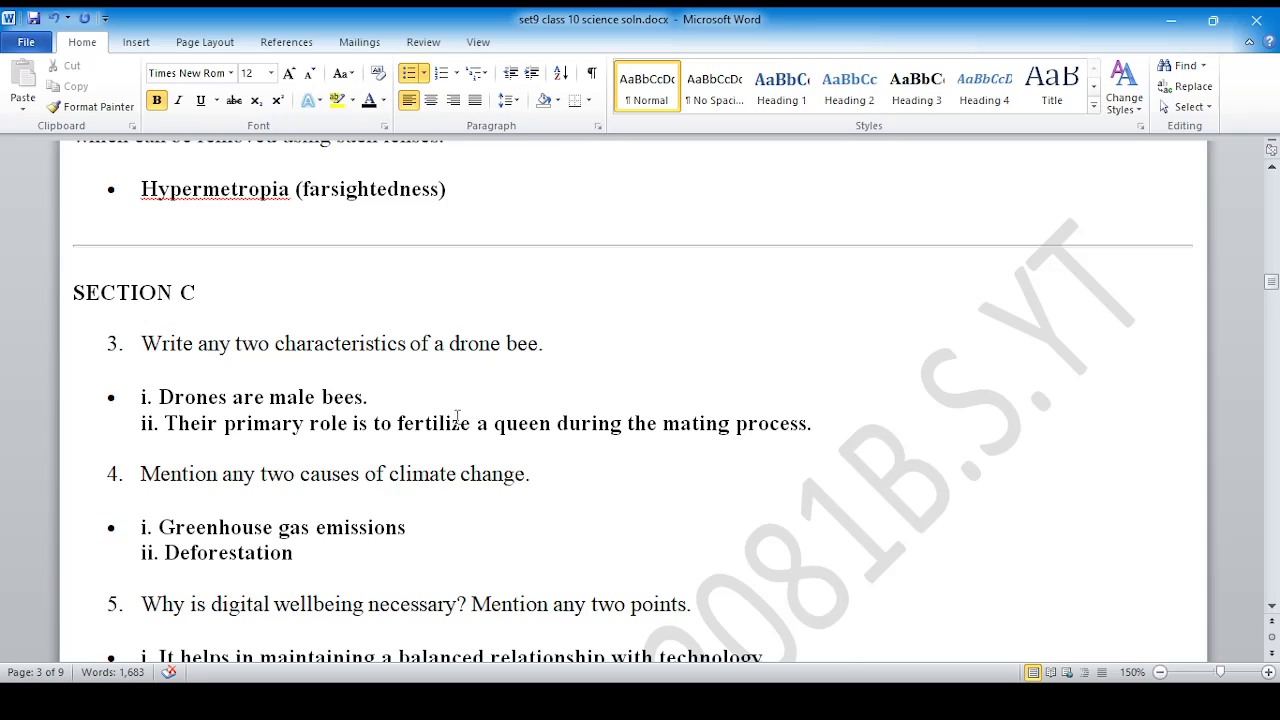
pyautogui.scroll(3)
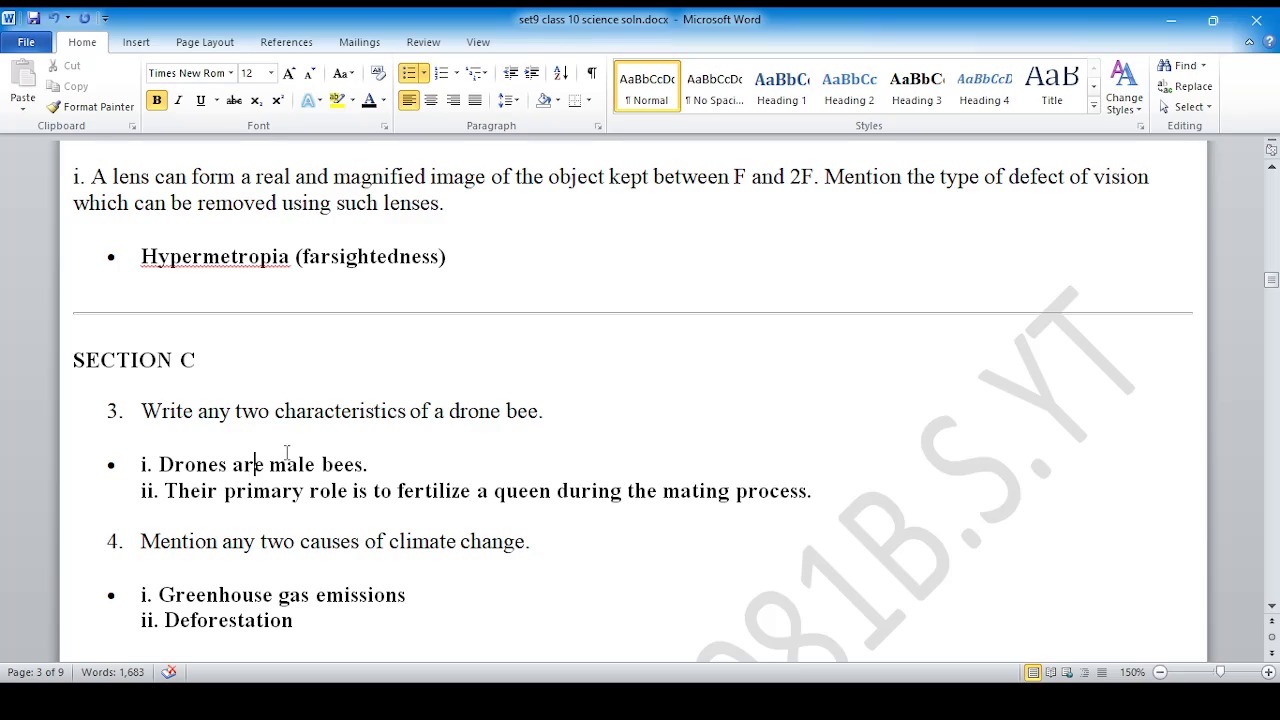
pyautogui.moveTo(170, 414)
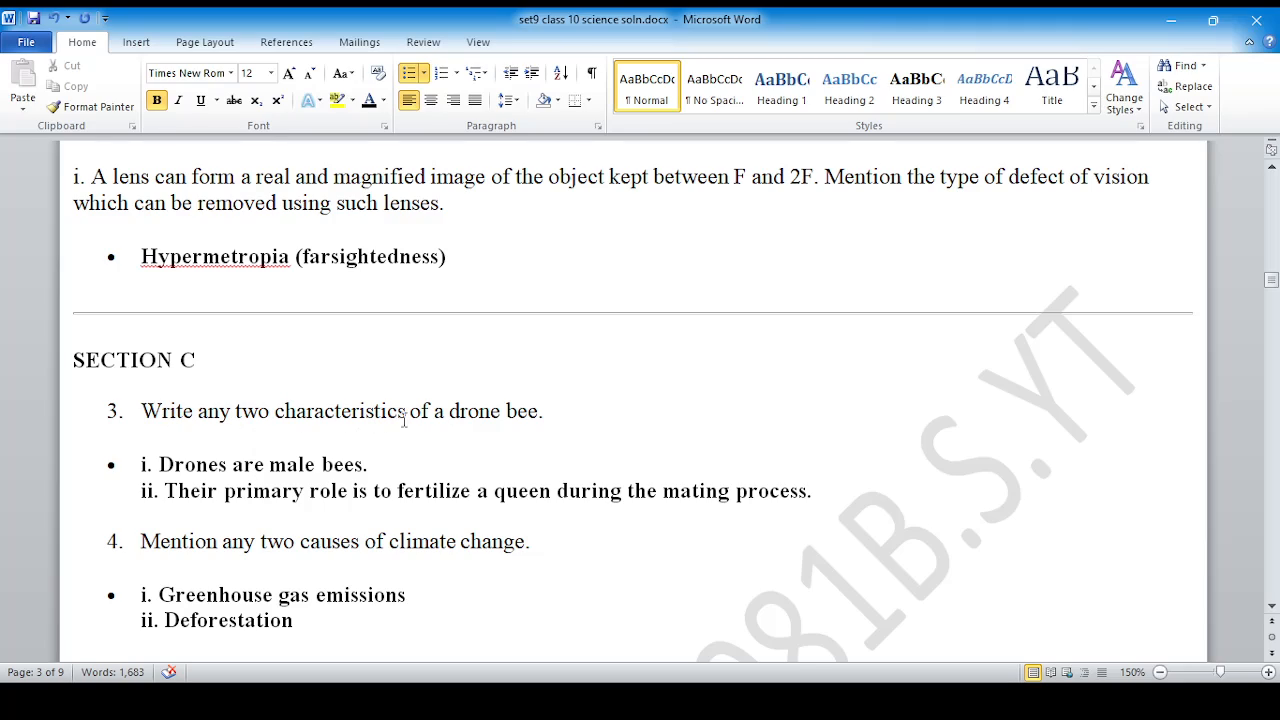
pyautogui.moveTo(272, 540)
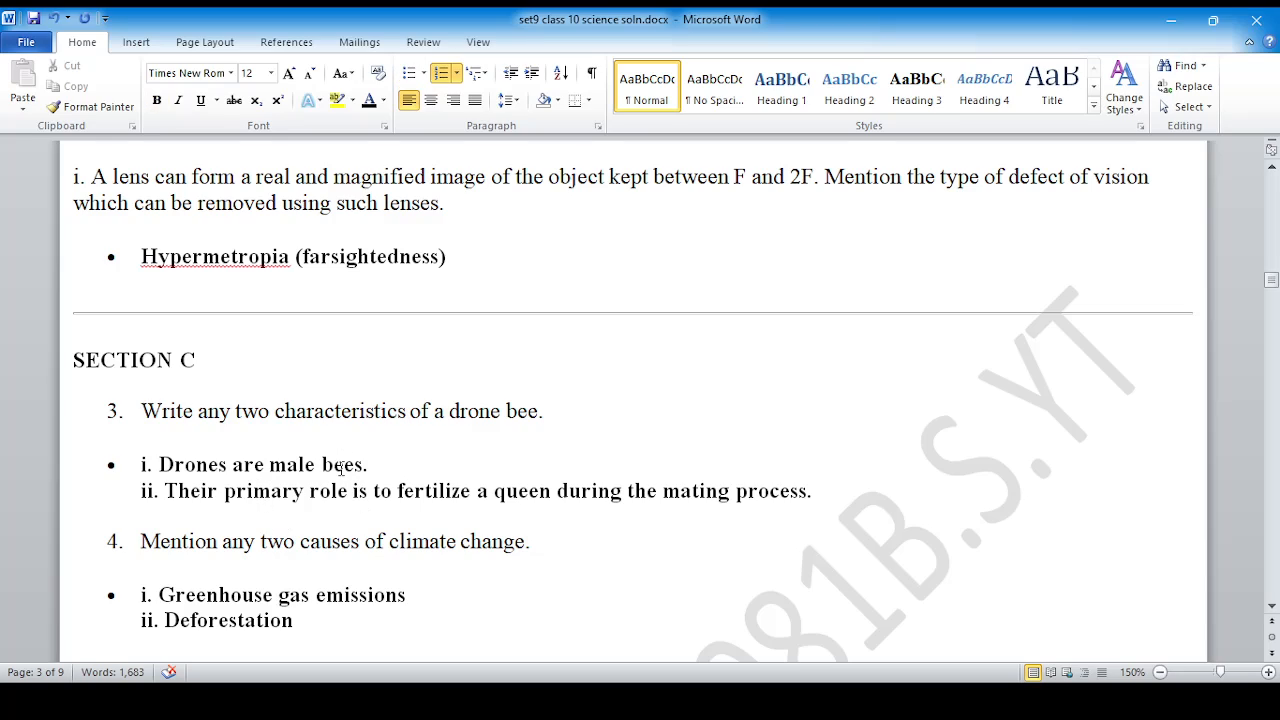
pyautogui.scroll(-3)
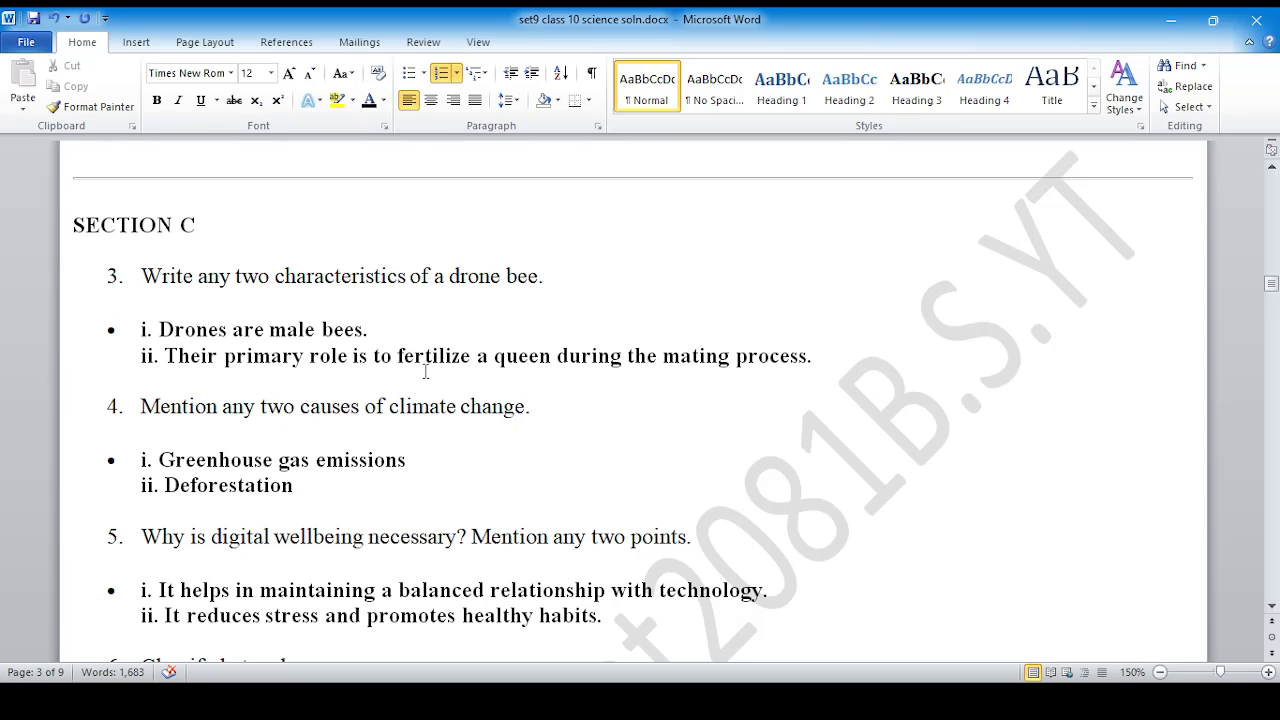
pyautogui.scroll(-3)
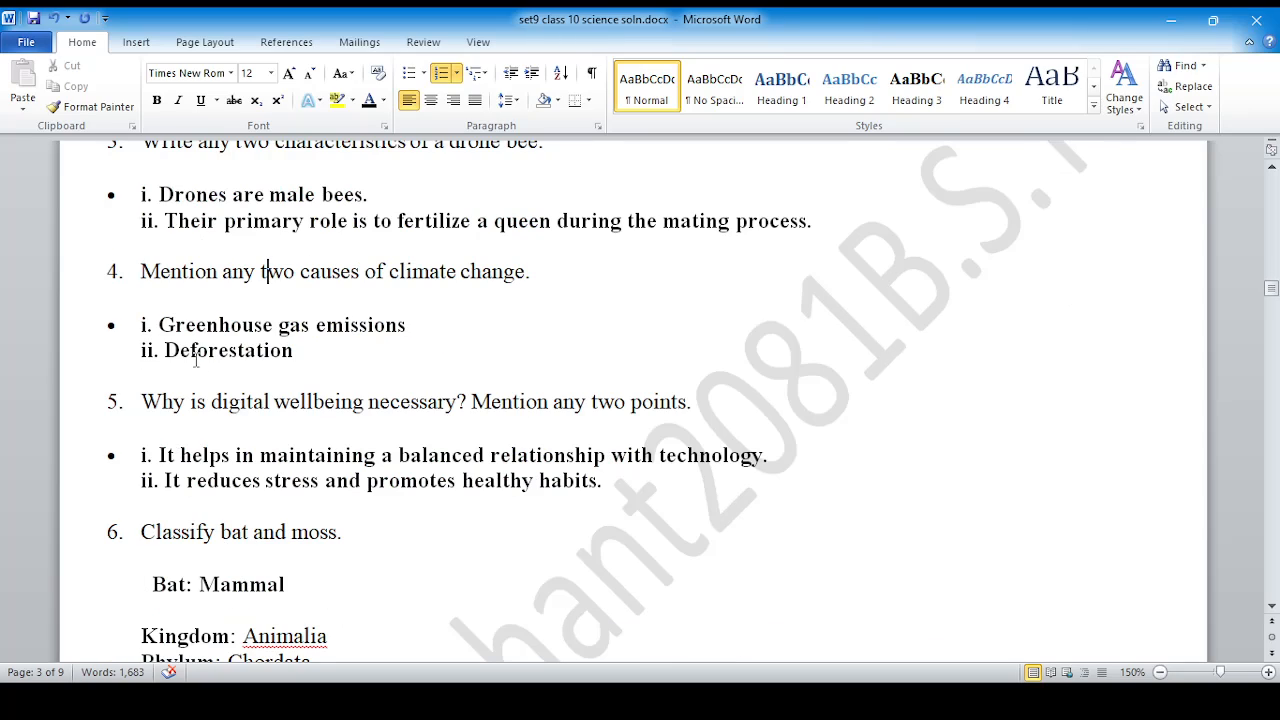
pyautogui.moveTo(276, 360)
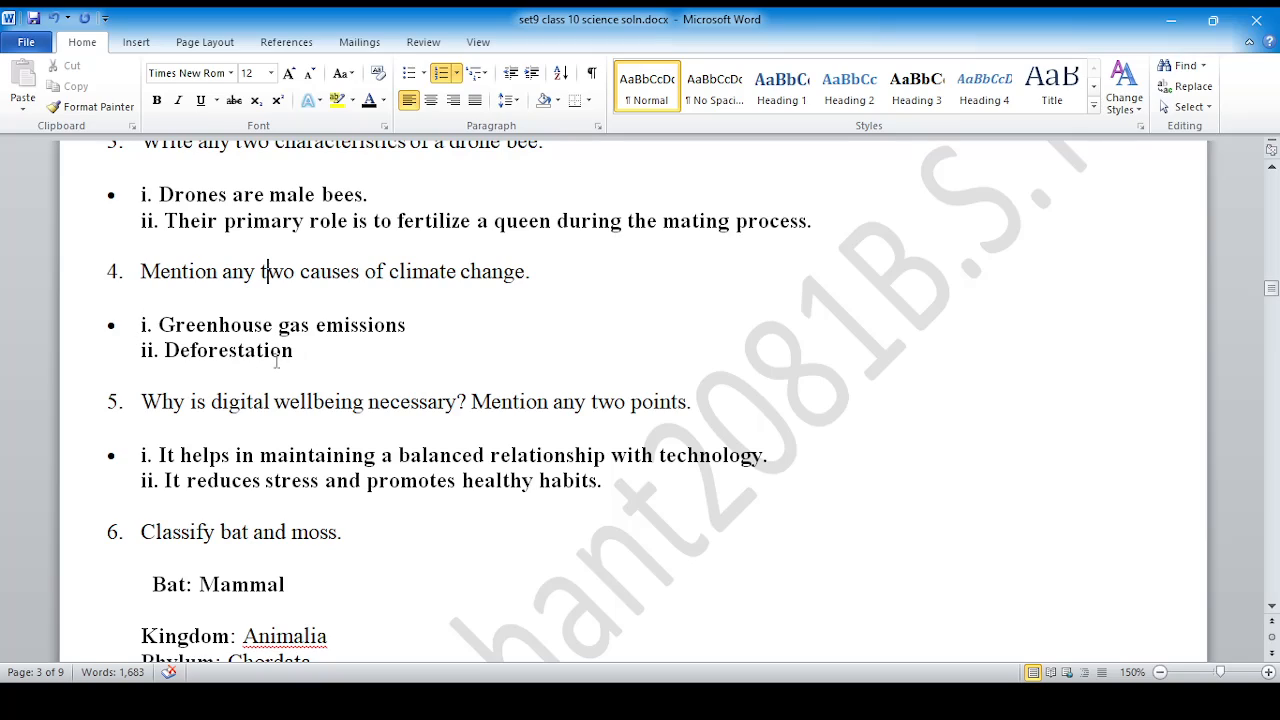
pyautogui.scroll(-3)
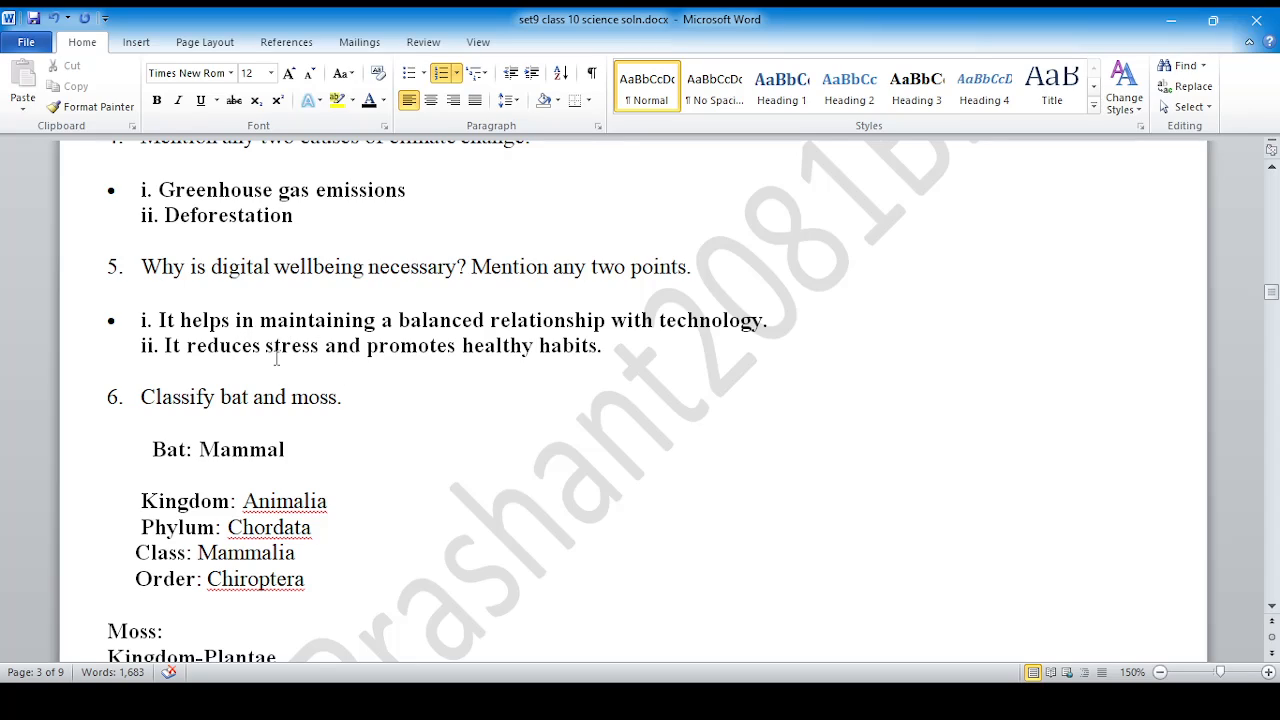
pyautogui.moveTo(208, 468)
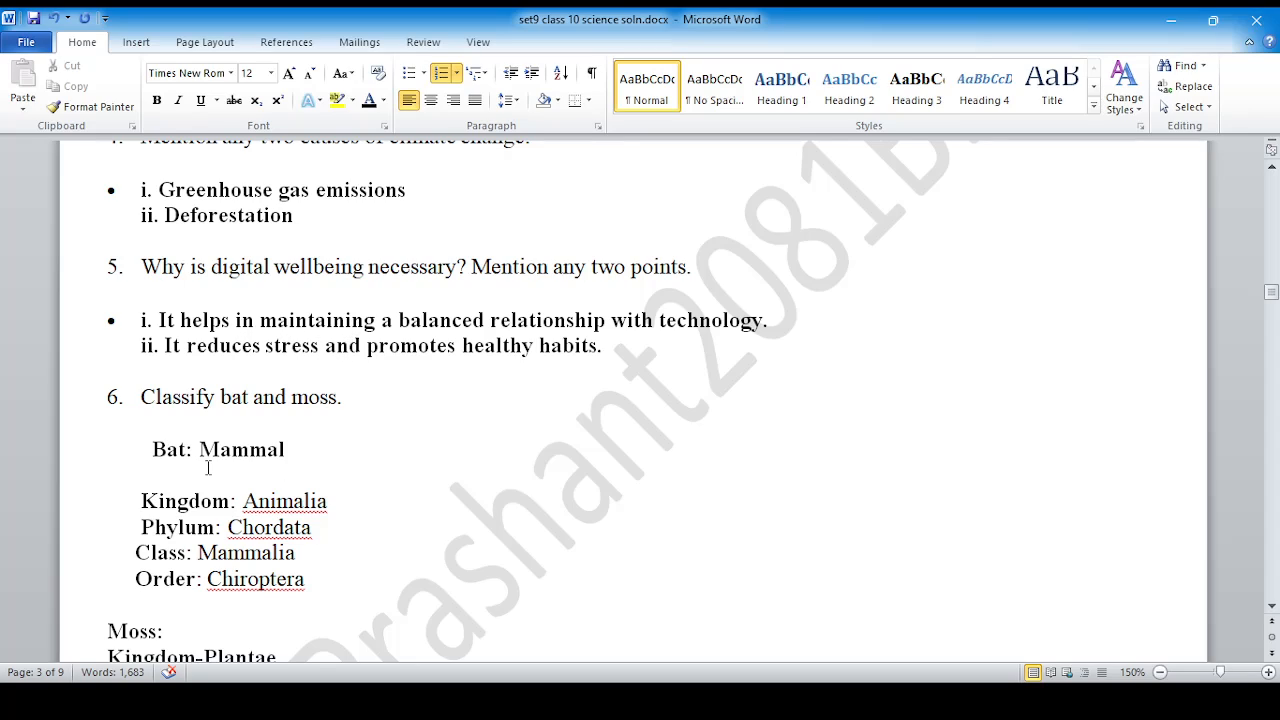
pyautogui.scroll(-3)
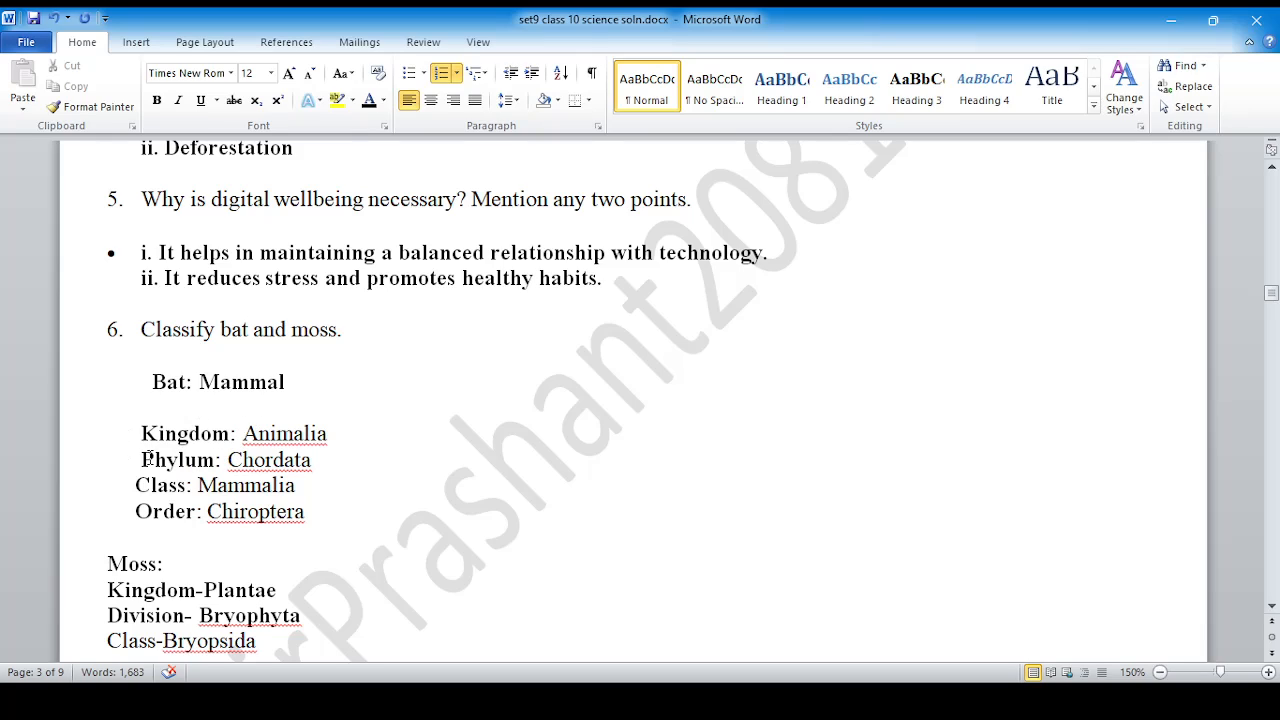
pyautogui.scroll(-3)
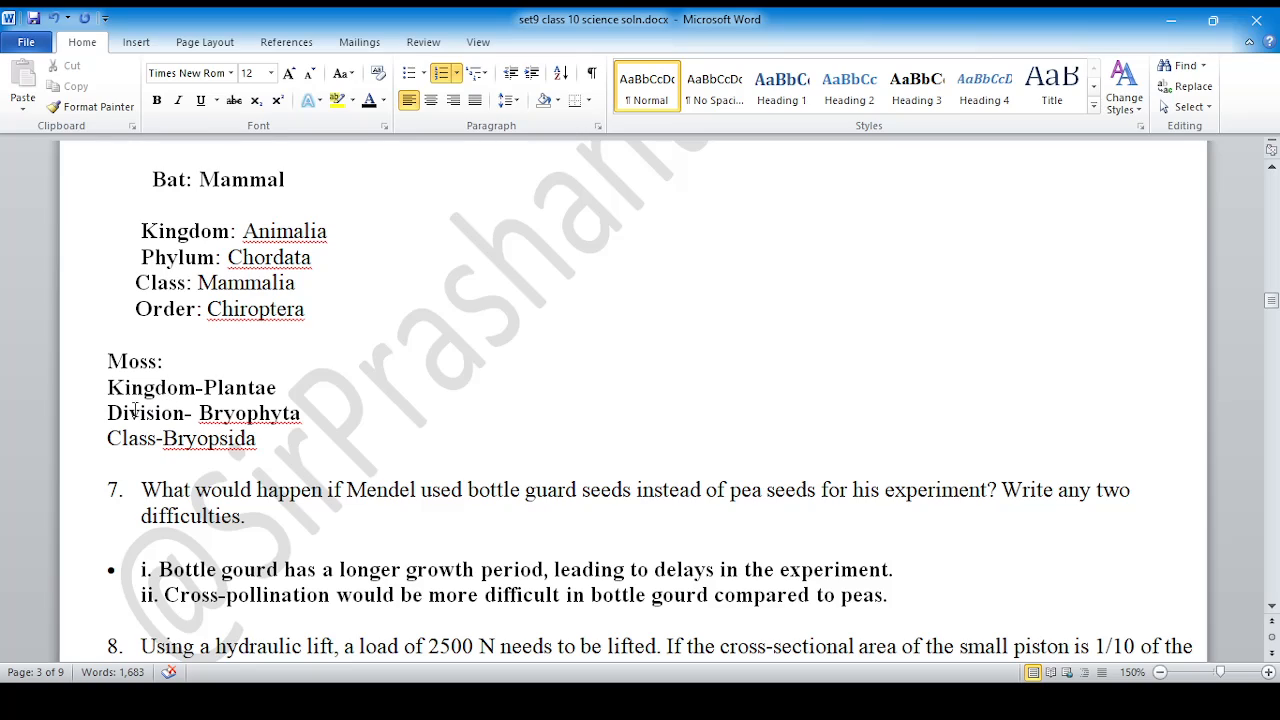
pyautogui.scroll(-3)
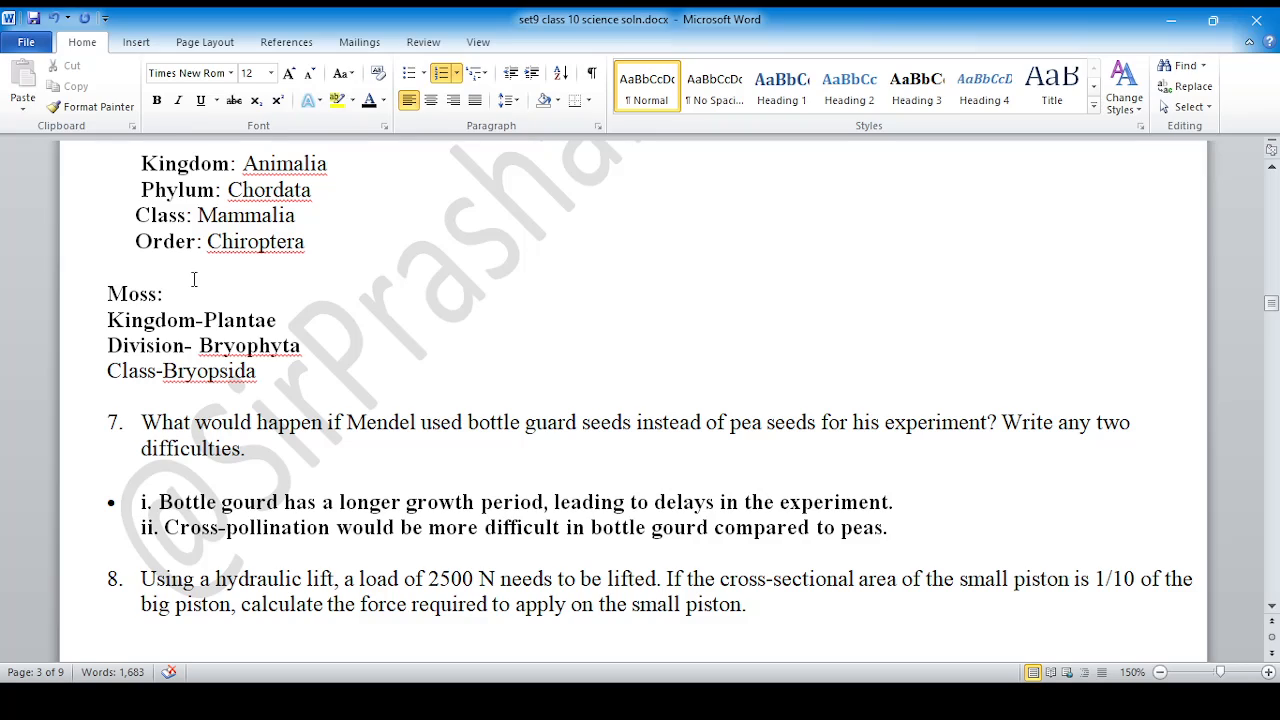
pyautogui.moveTo(182, 260)
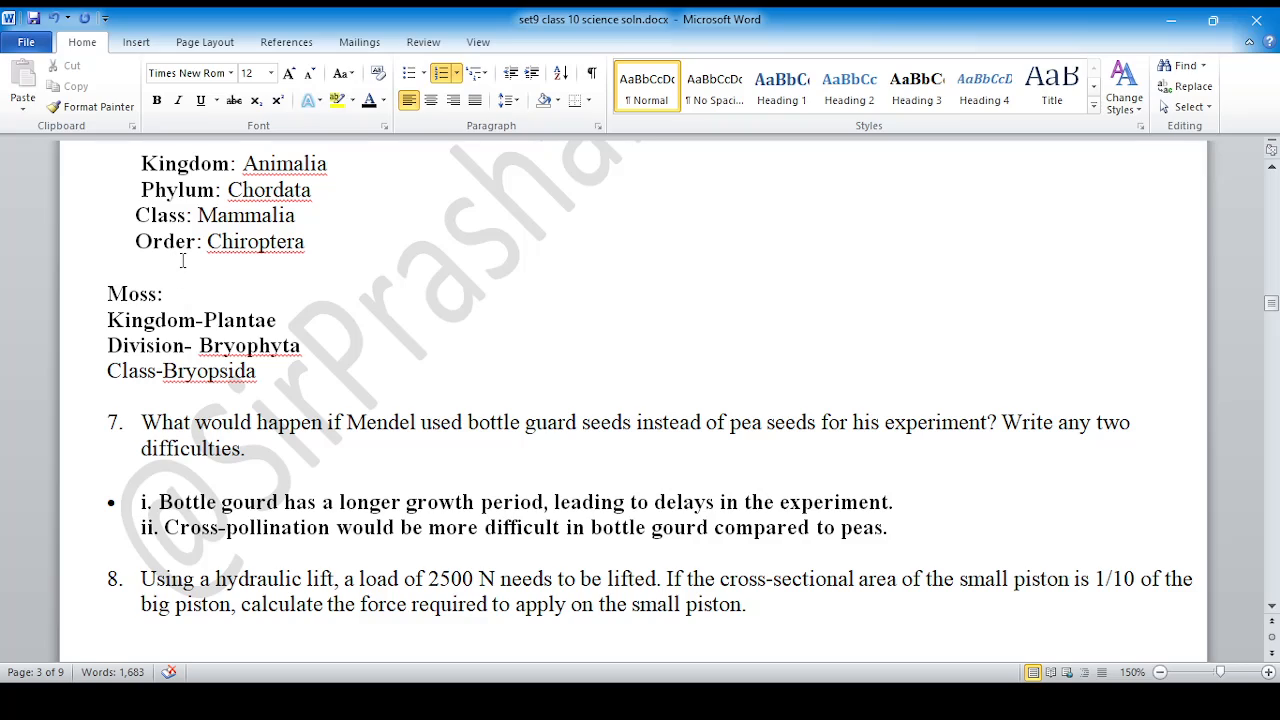
pyautogui.moveTo(168, 314)
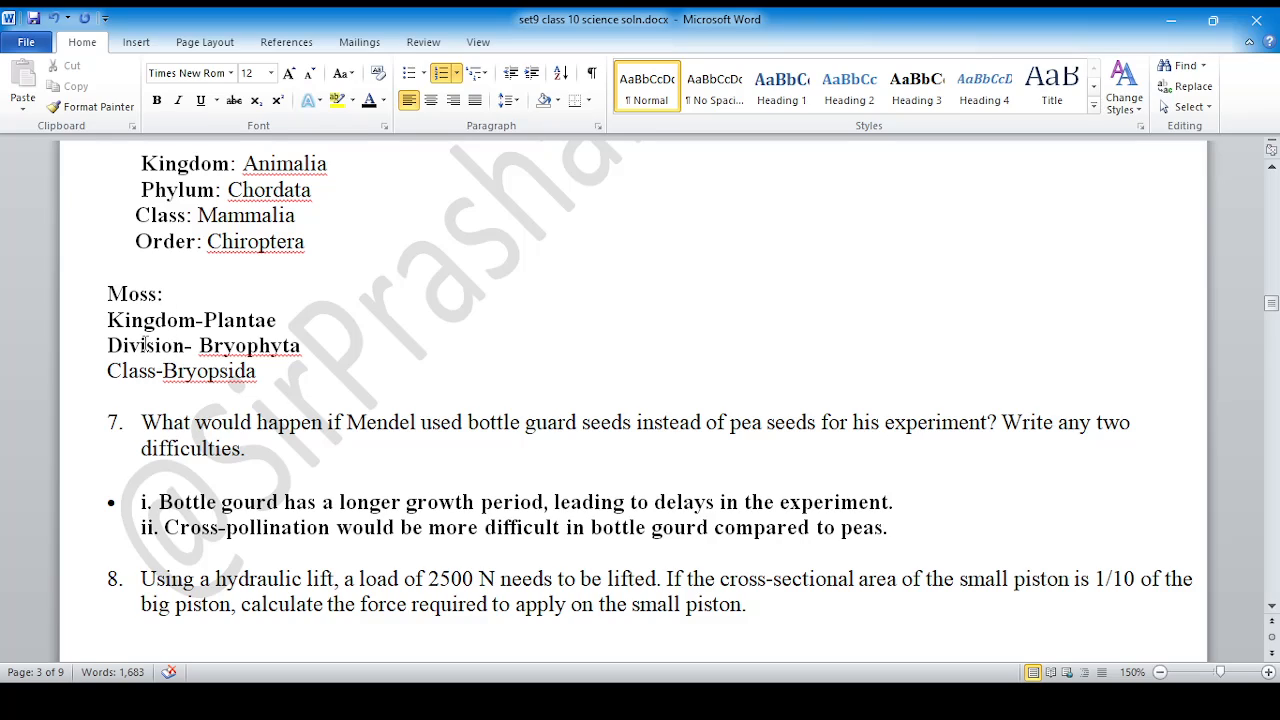
pyautogui.scroll(-3)
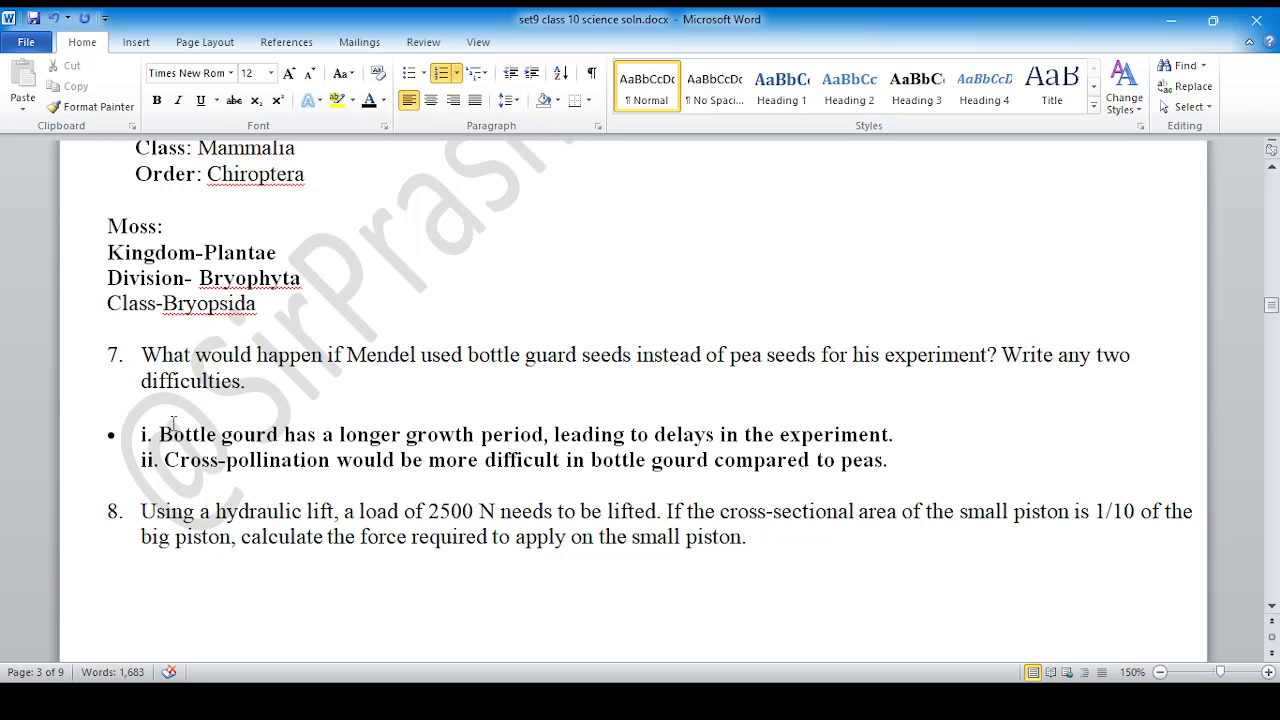
pyautogui.scroll(-3)
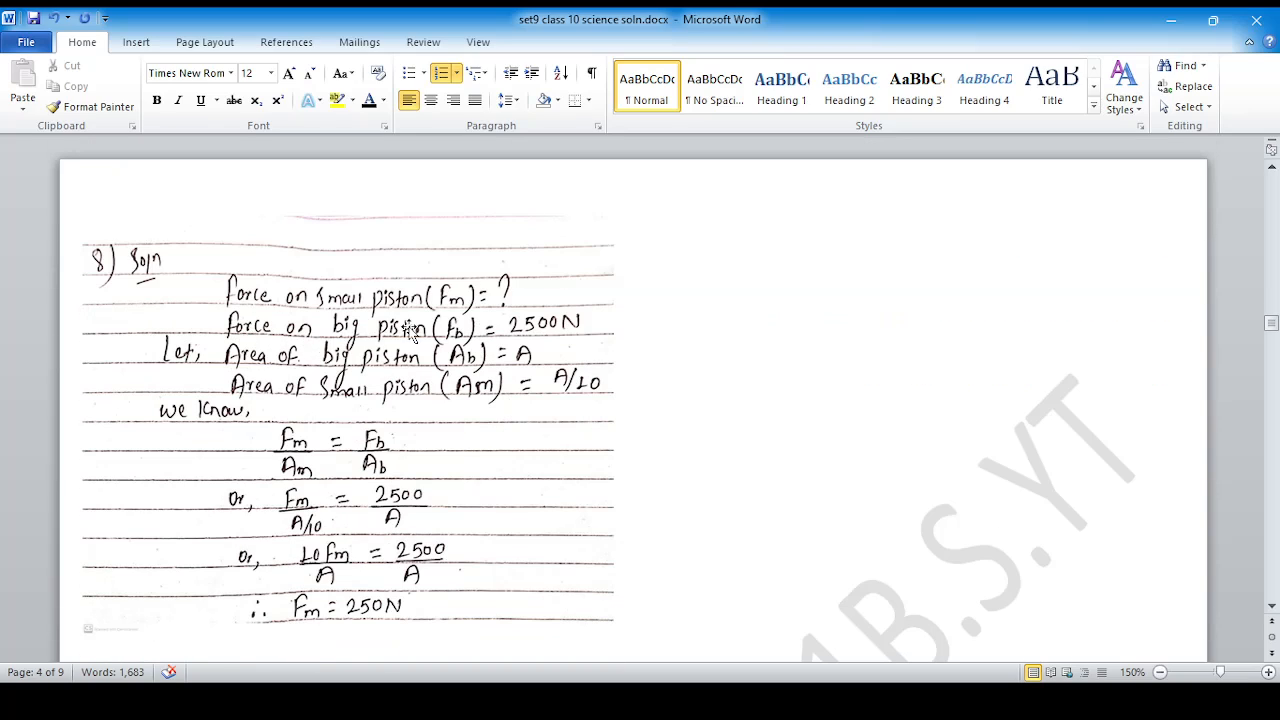
pyautogui.scroll(-3)
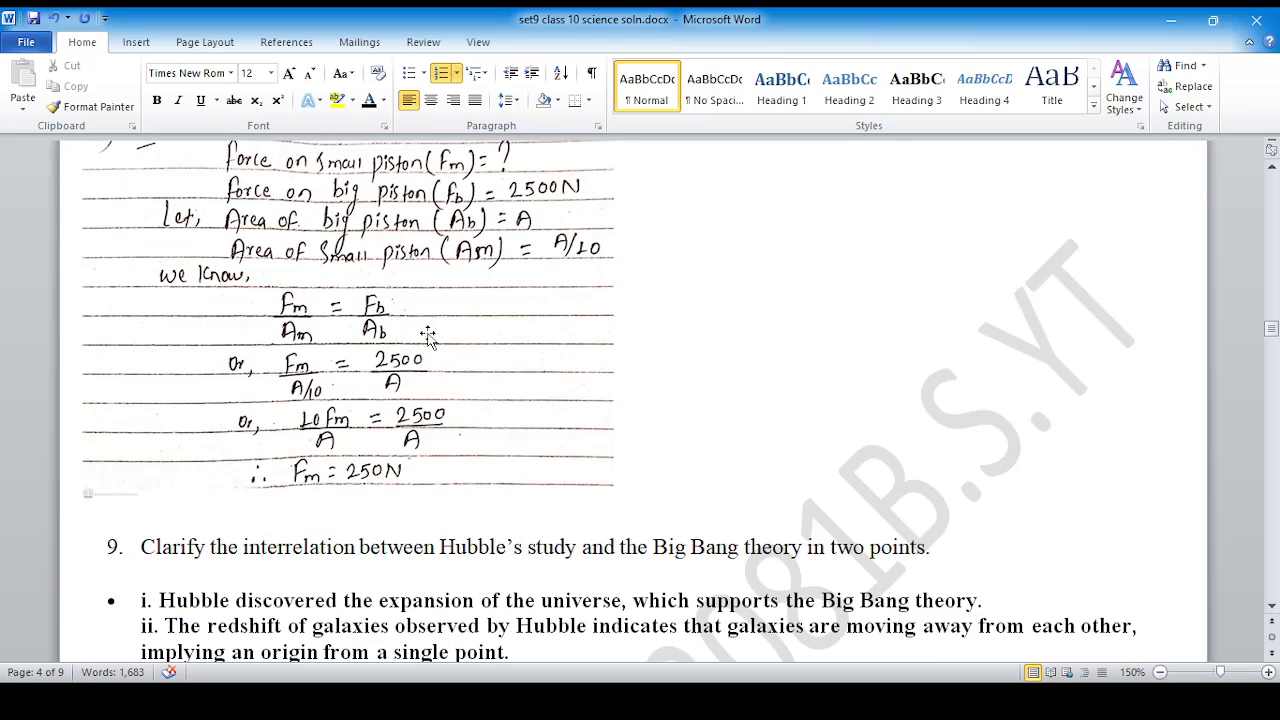
pyautogui.moveTo(384, 350)
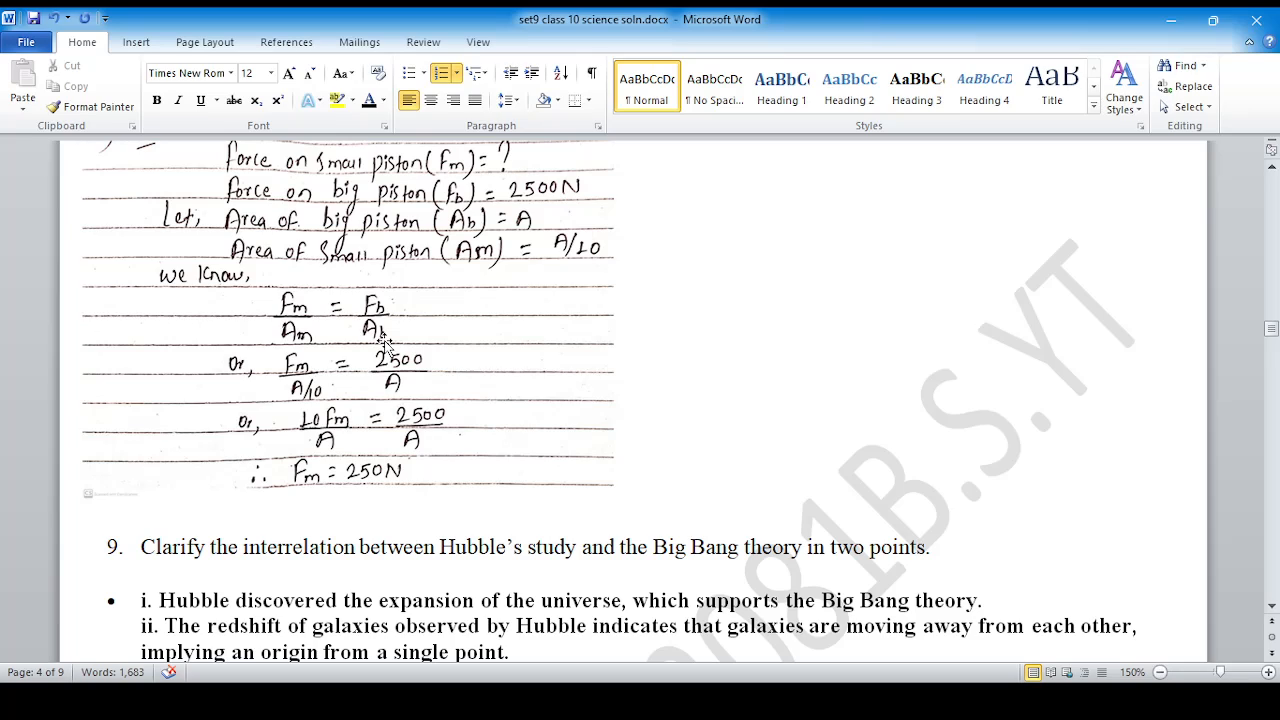
pyautogui.scroll(-3)
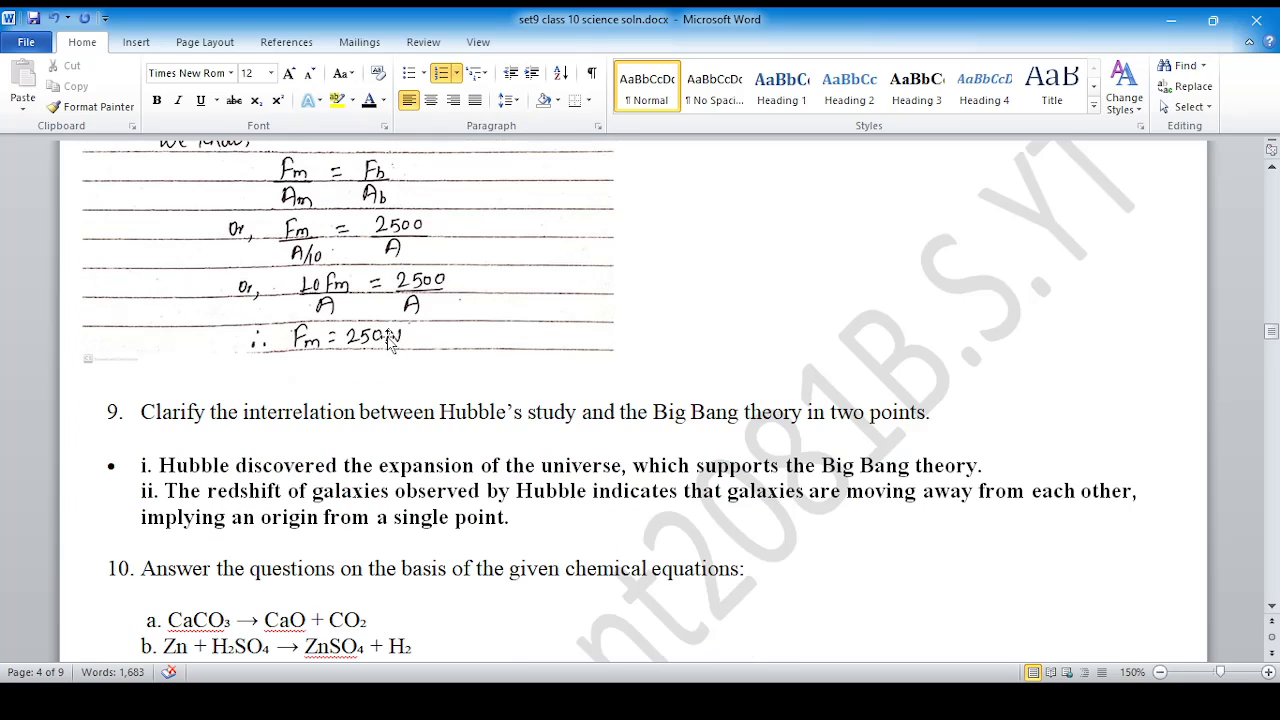
pyautogui.scroll(-3)
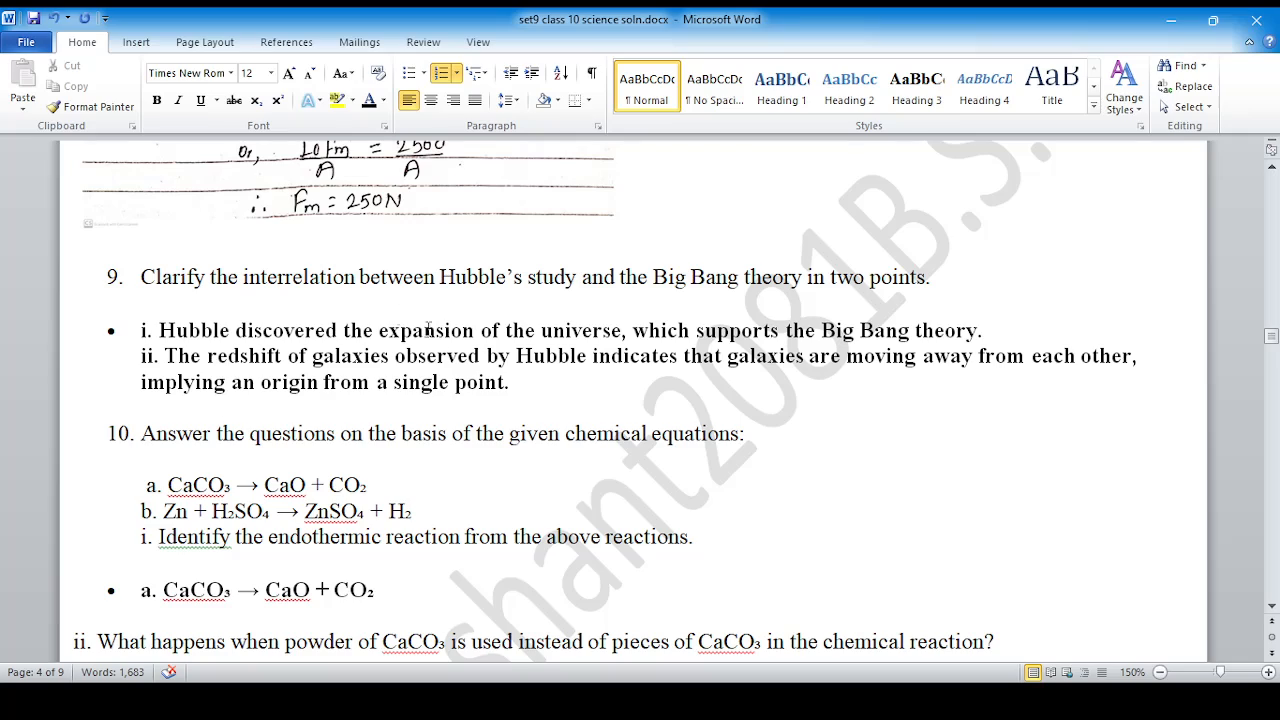
pyautogui.scroll(-3)
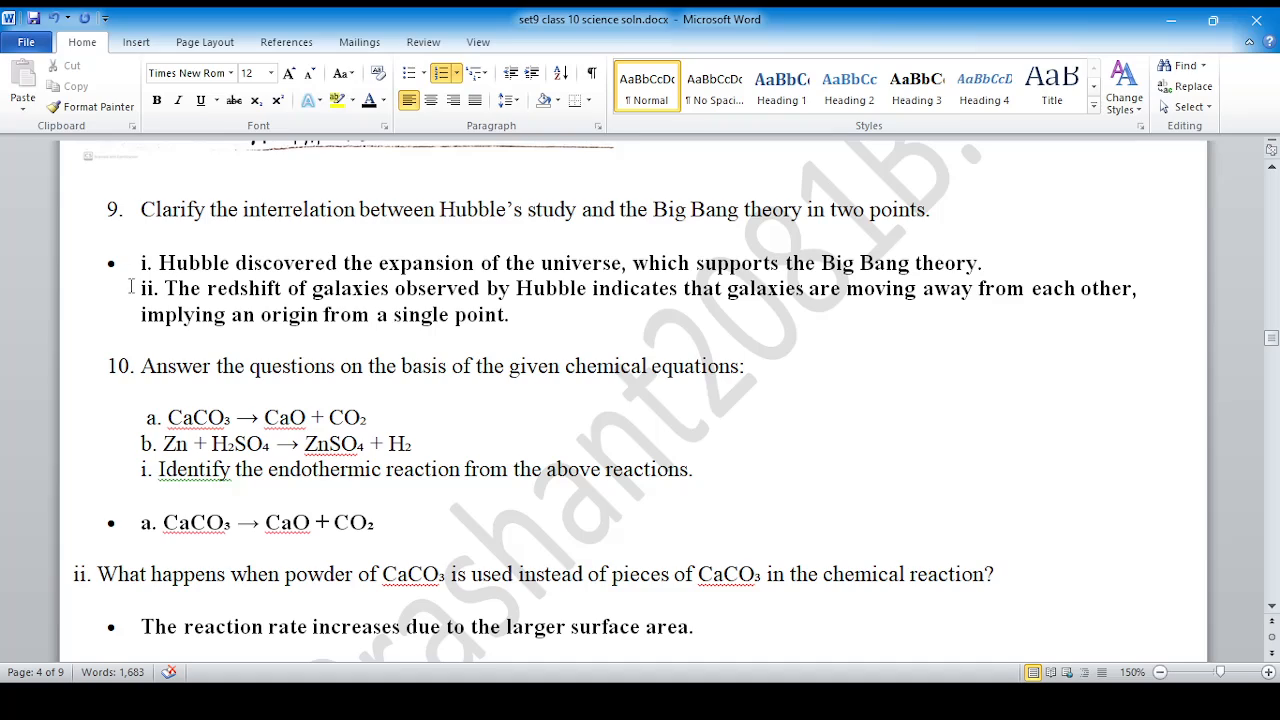
pyautogui.moveTo(560, 268)
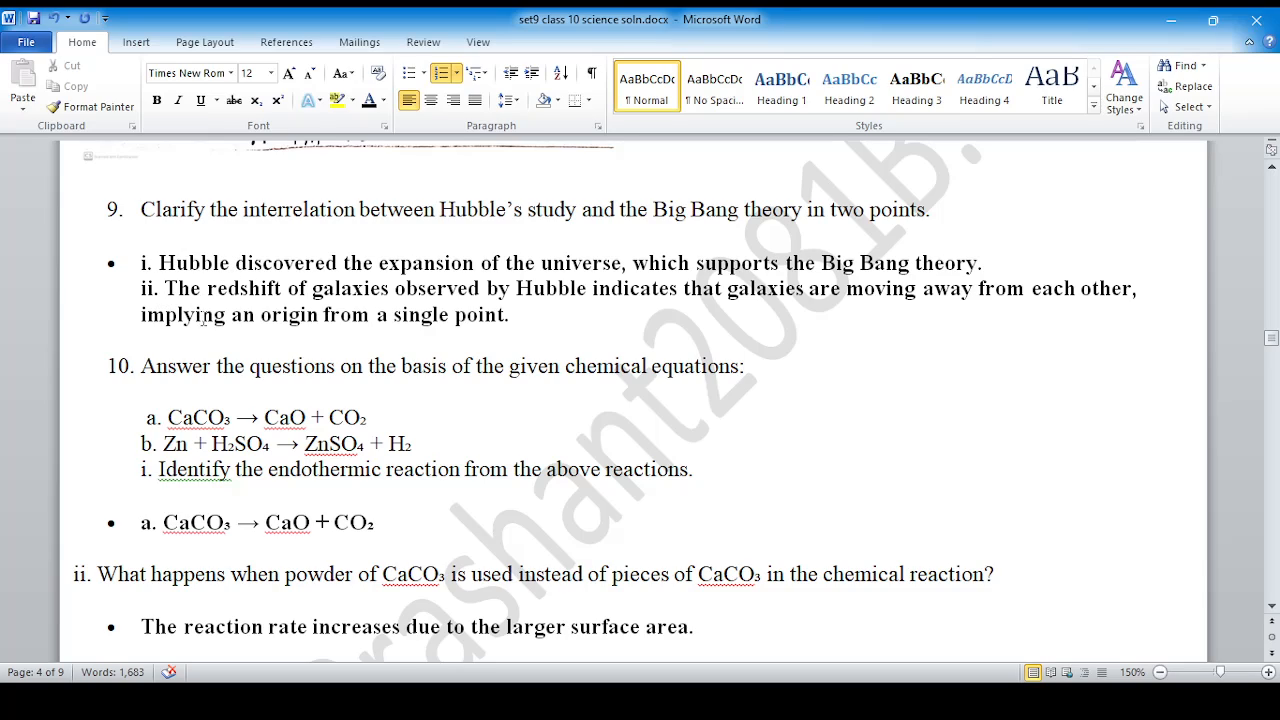
pyautogui.scroll(-3)
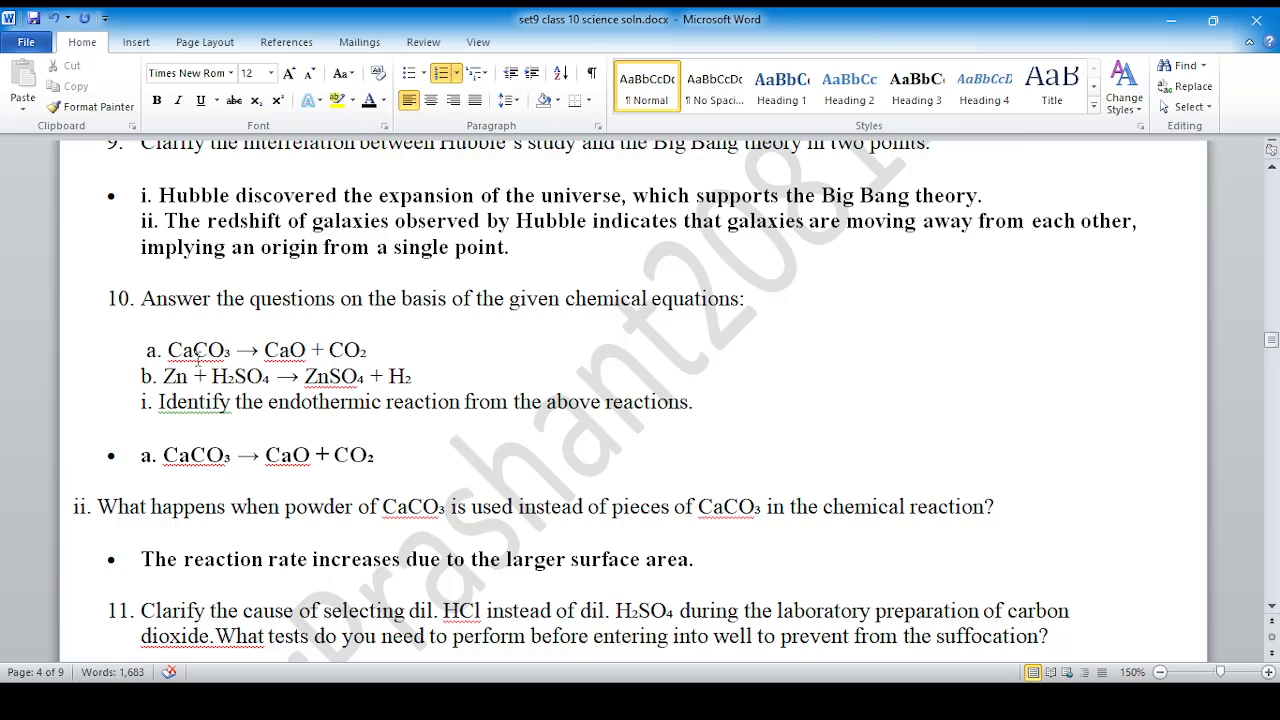
pyautogui.scroll(-3)
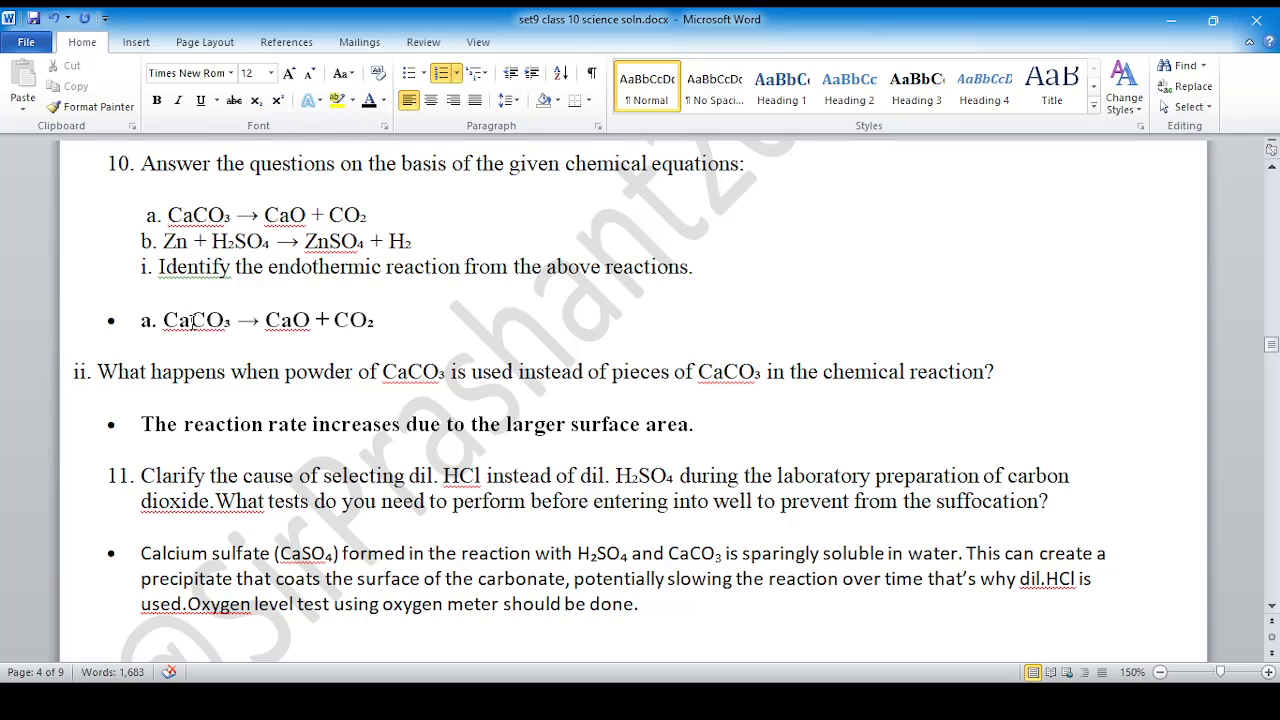
pyautogui.scroll(3)
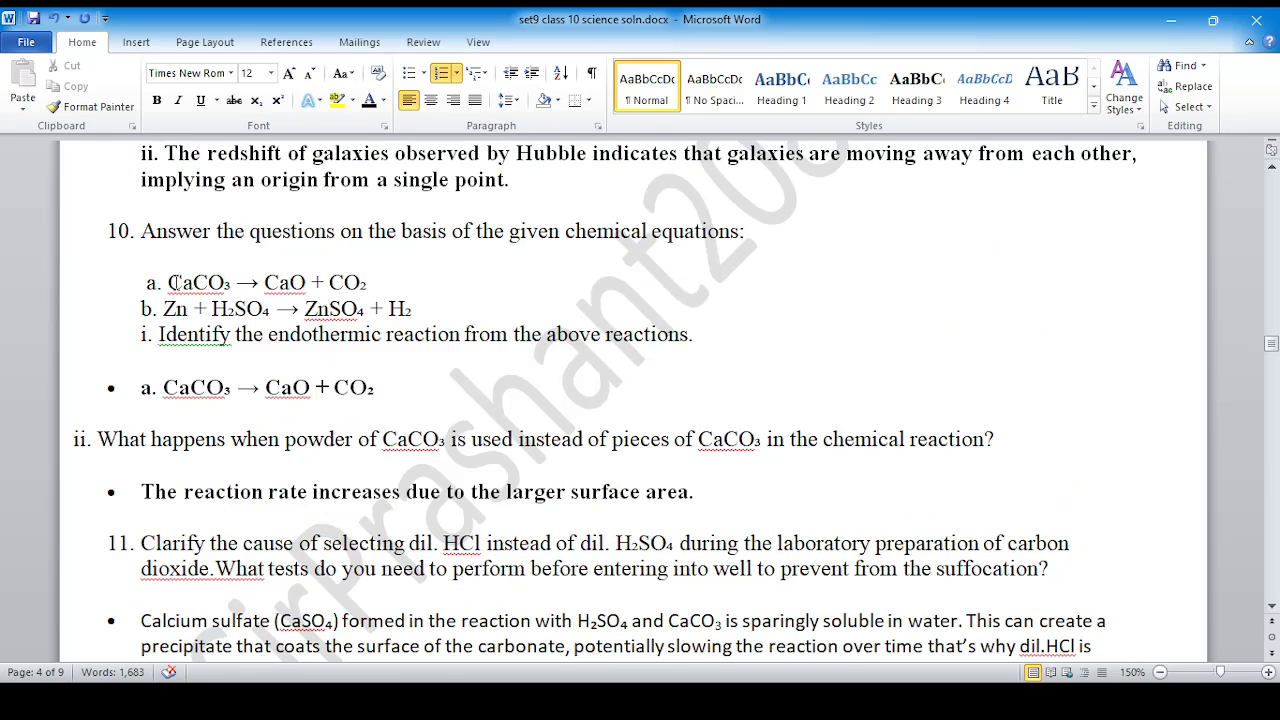
pyautogui.scroll(-3)
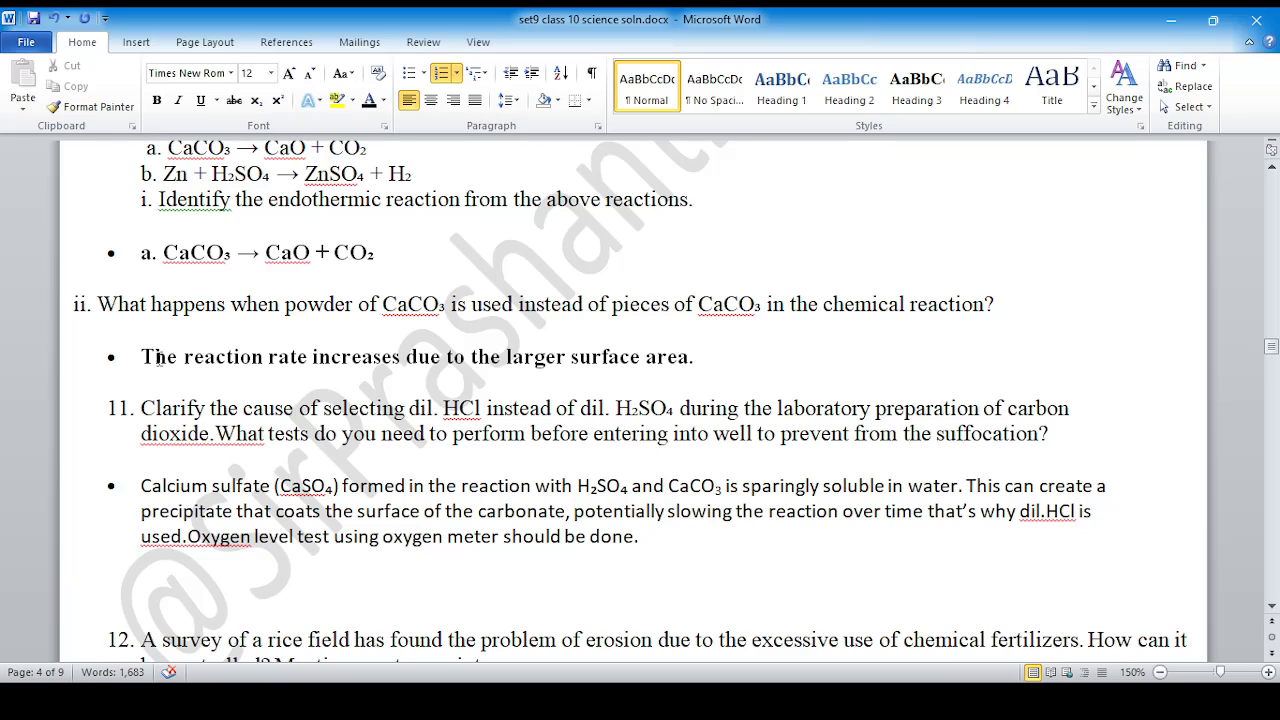
pyautogui.scroll(-3)
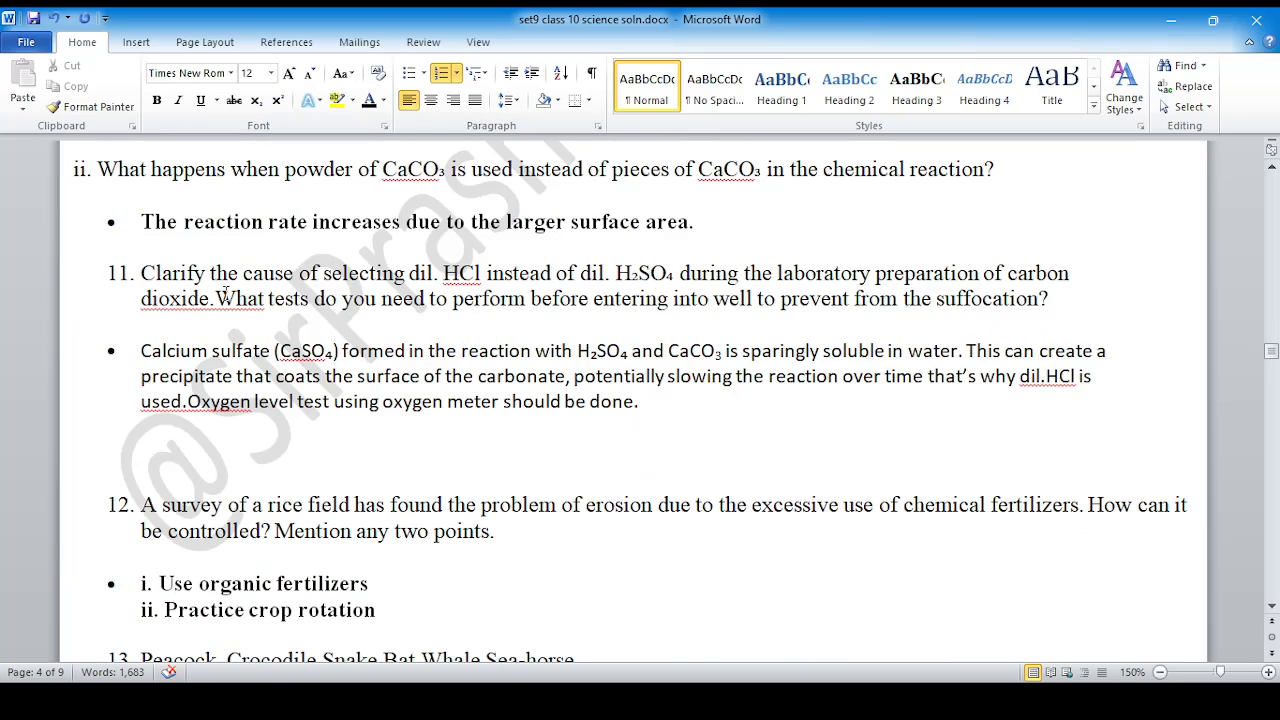
pyautogui.scroll(-3)
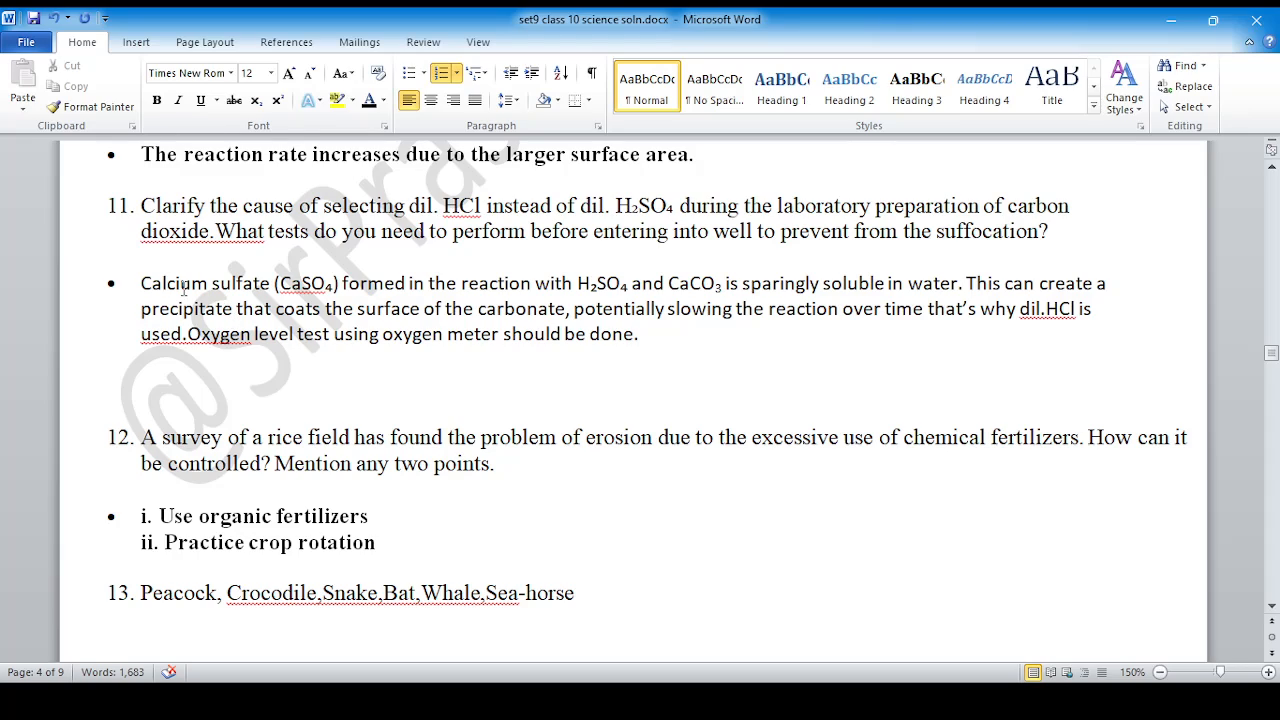
pyautogui.scroll(-3)
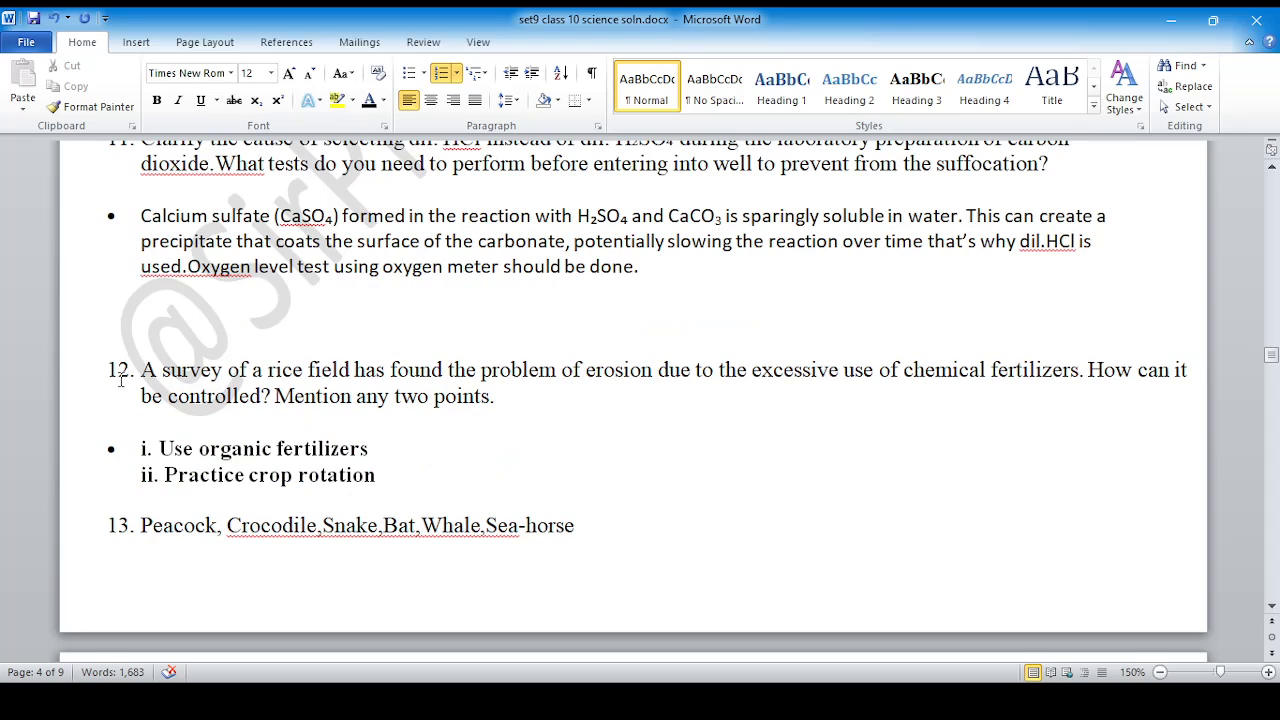
pyautogui.scroll(-3)
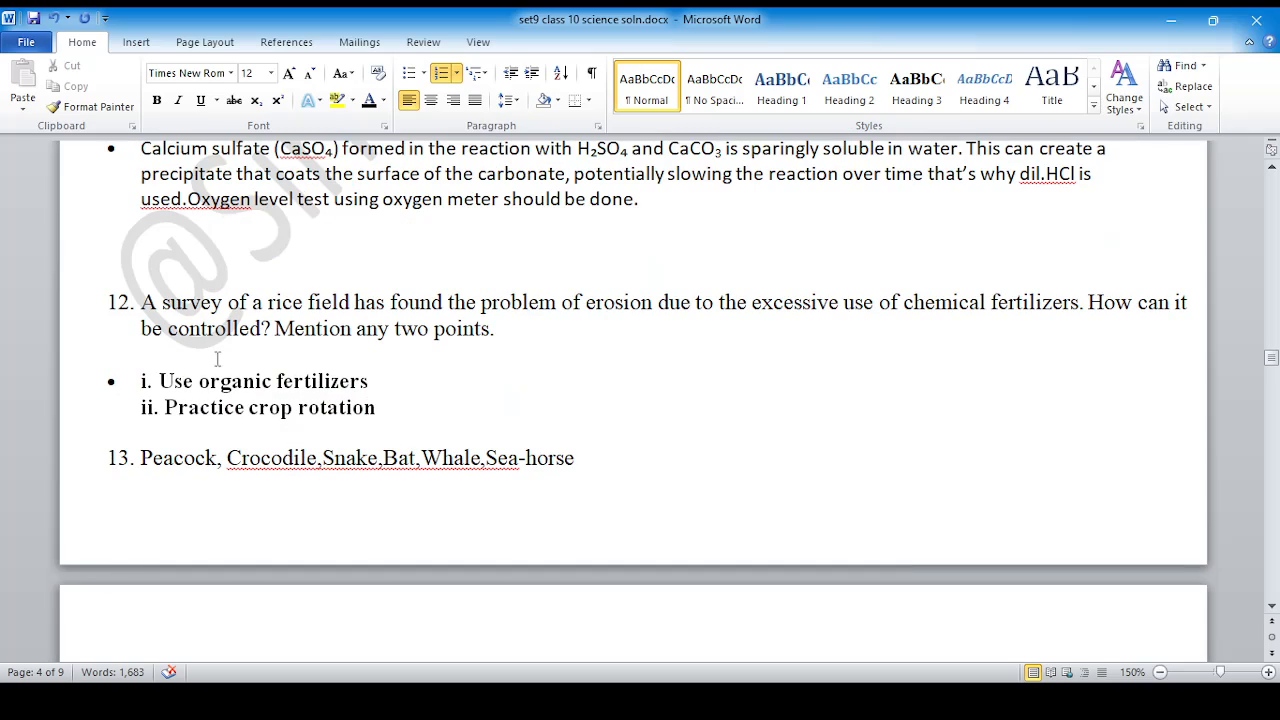
pyautogui.scroll(-3)
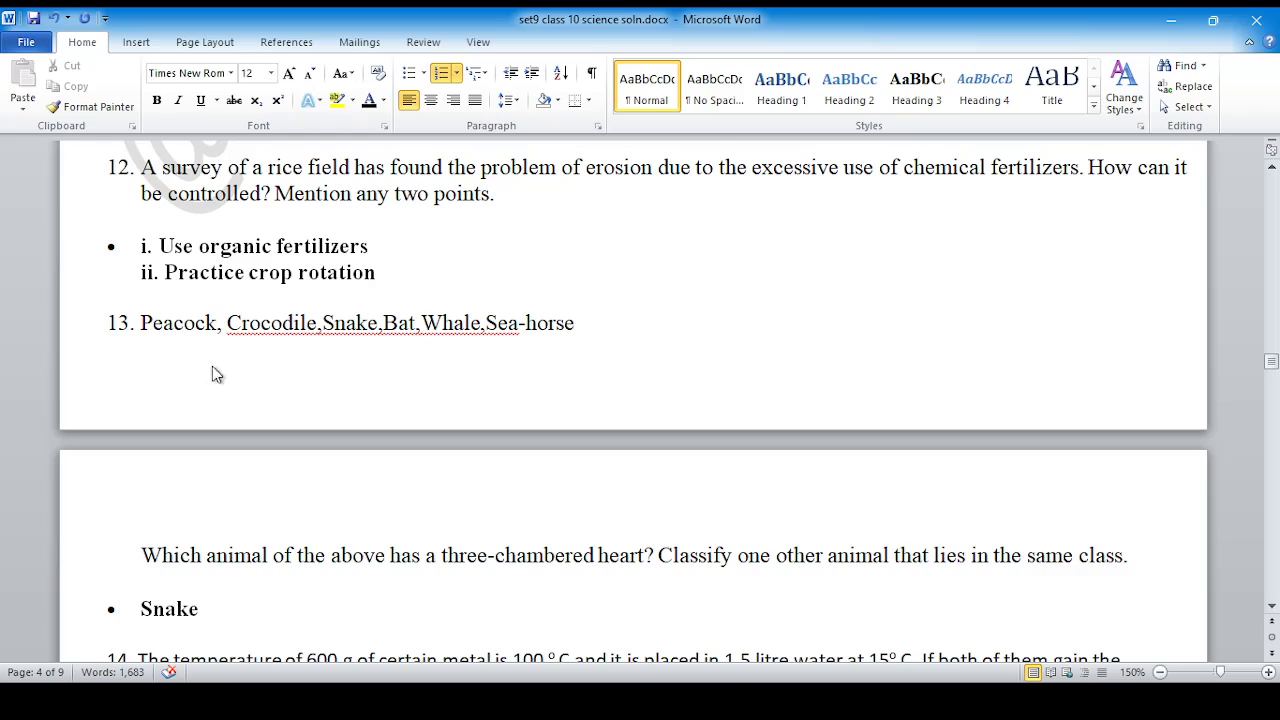
pyautogui.scroll(-3)
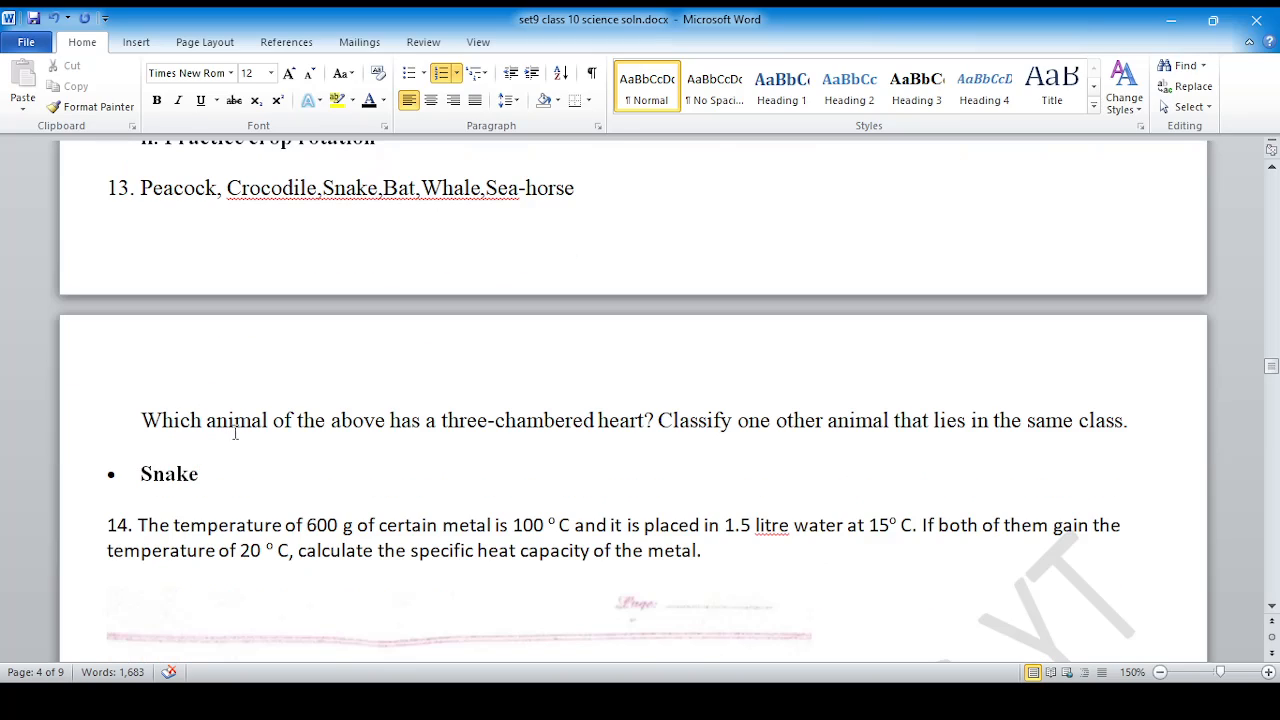
pyautogui.moveTo(304, 488)
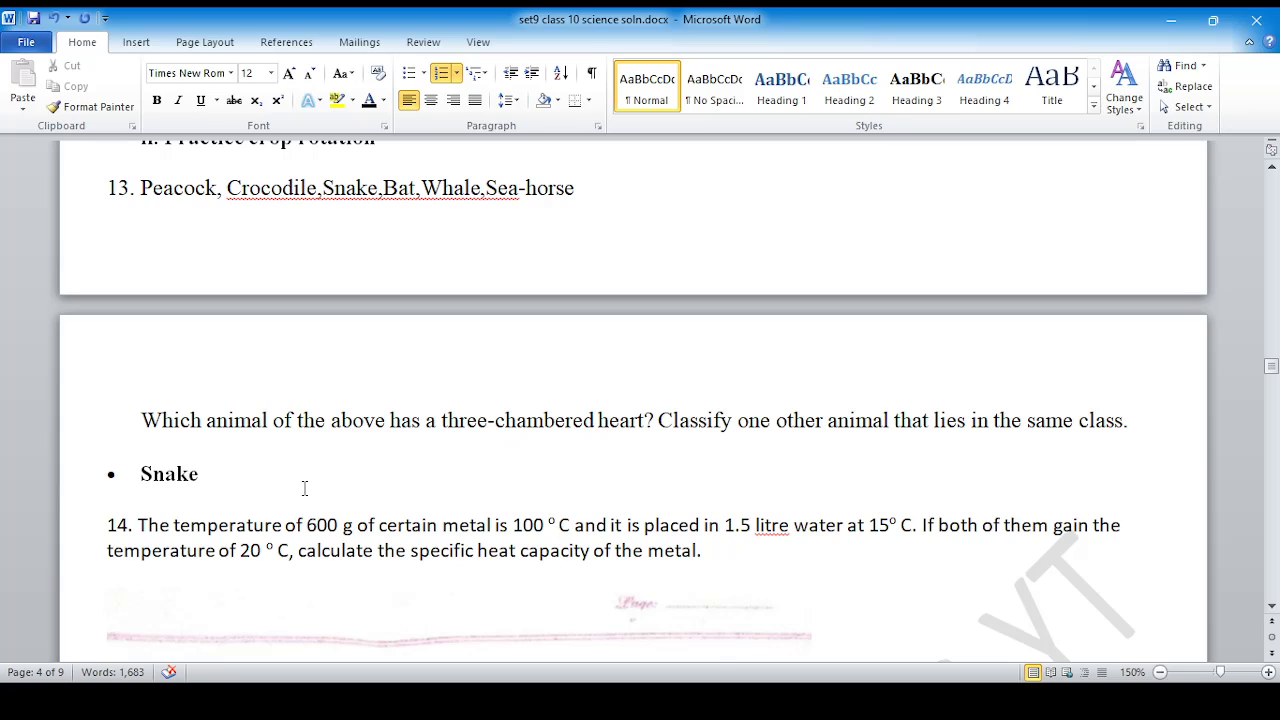
pyautogui.moveTo(168, 494)
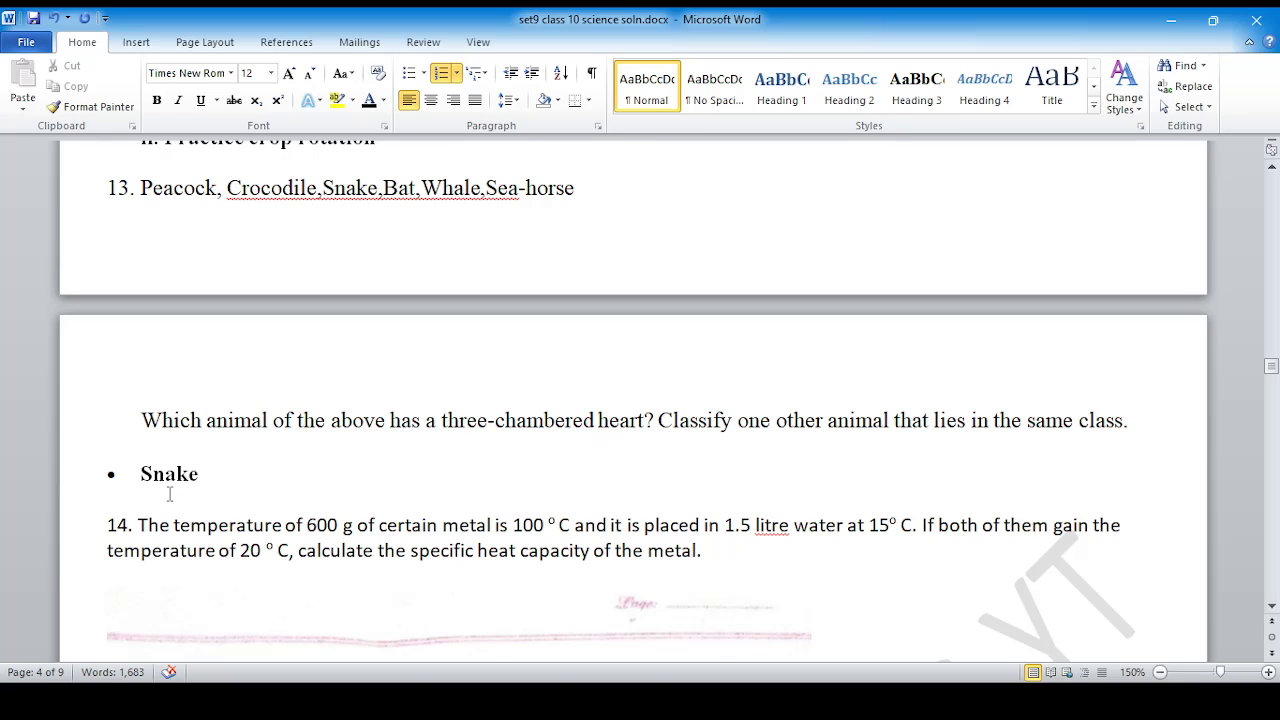
pyautogui.scroll(-3)
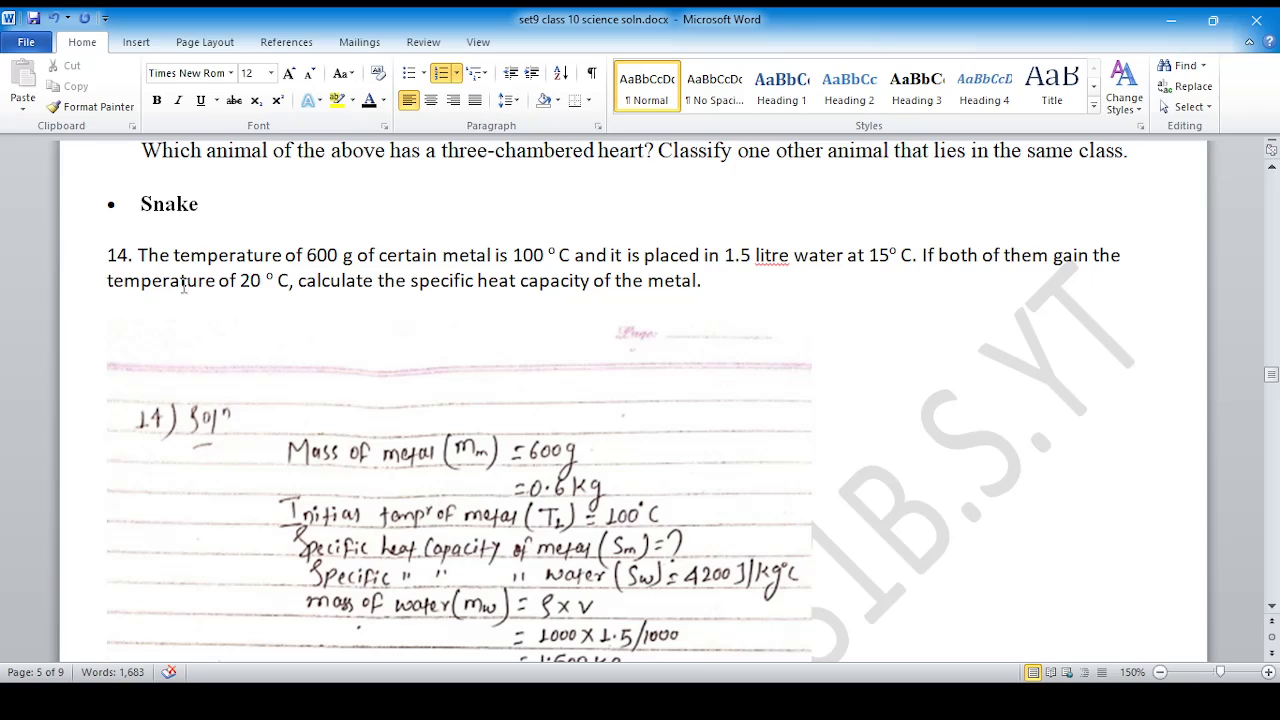
pyautogui.scroll(-3)
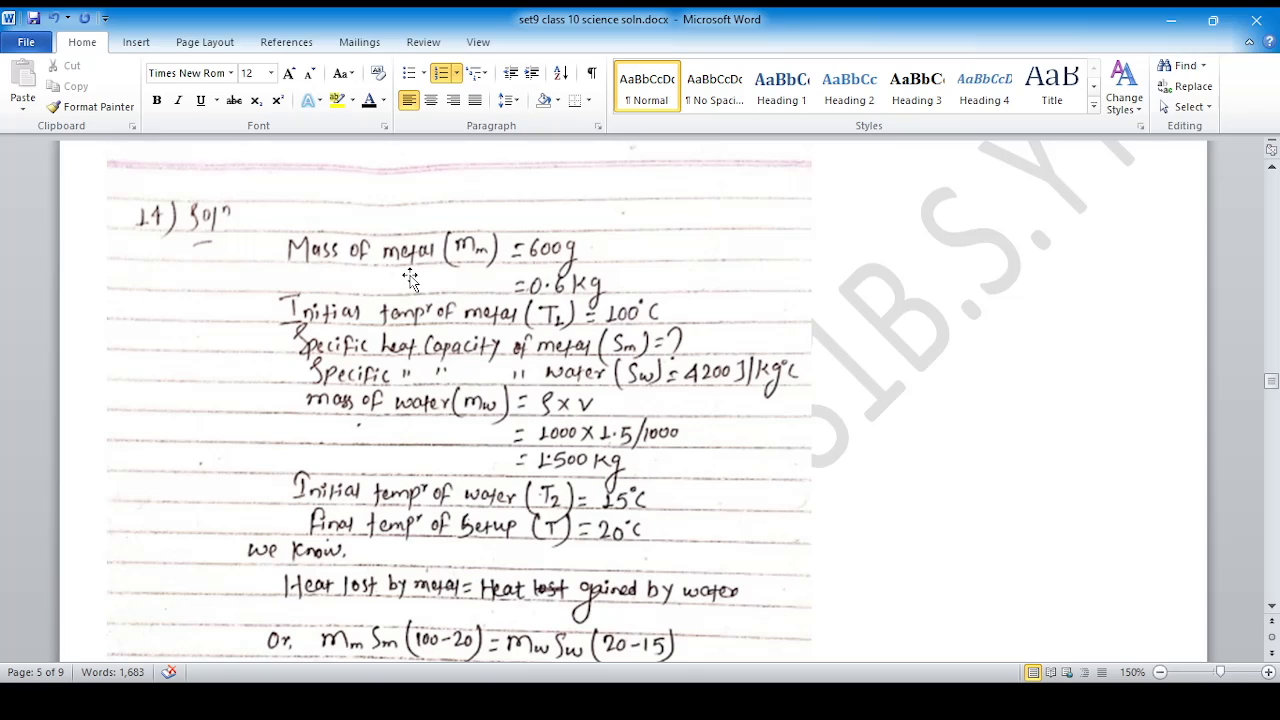
pyautogui.scroll(-3)
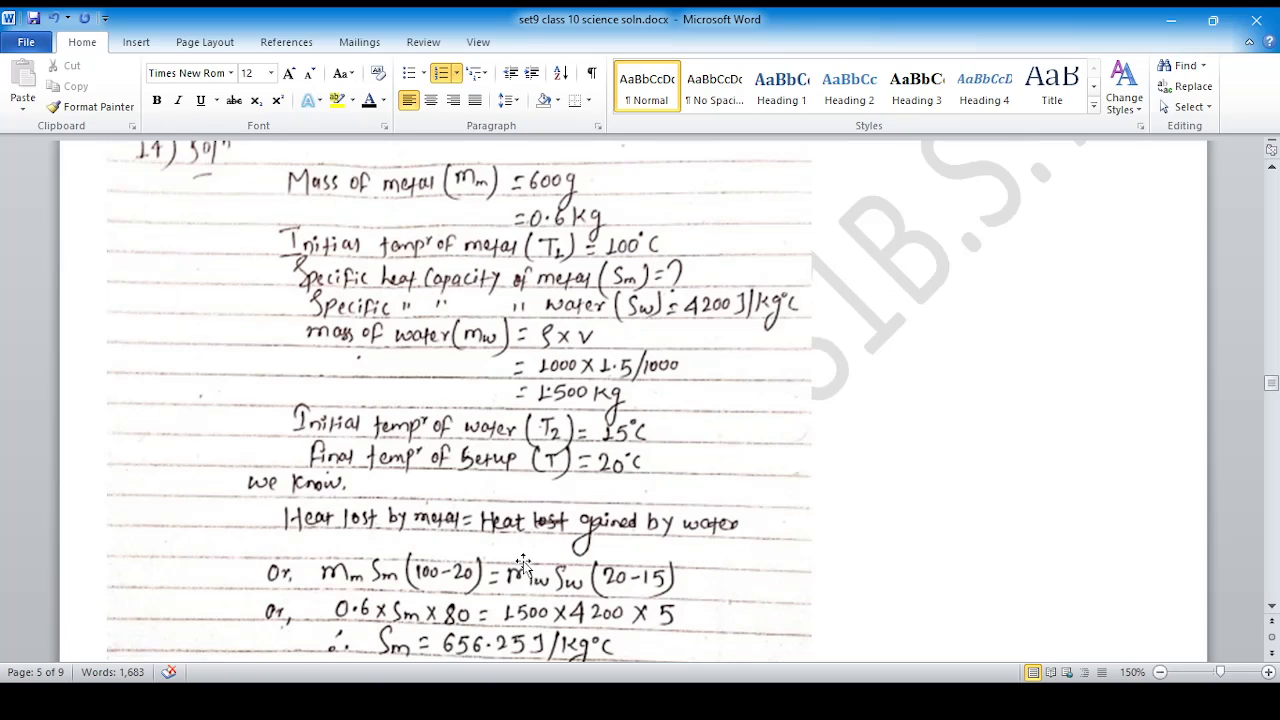
pyautogui.scroll(-3)
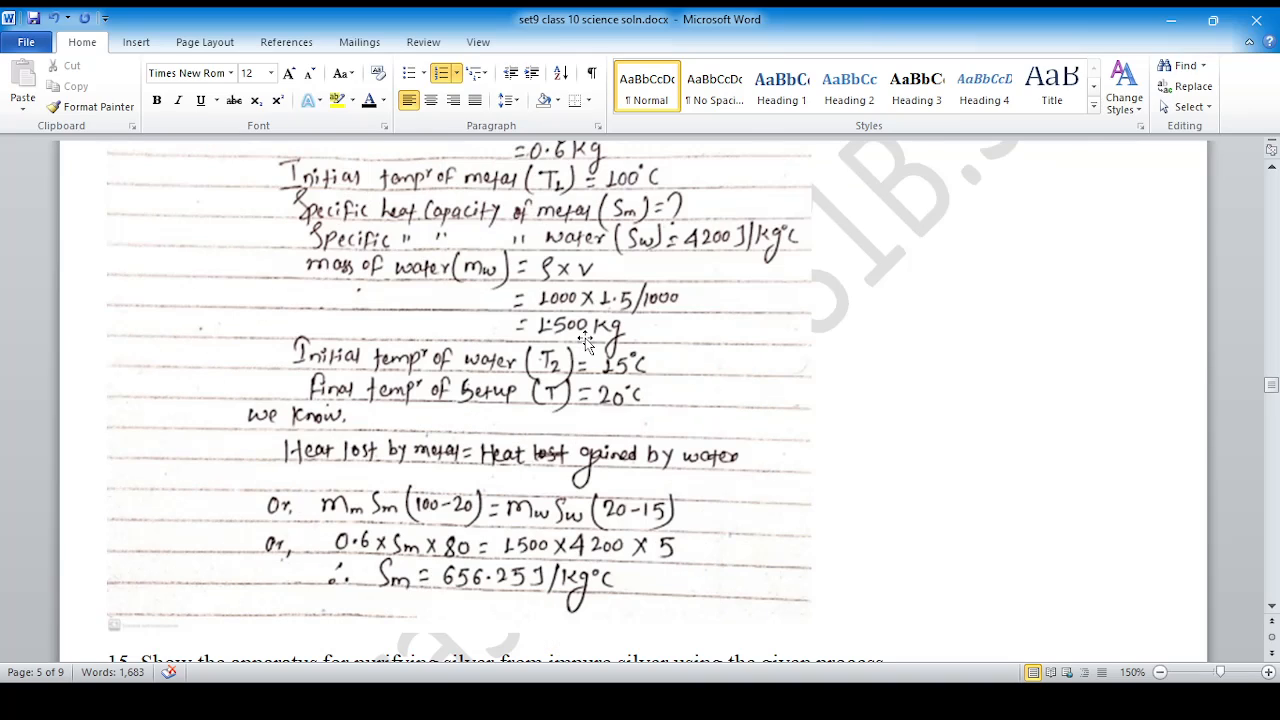
pyautogui.scroll(-3)
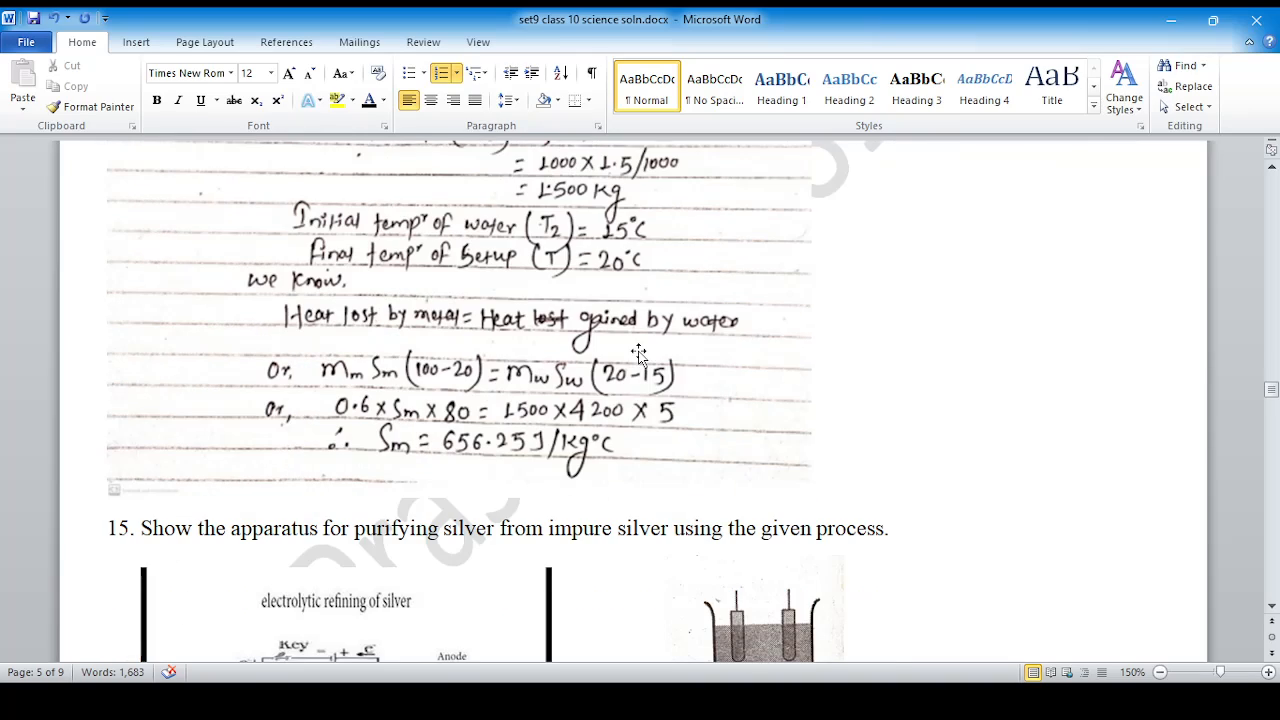
pyautogui.scroll(-3)
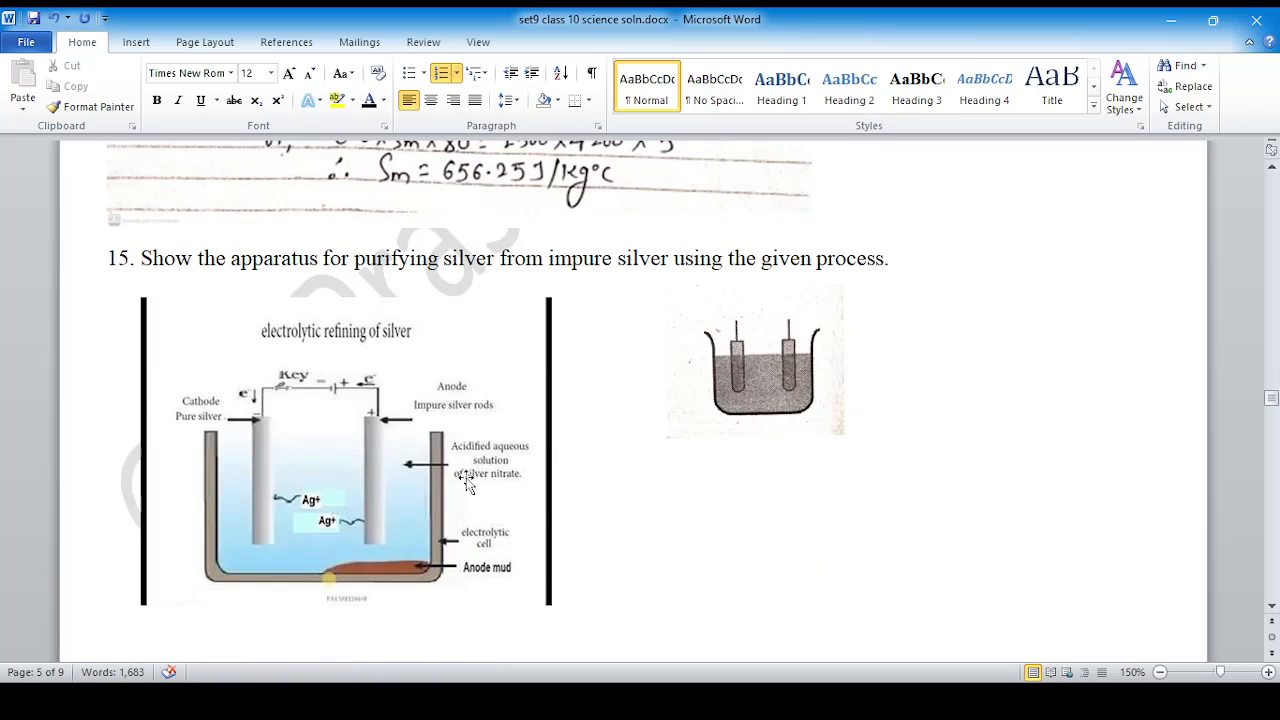
pyautogui.moveTo(380, 470)
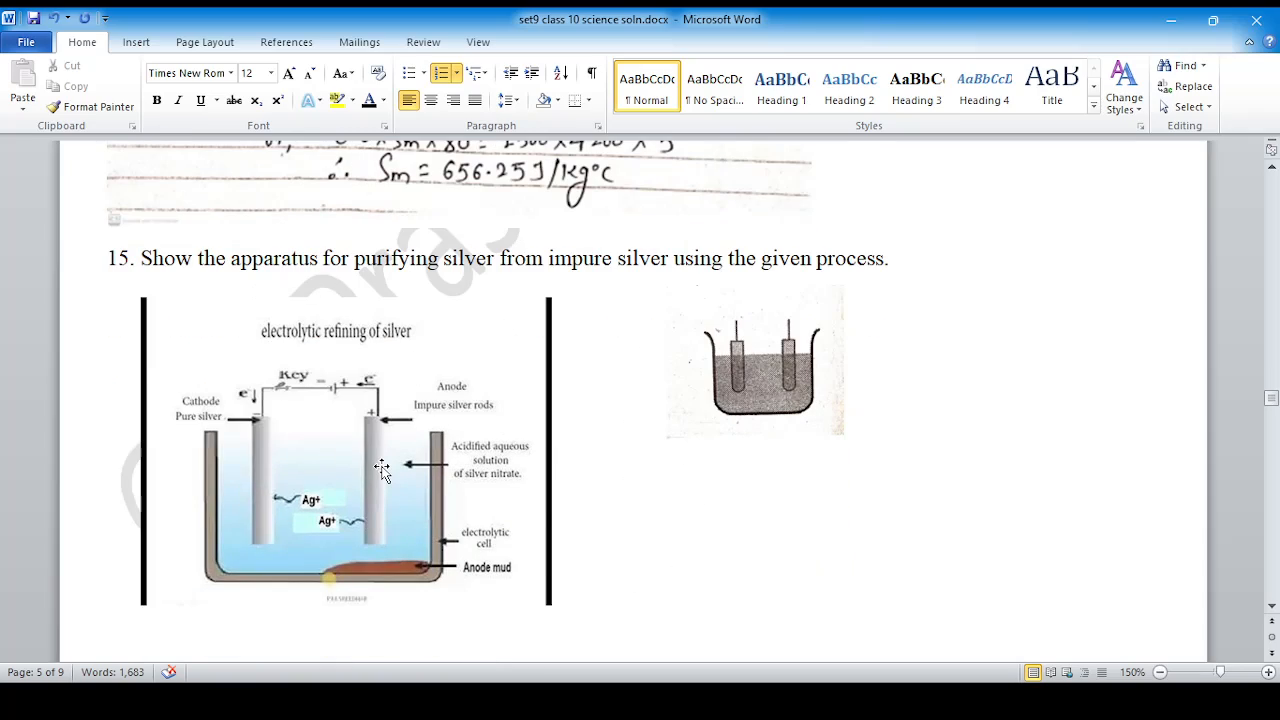
pyautogui.scroll(-3)
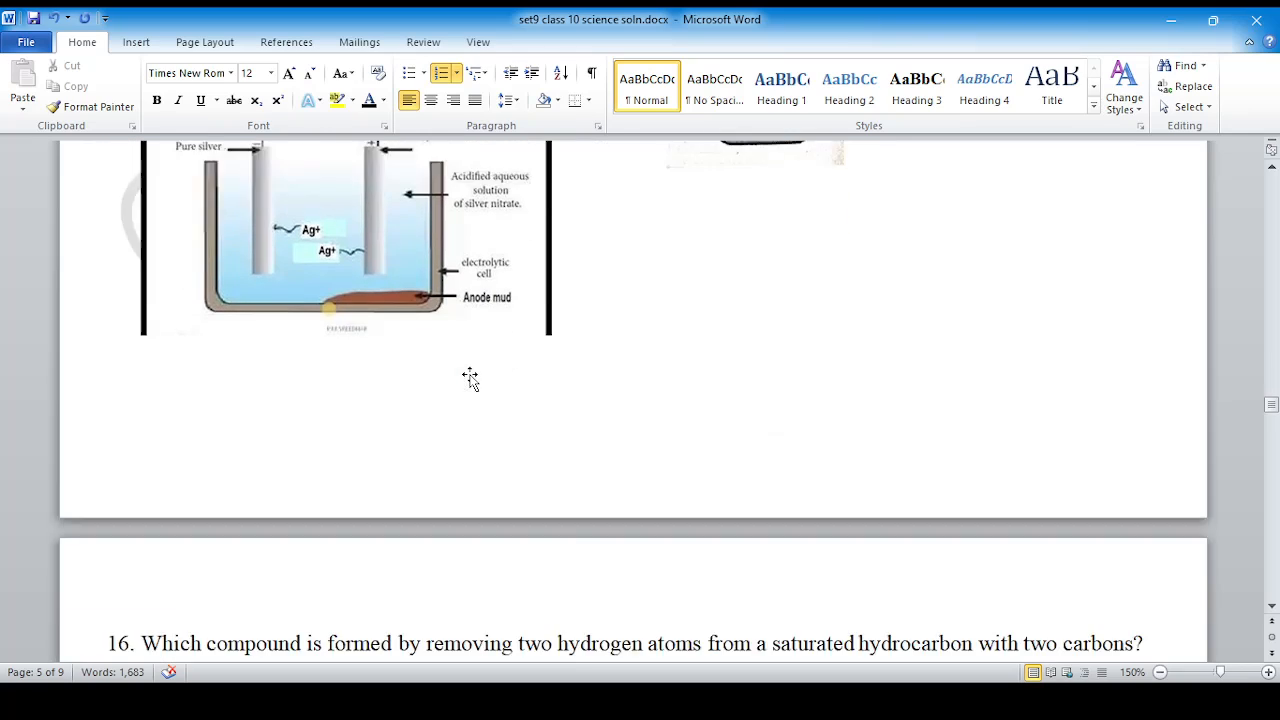
pyautogui.scroll(-3)
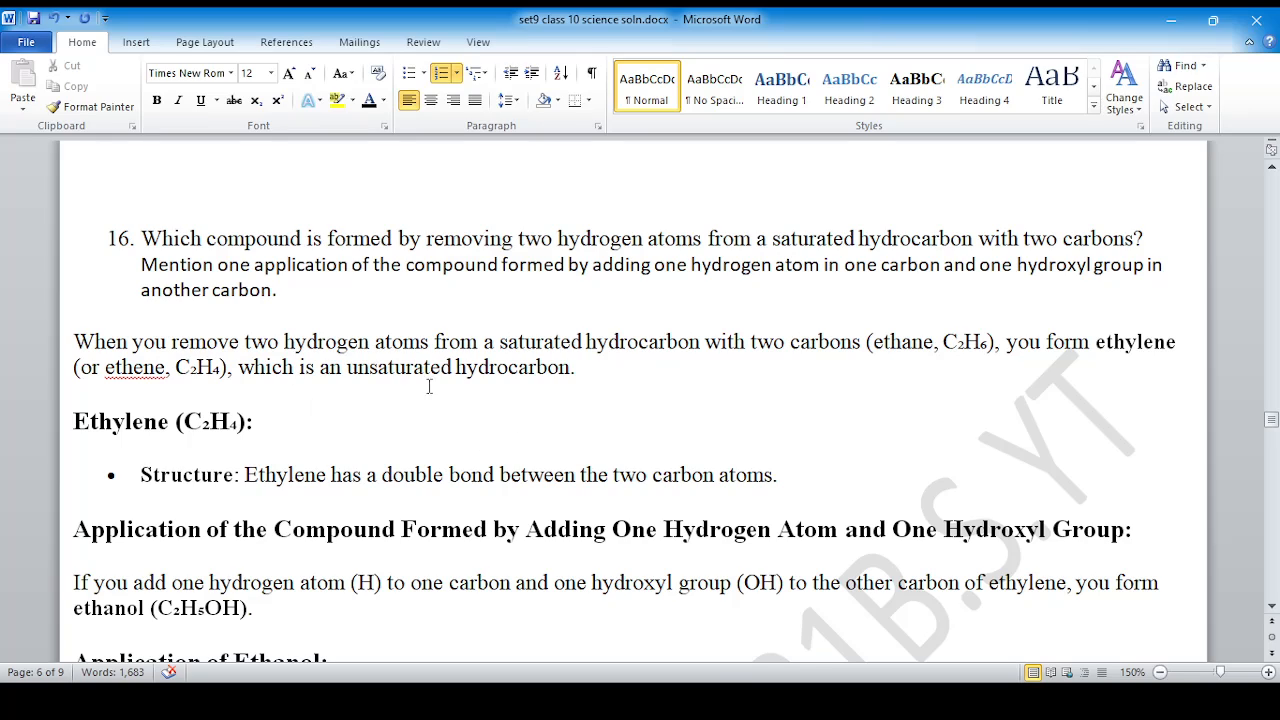
pyautogui.scroll(-3)
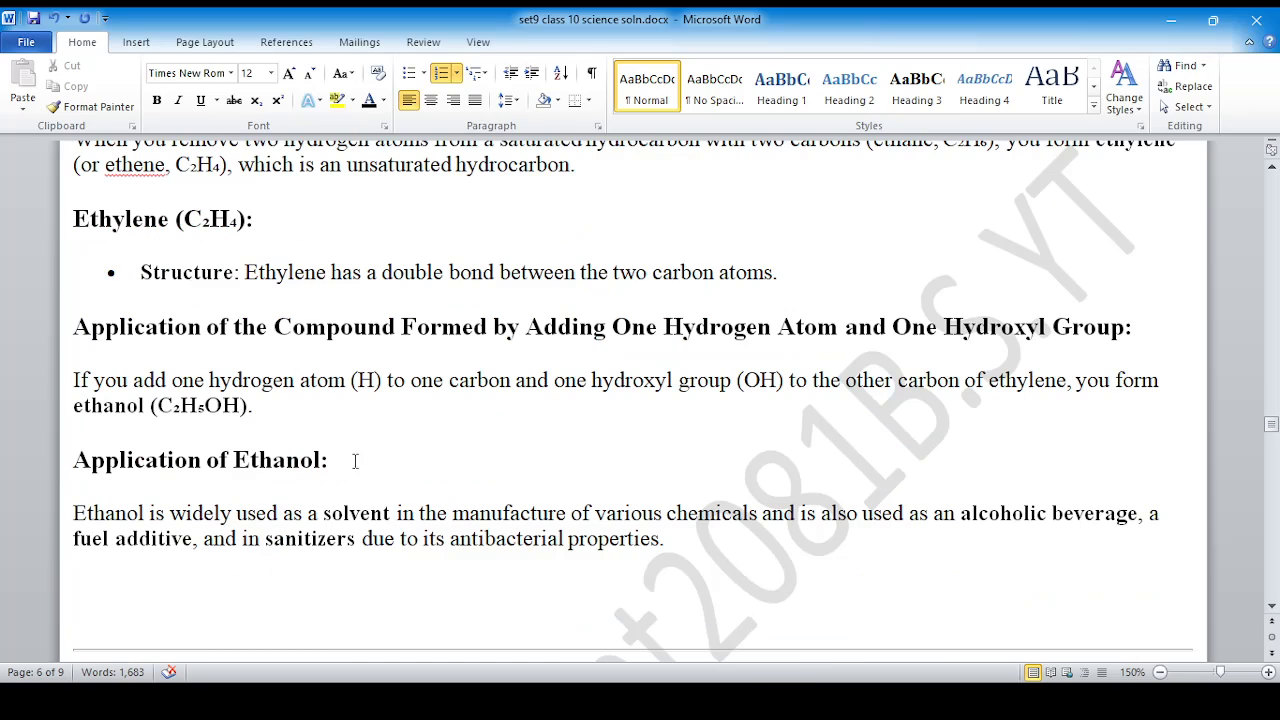
pyautogui.scroll(-3)
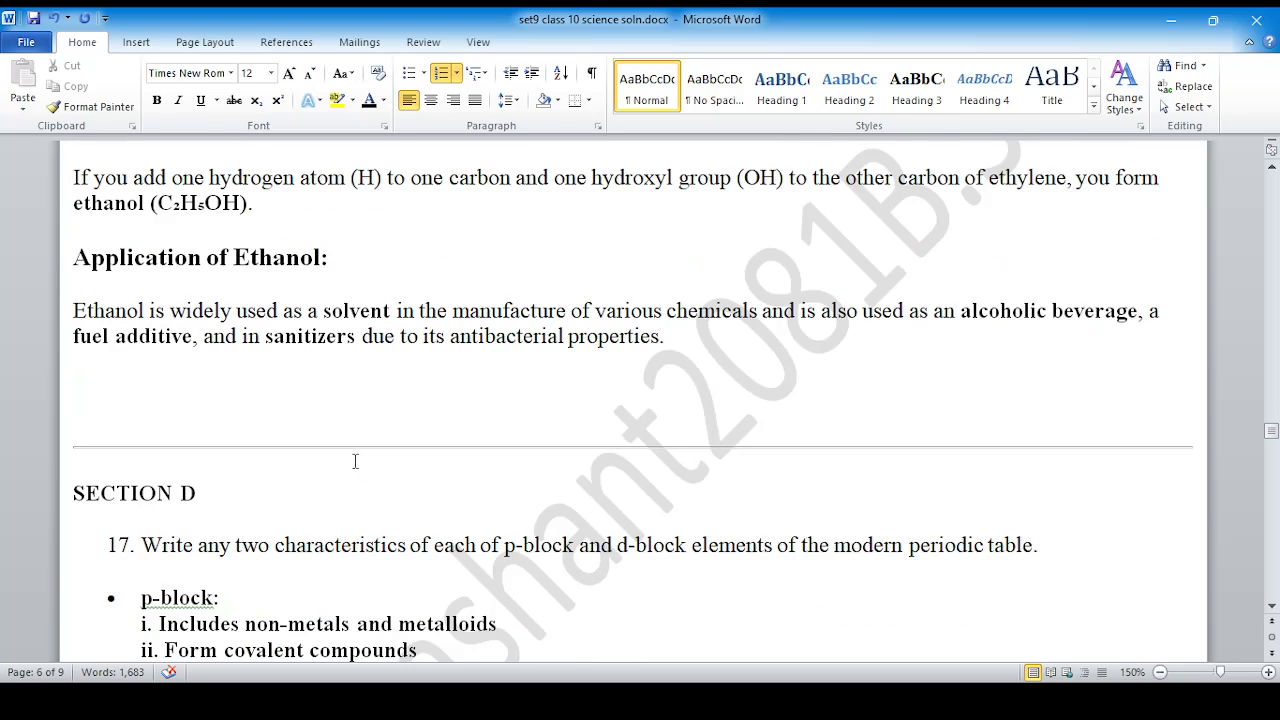
pyautogui.scroll(-3)
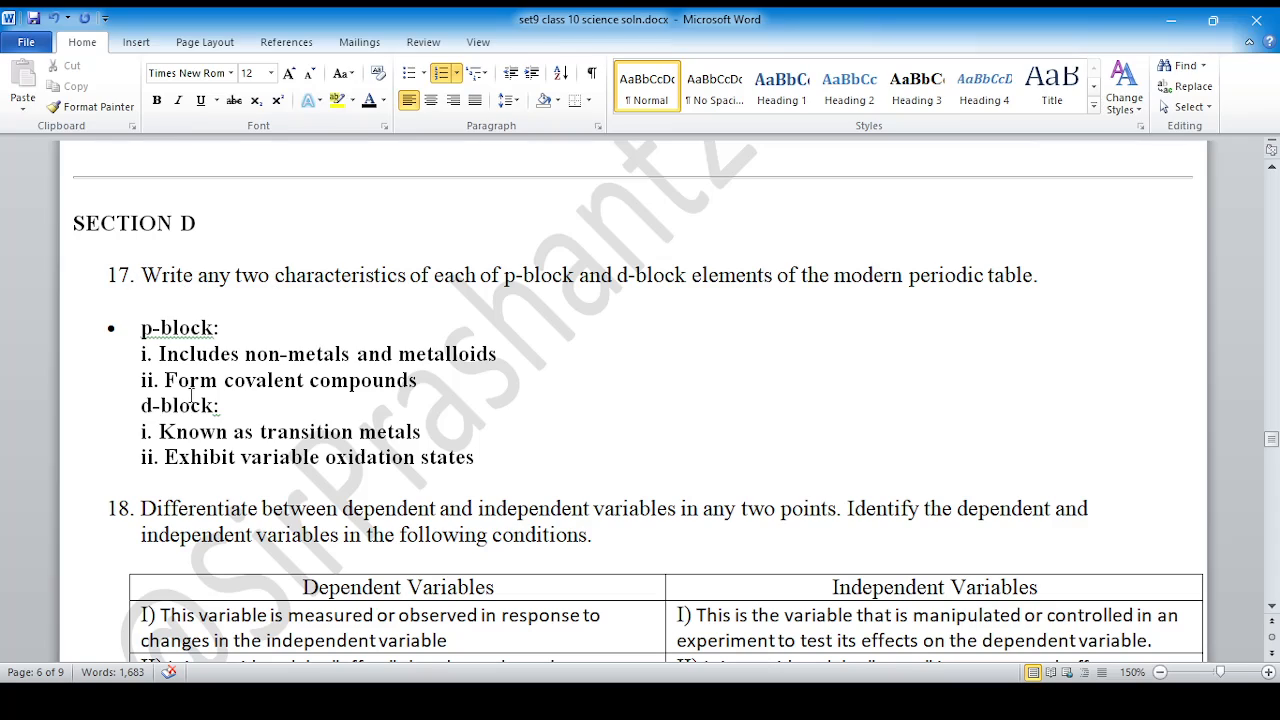
pyautogui.scroll(-3)
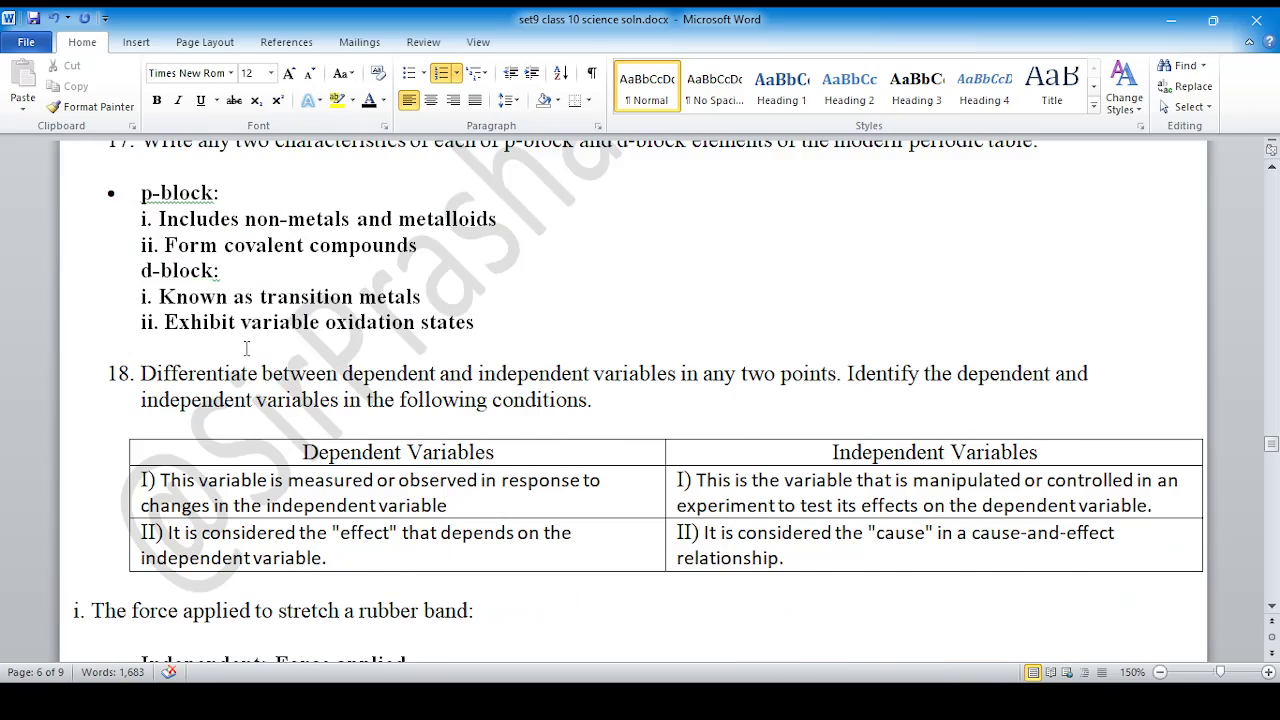
pyautogui.scroll(3)
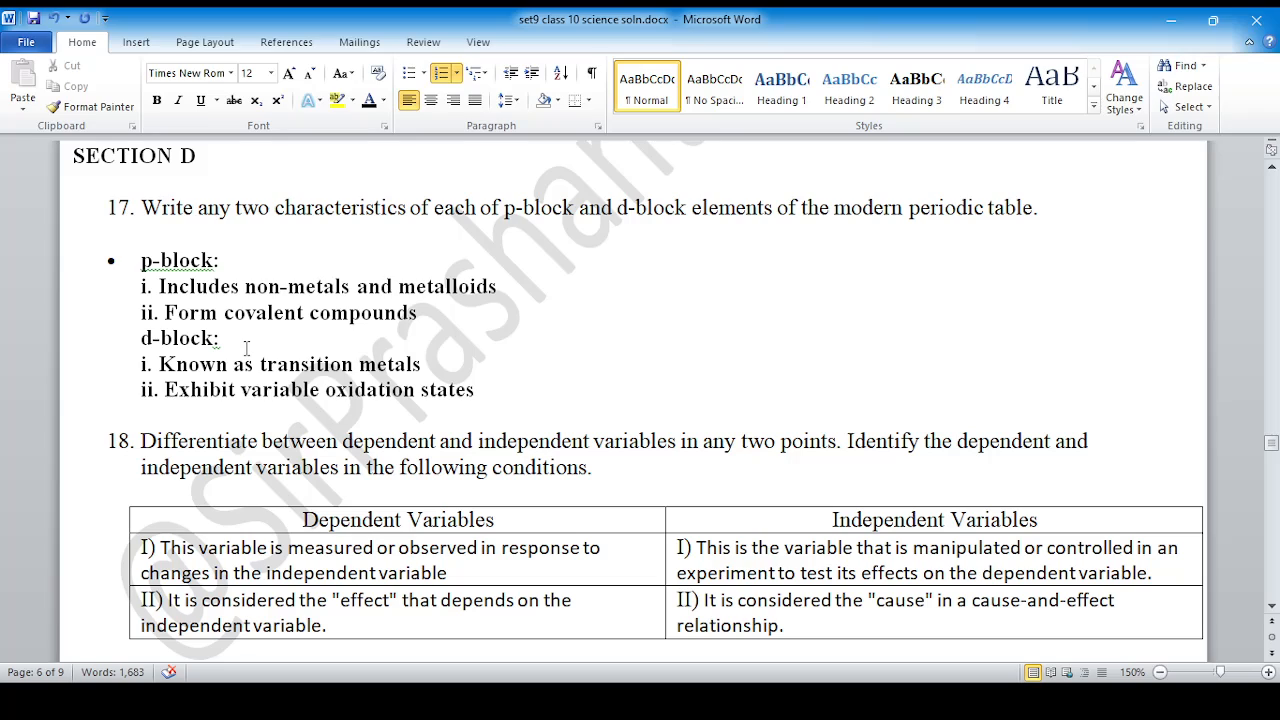
pyautogui.scroll(-3)
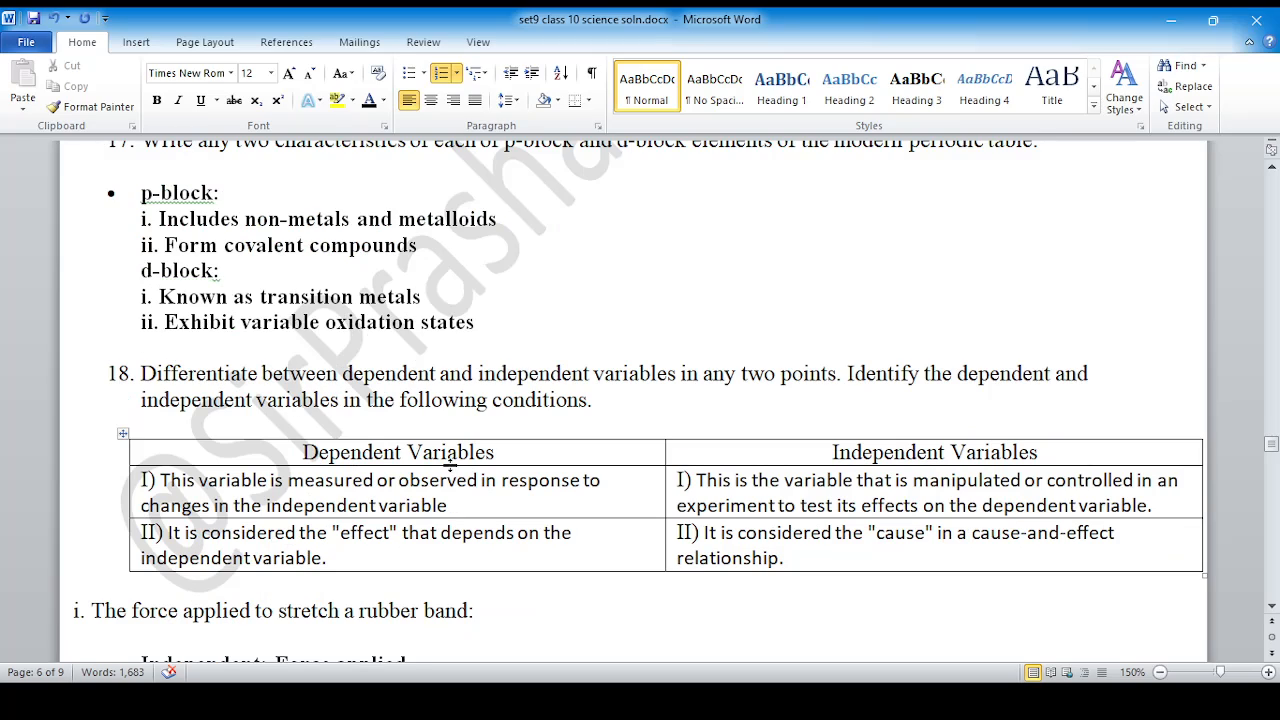
pyautogui.scroll(-3)
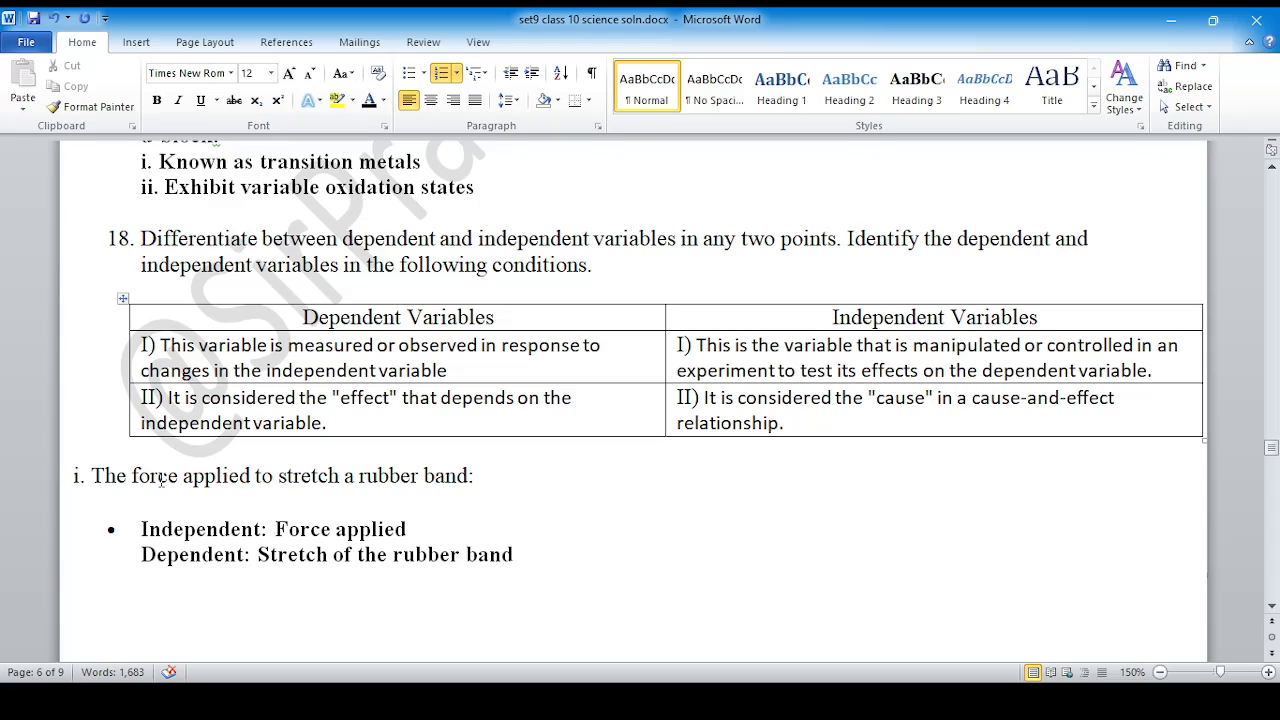
pyautogui.moveTo(124, 550)
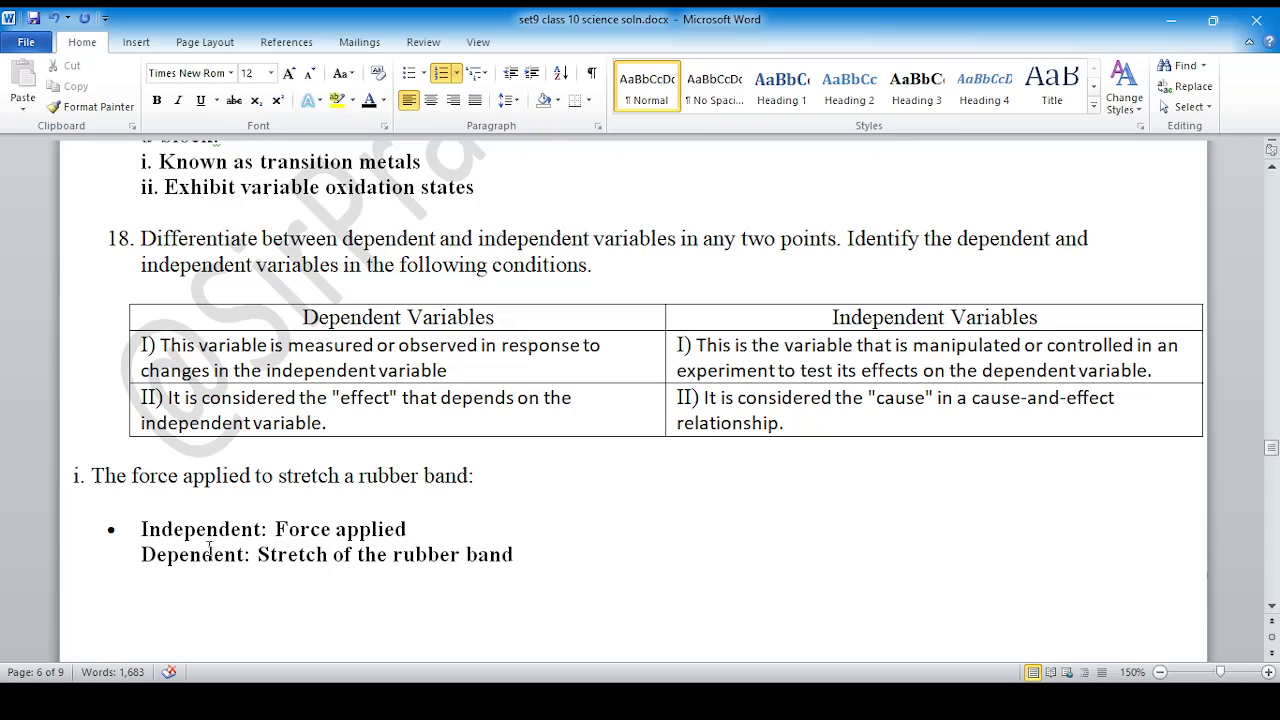
pyautogui.moveTo(256, 588)
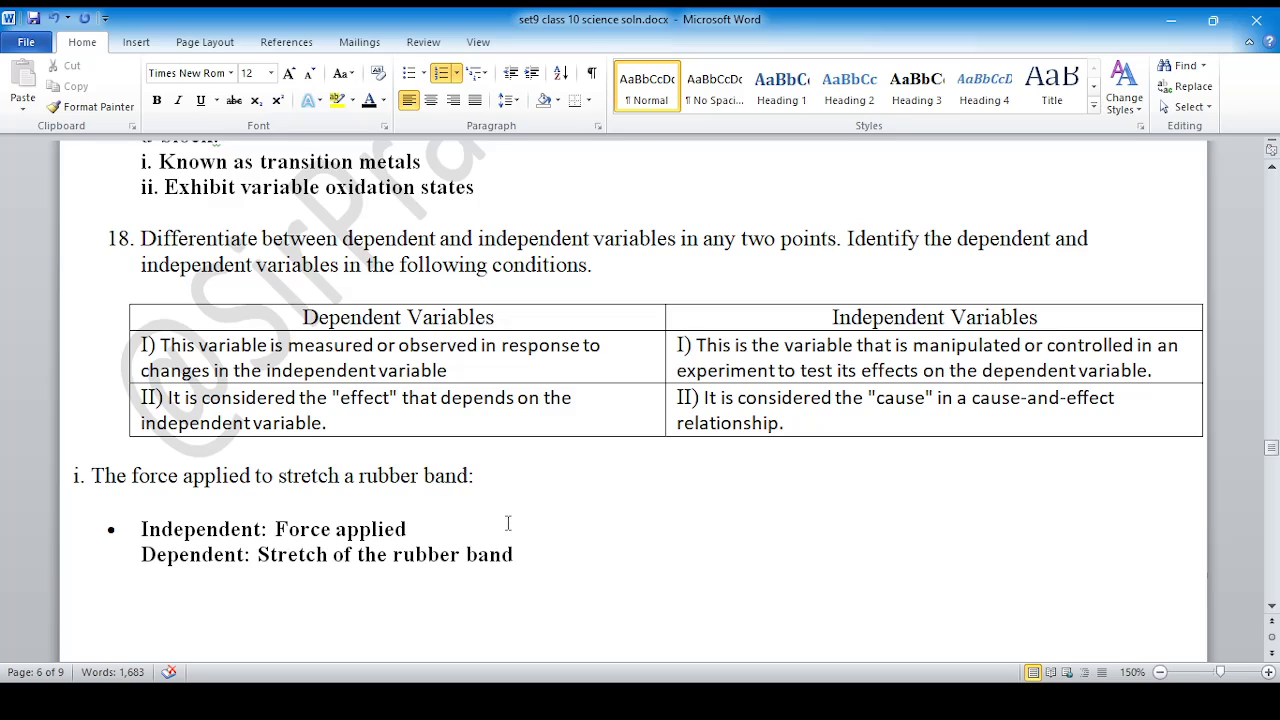
pyautogui.scroll(-3)
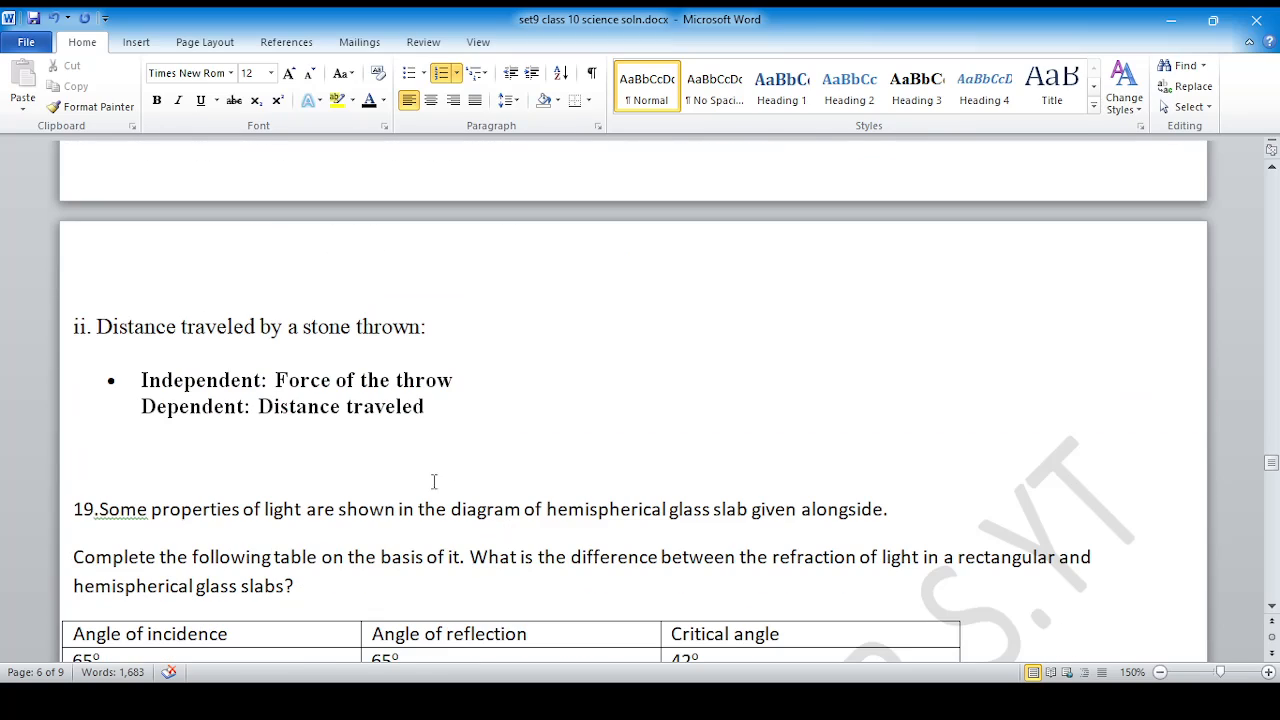
pyautogui.scroll(3)
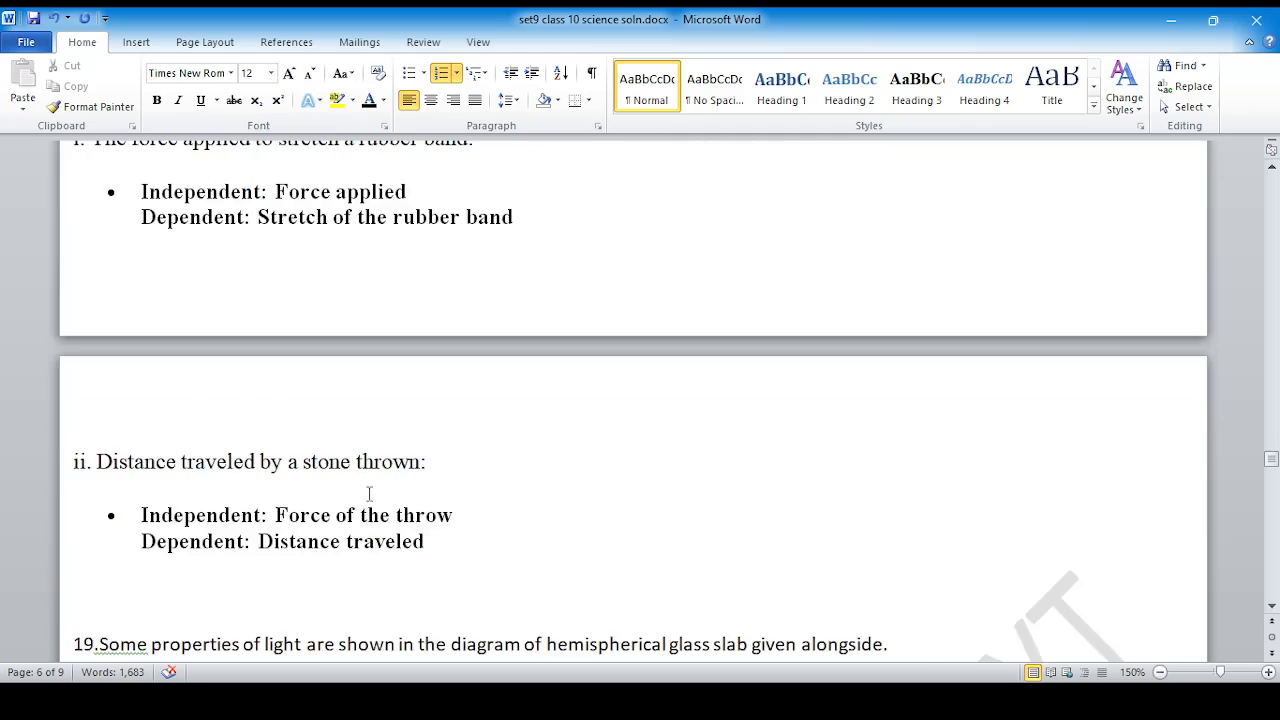
pyautogui.scroll(-3)
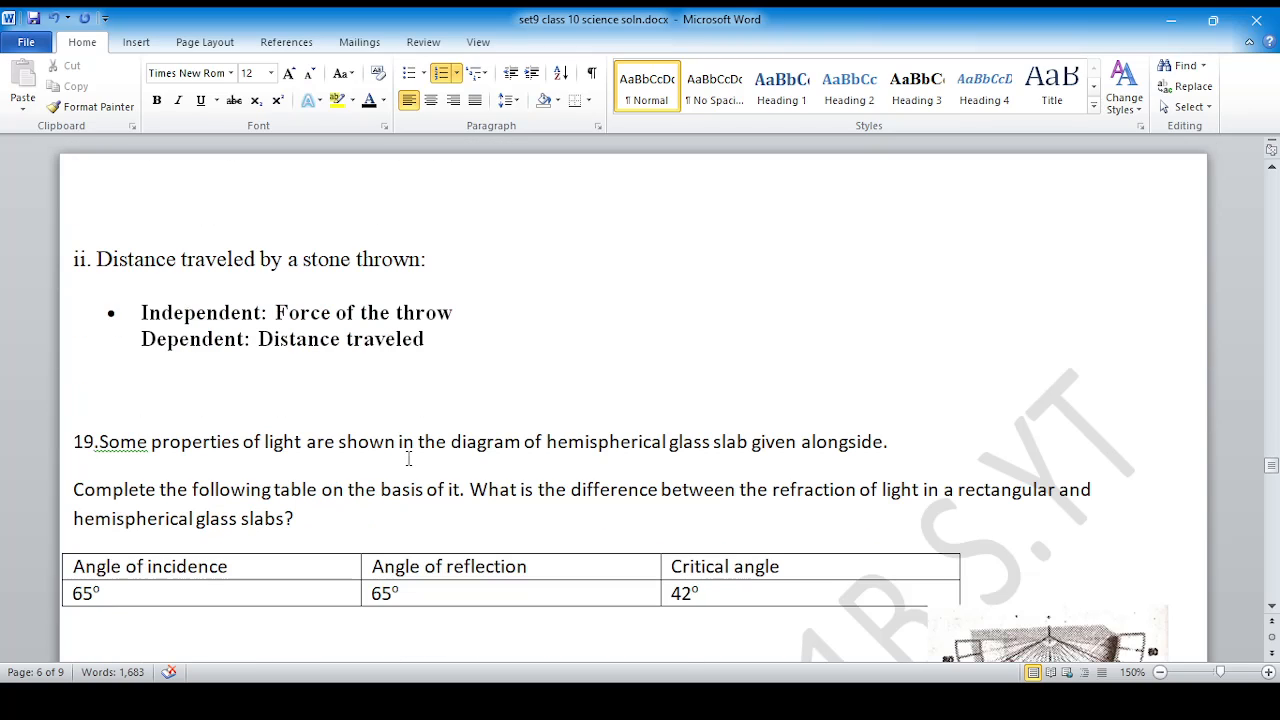
pyautogui.scroll(-3)
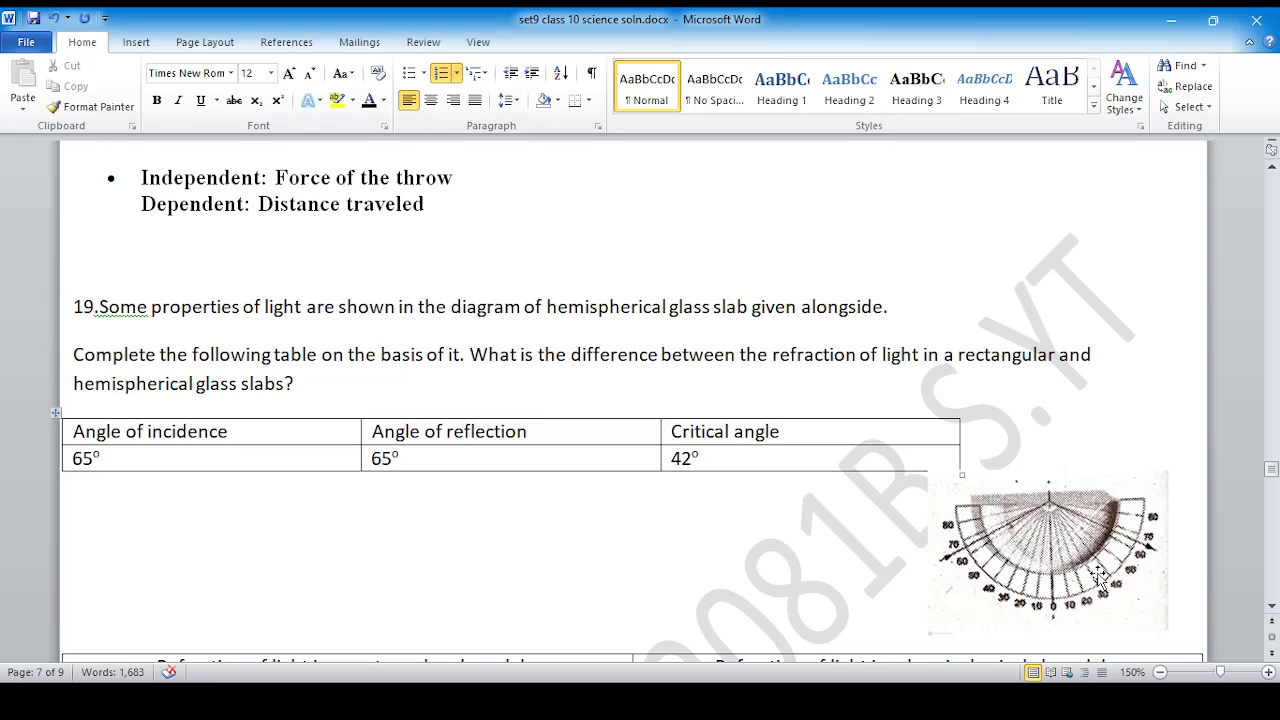
pyautogui.moveTo(1058, 562)
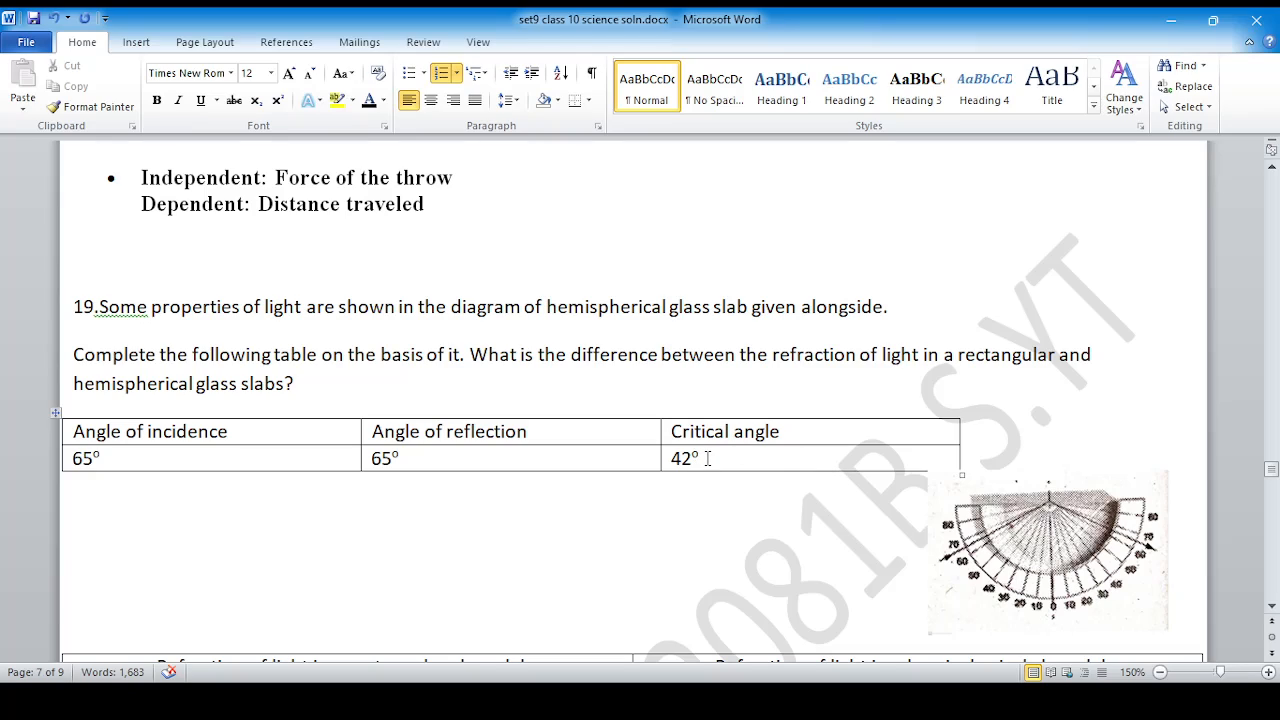
pyautogui.scroll(-3)
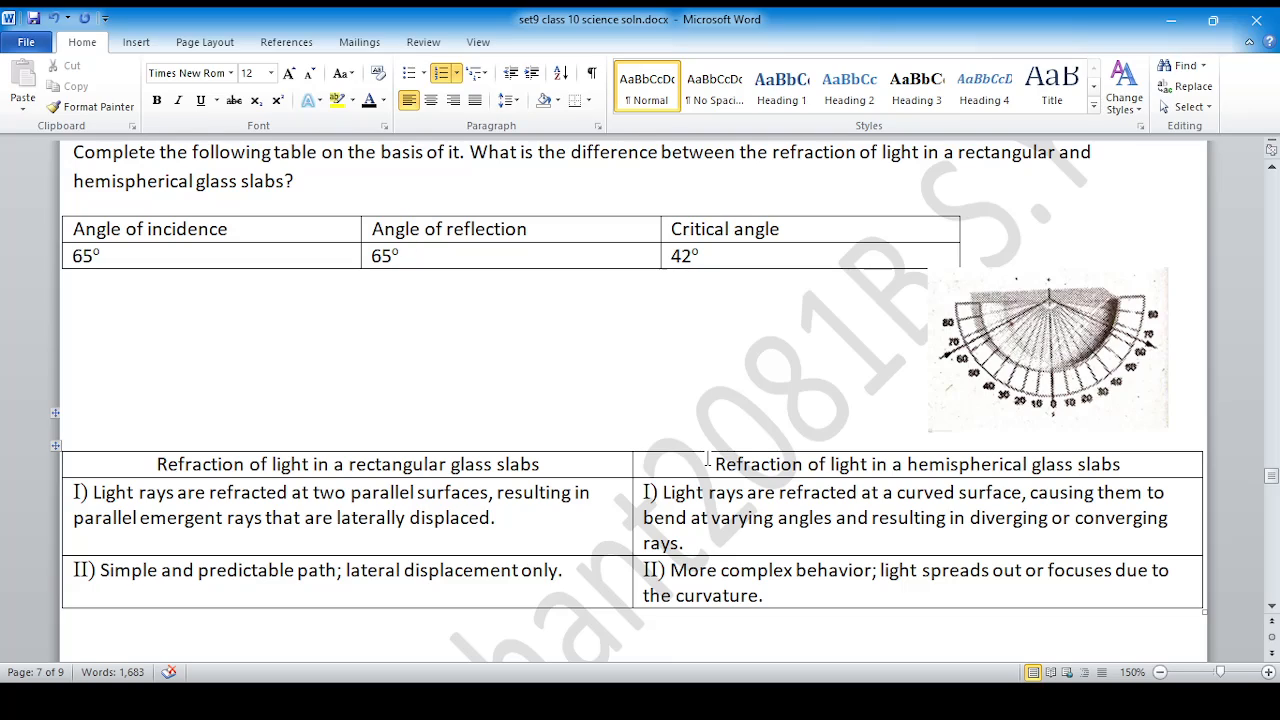
pyautogui.scroll(-3)
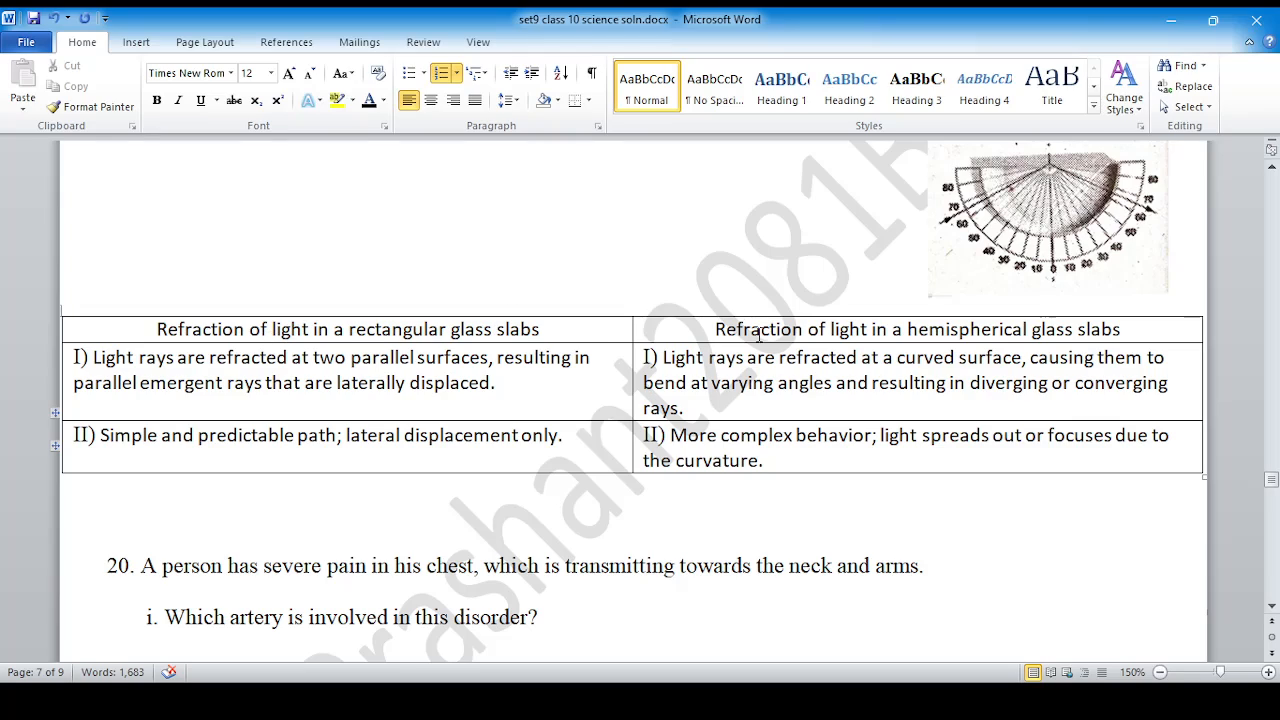
pyautogui.moveTo(1056, 340)
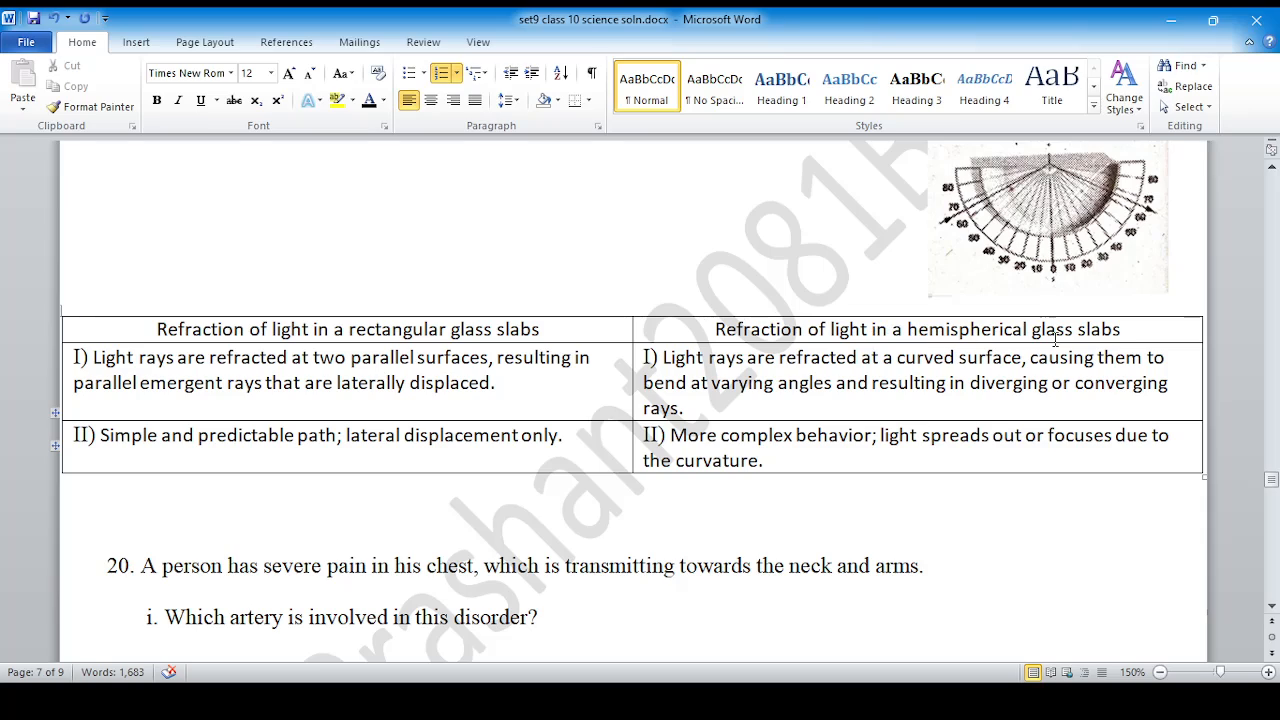
pyautogui.moveTo(878, 448)
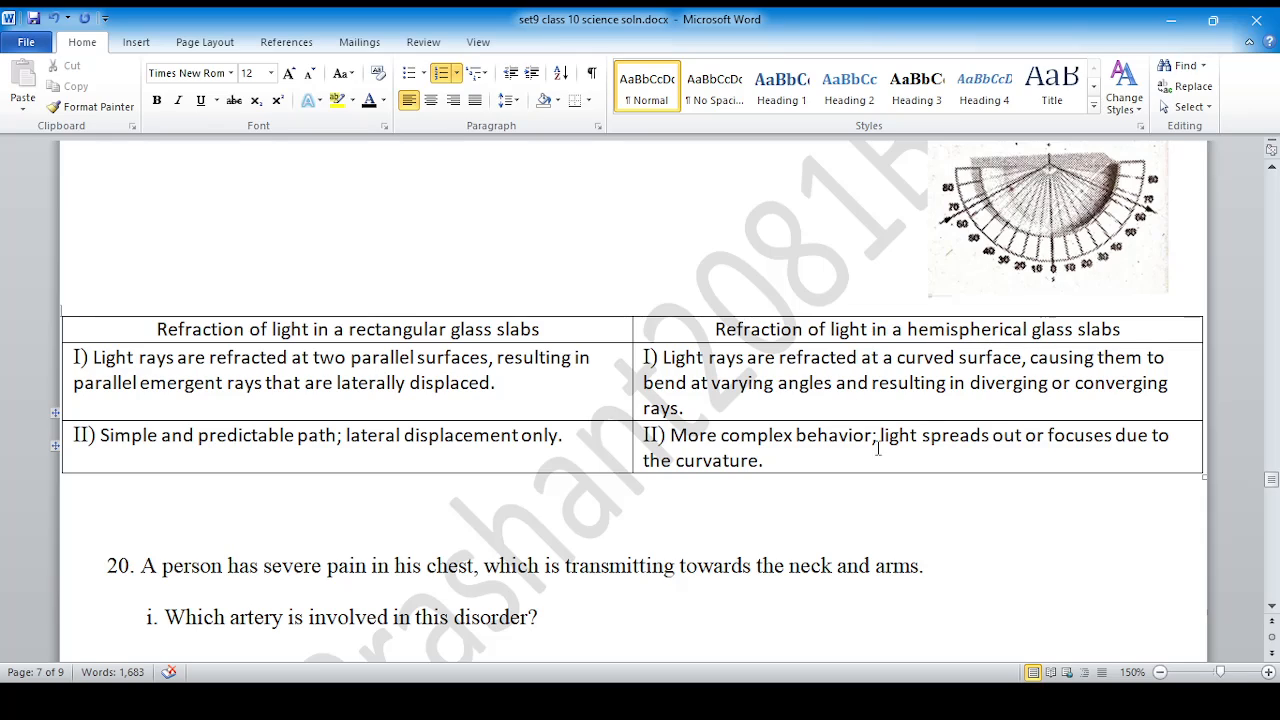
pyautogui.scroll(-3)
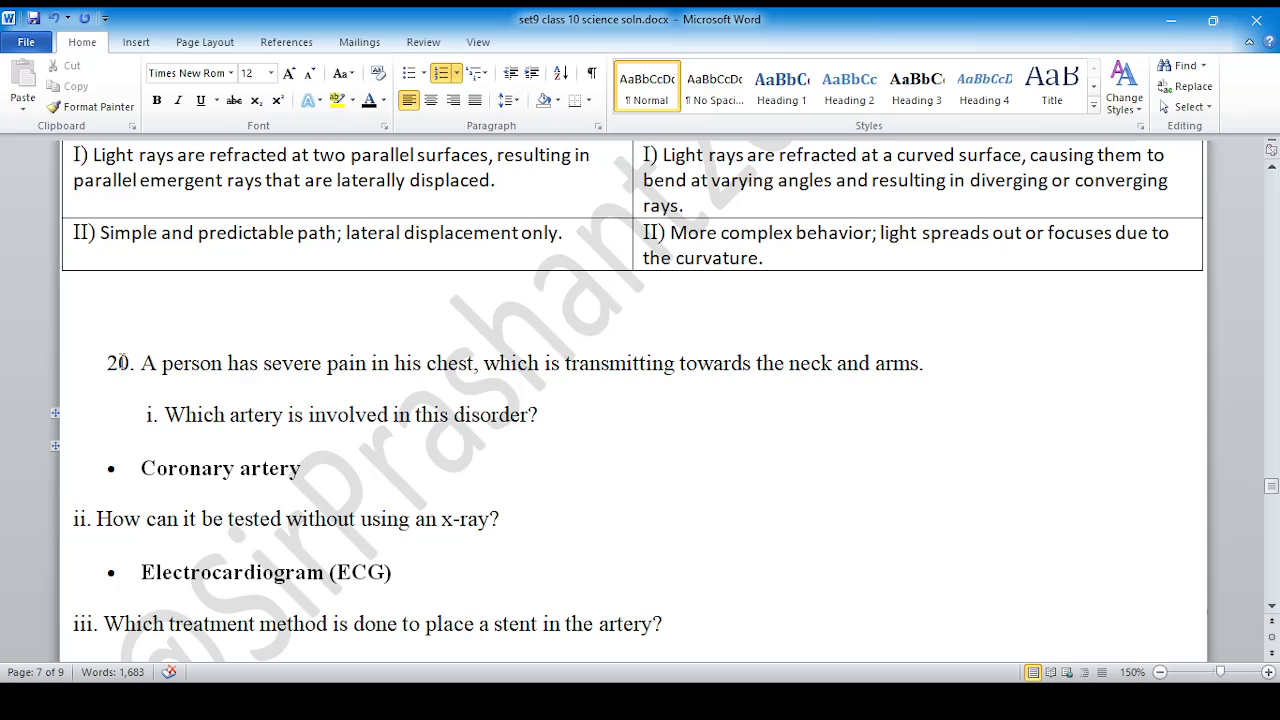
pyautogui.scroll(-3)
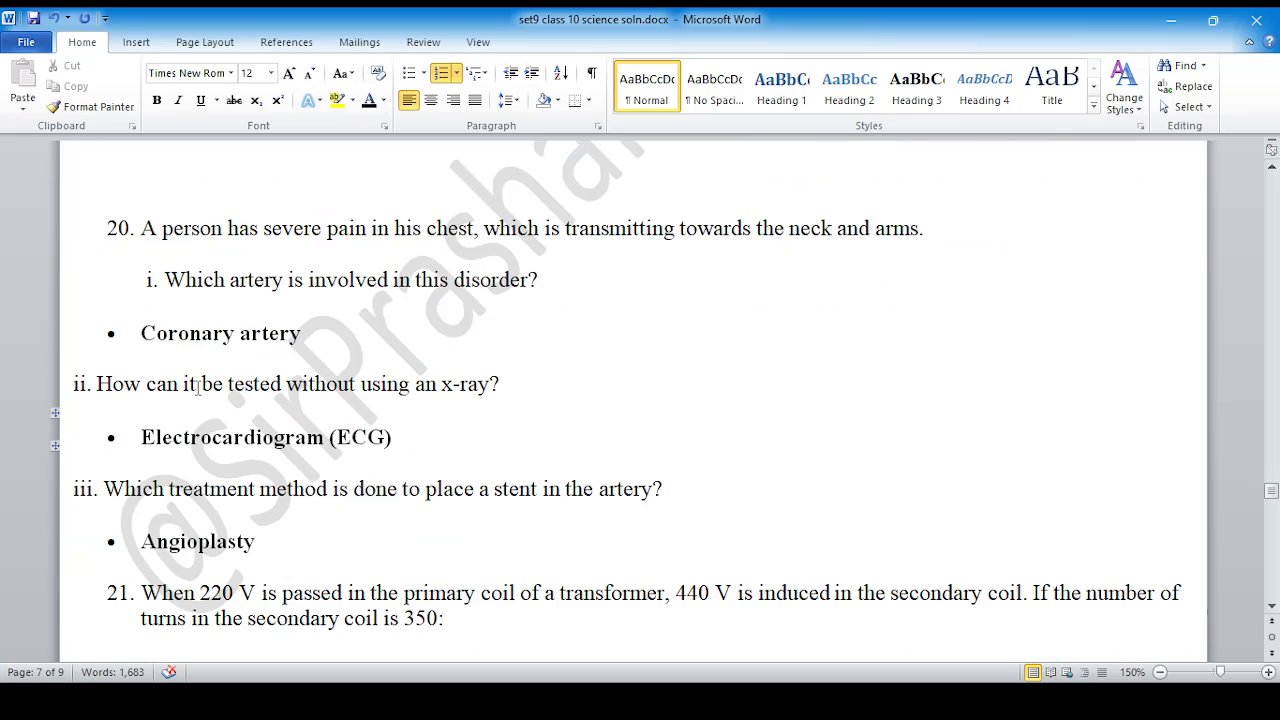
pyautogui.scroll(-3)
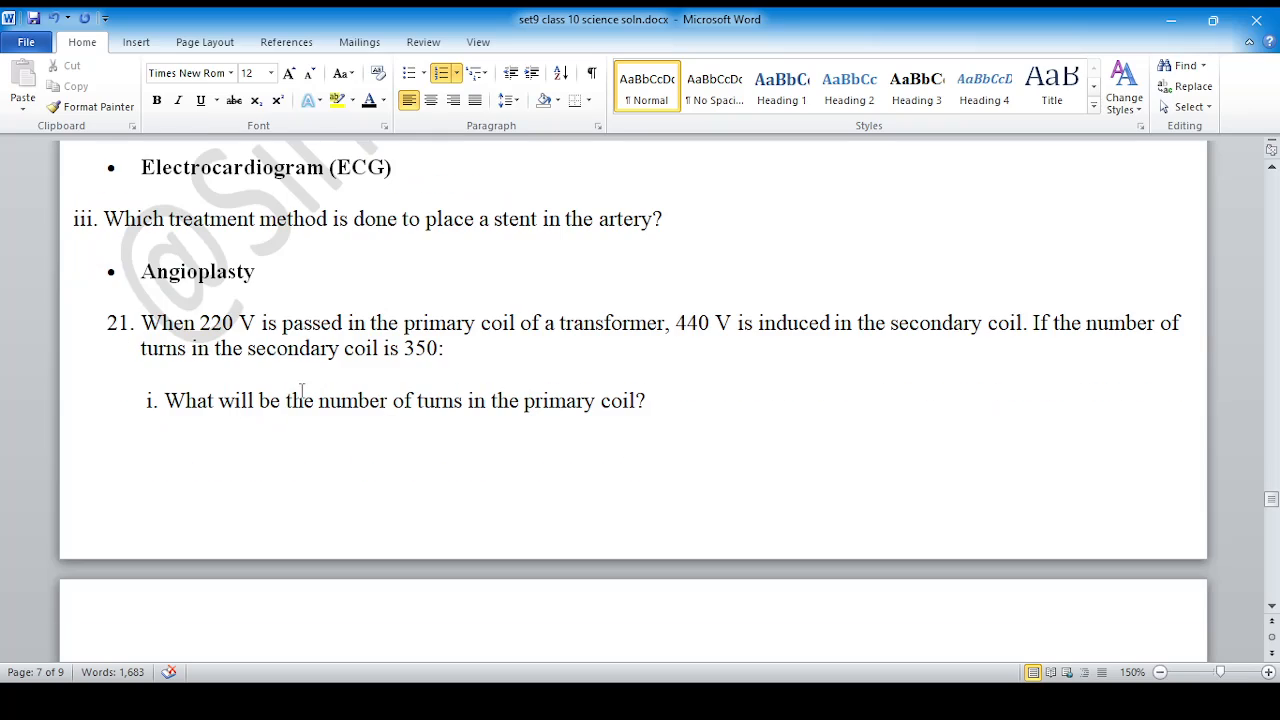
pyautogui.scroll(-3)
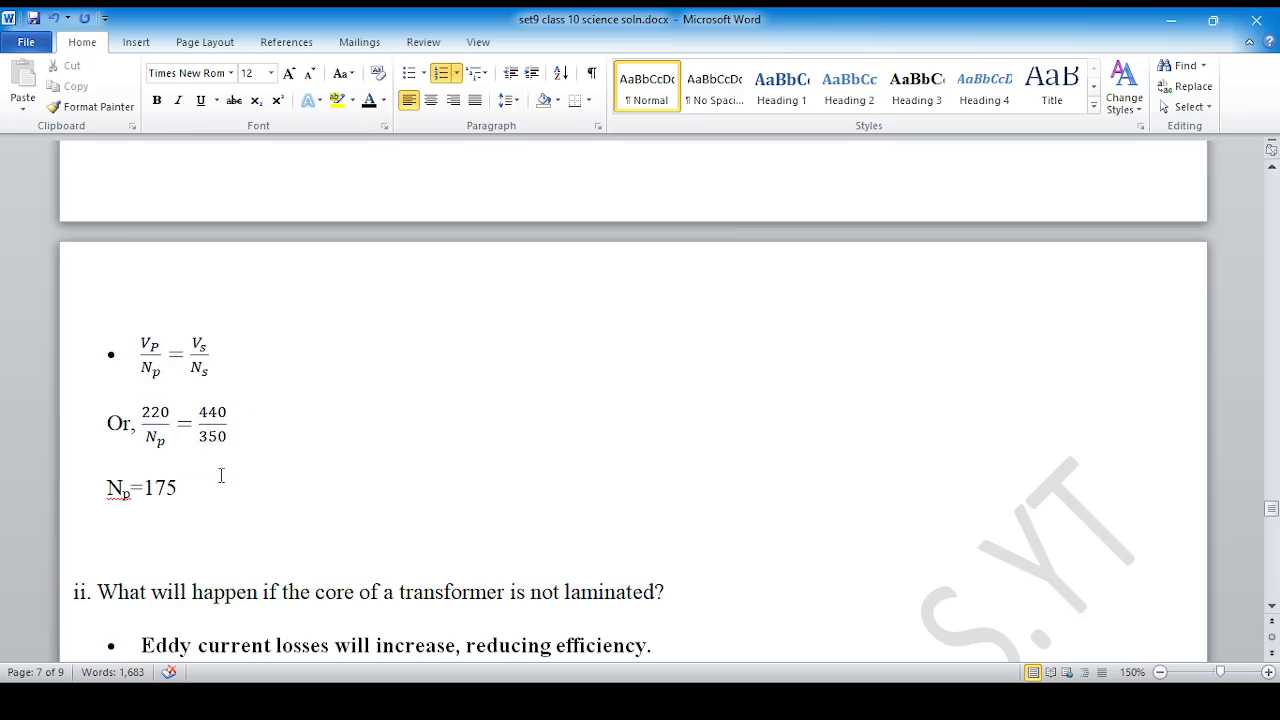
pyautogui.scroll(-3)
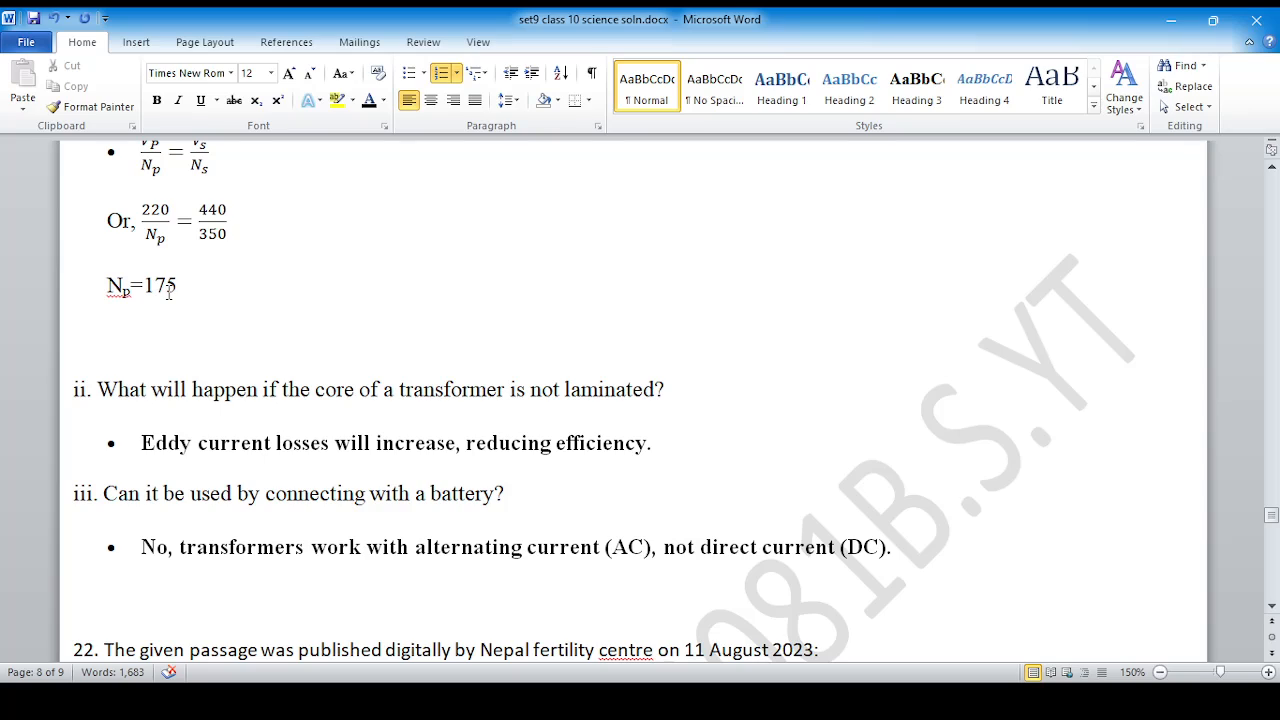
pyautogui.scroll(-3)
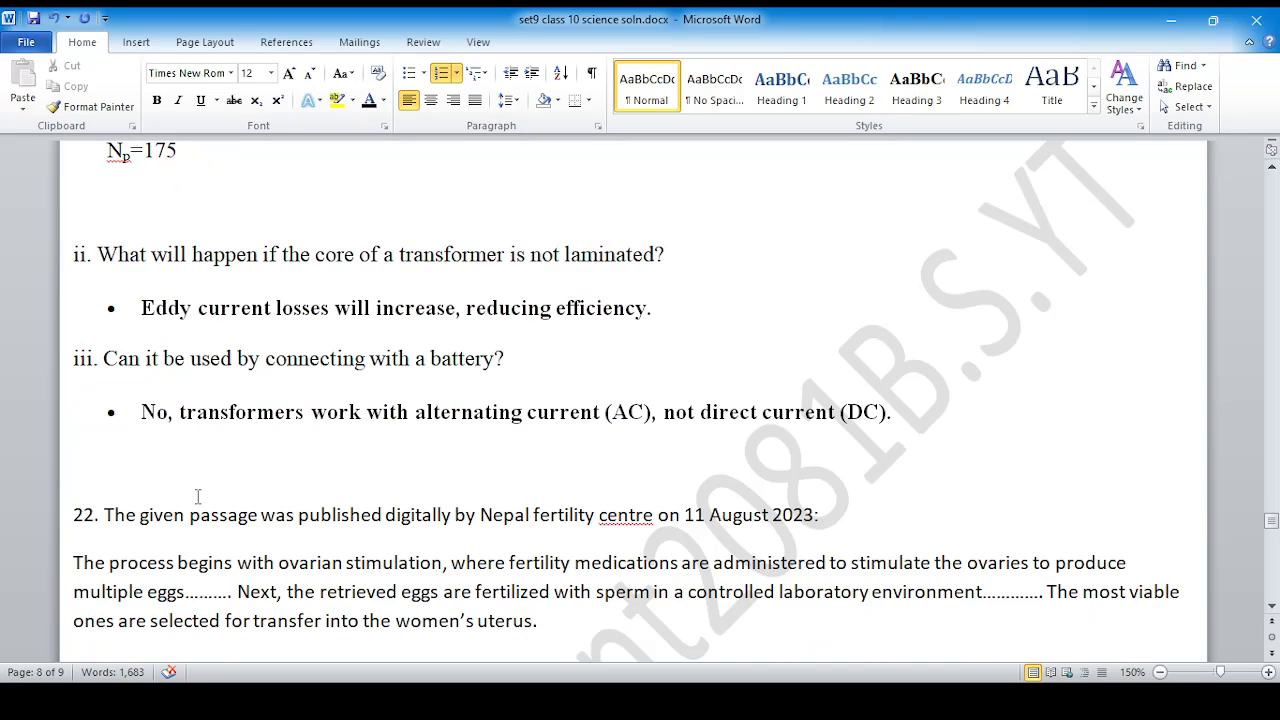
pyautogui.scroll(-3)
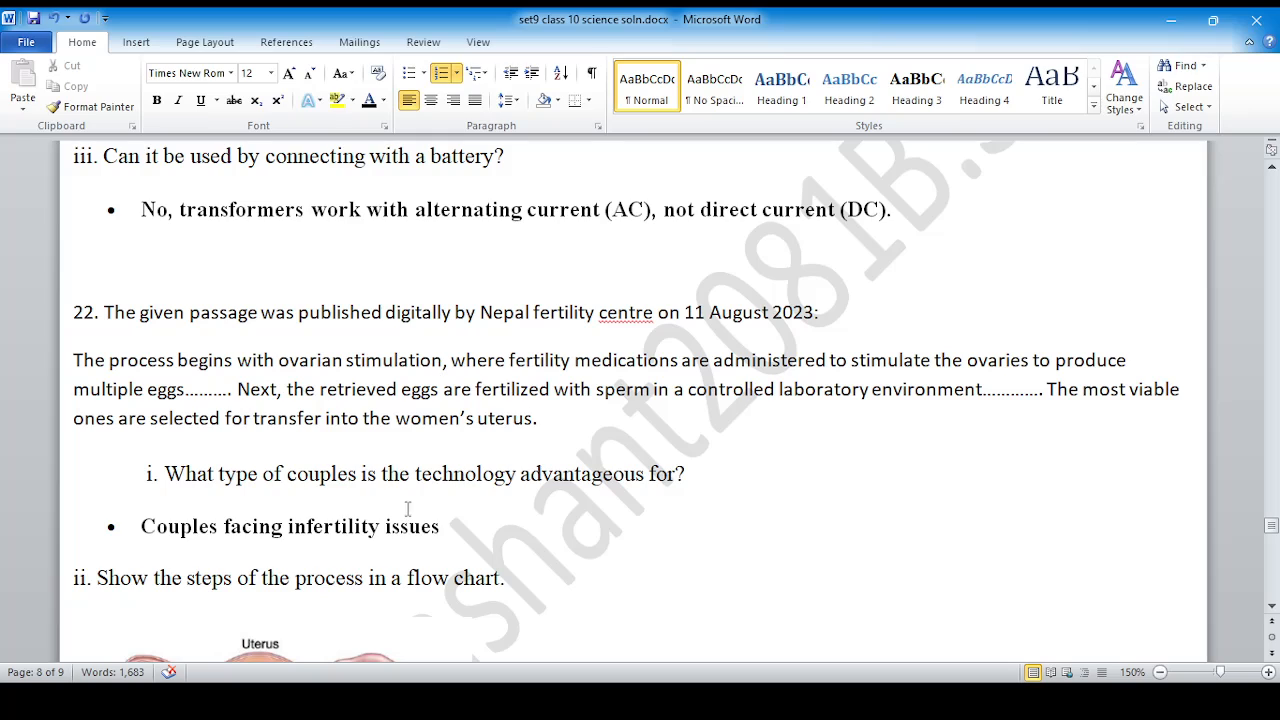
pyautogui.scroll(-3)
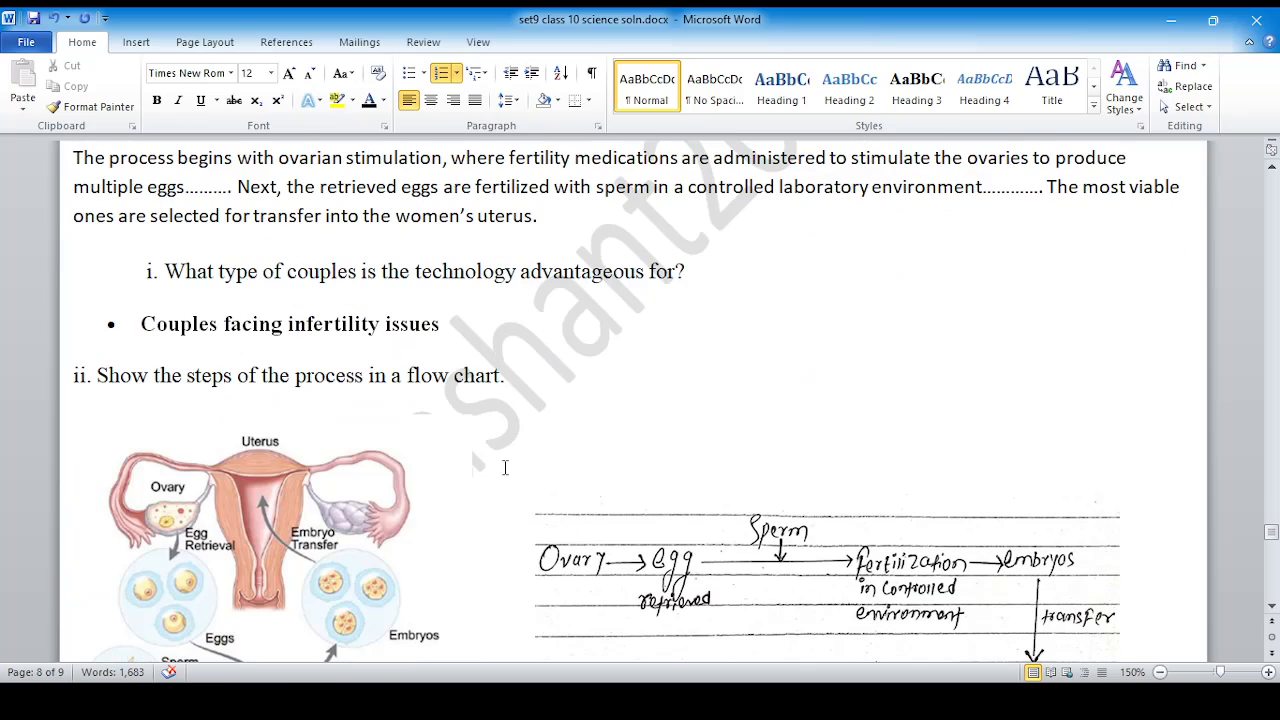
pyautogui.scroll(-3)
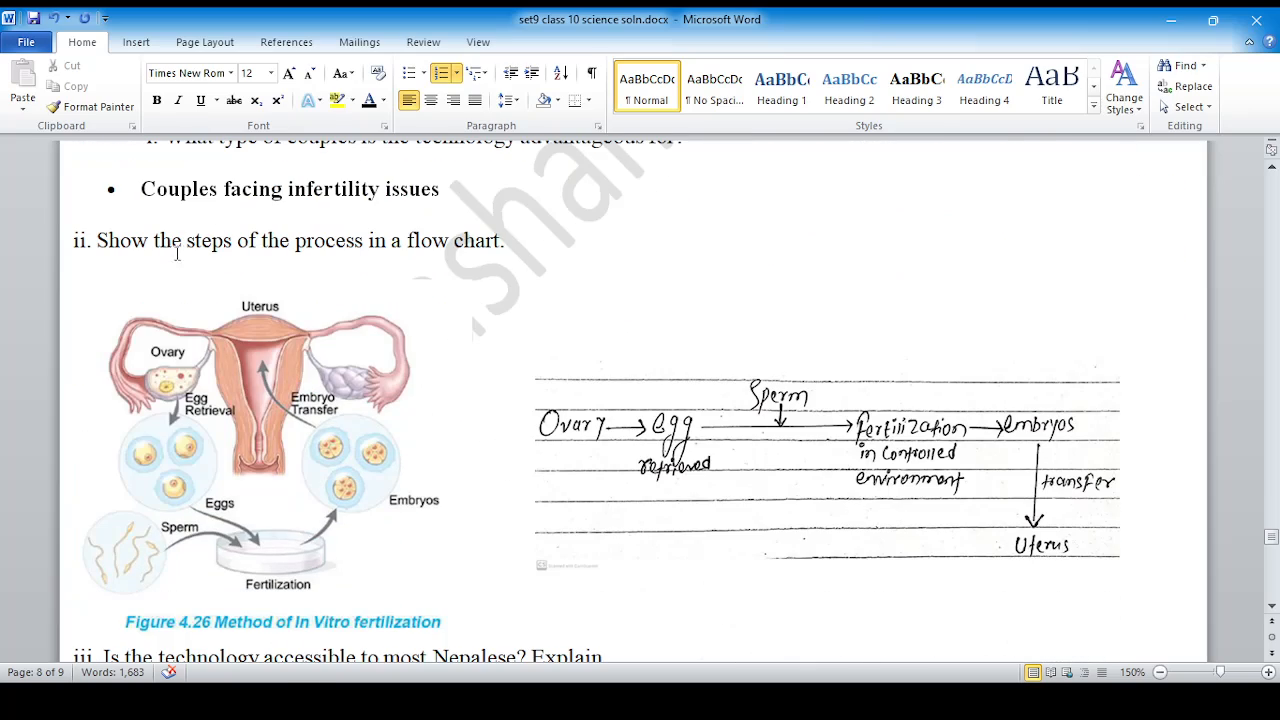
pyautogui.moveTo(738, 444)
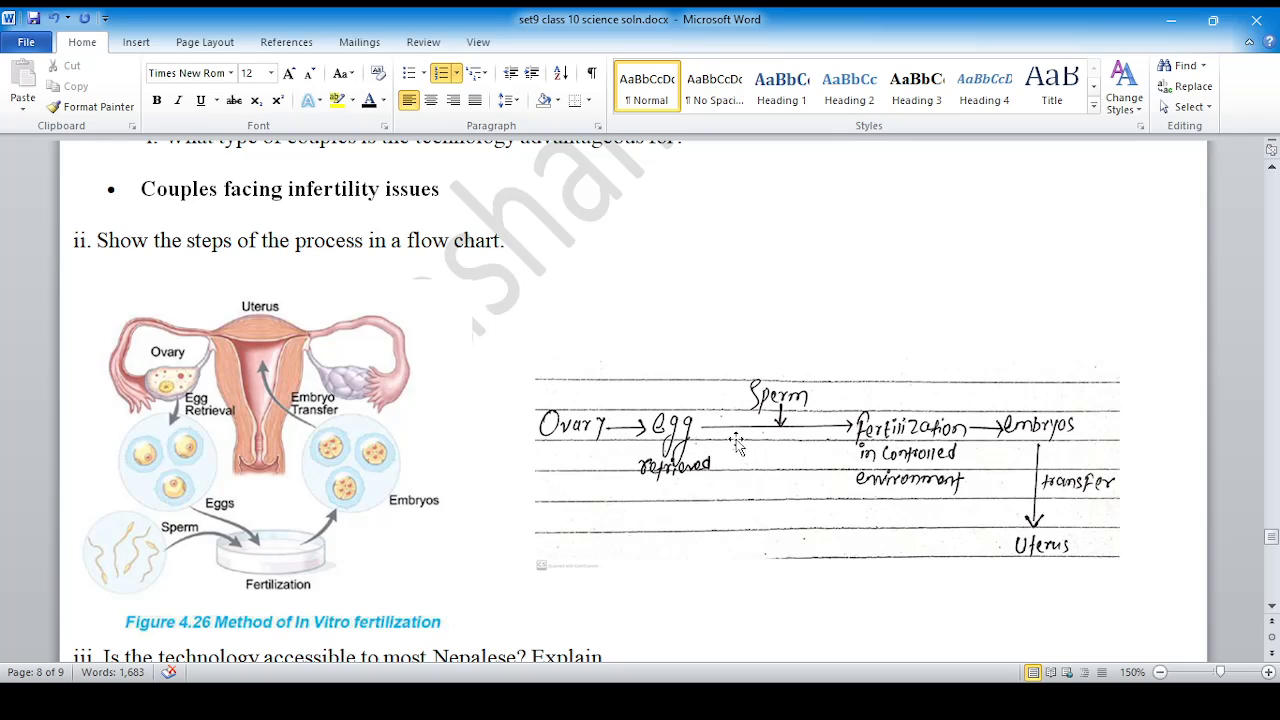
pyautogui.moveTo(276, 428)
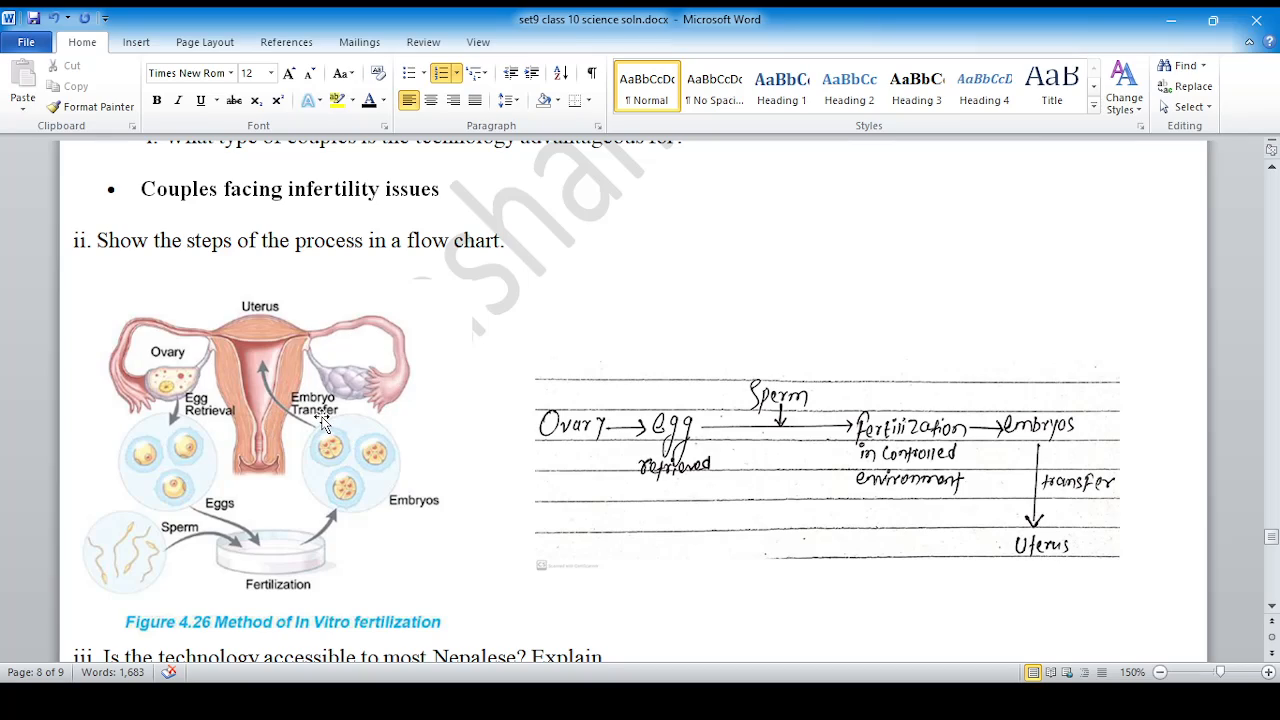
pyautogui.moveTo(248, 364)
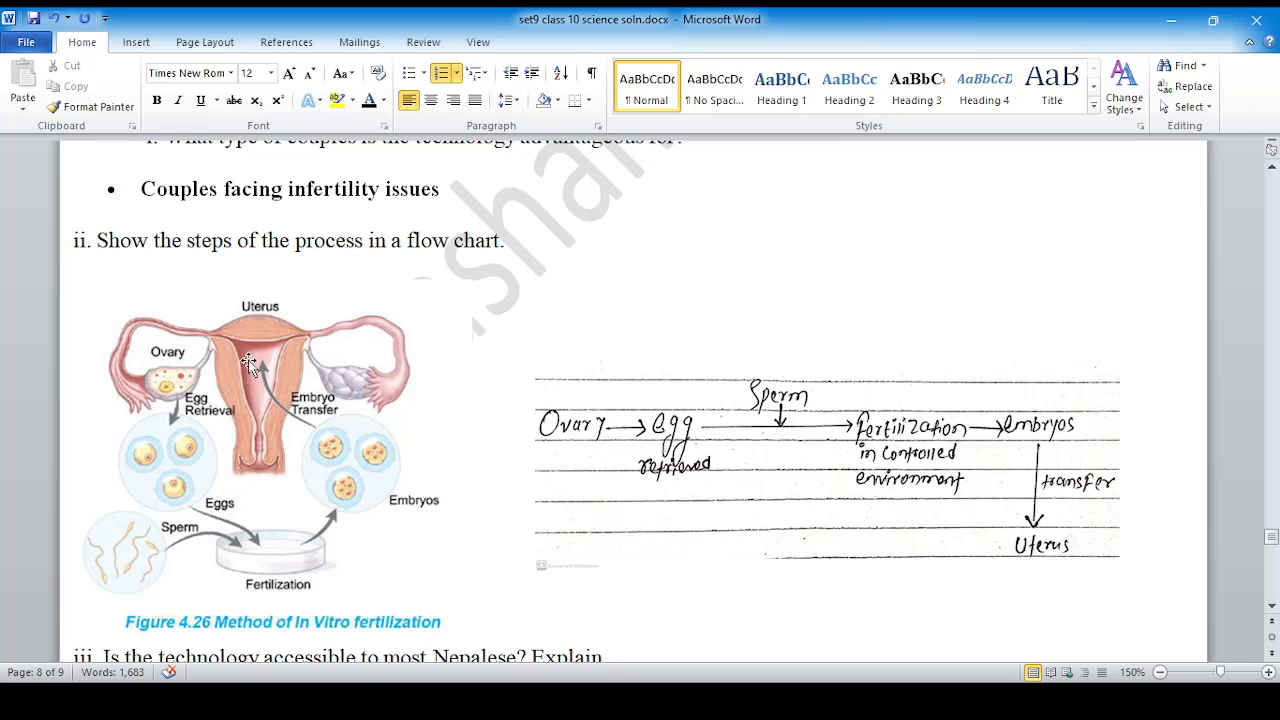
pyautogui.moveTo(356, 540)
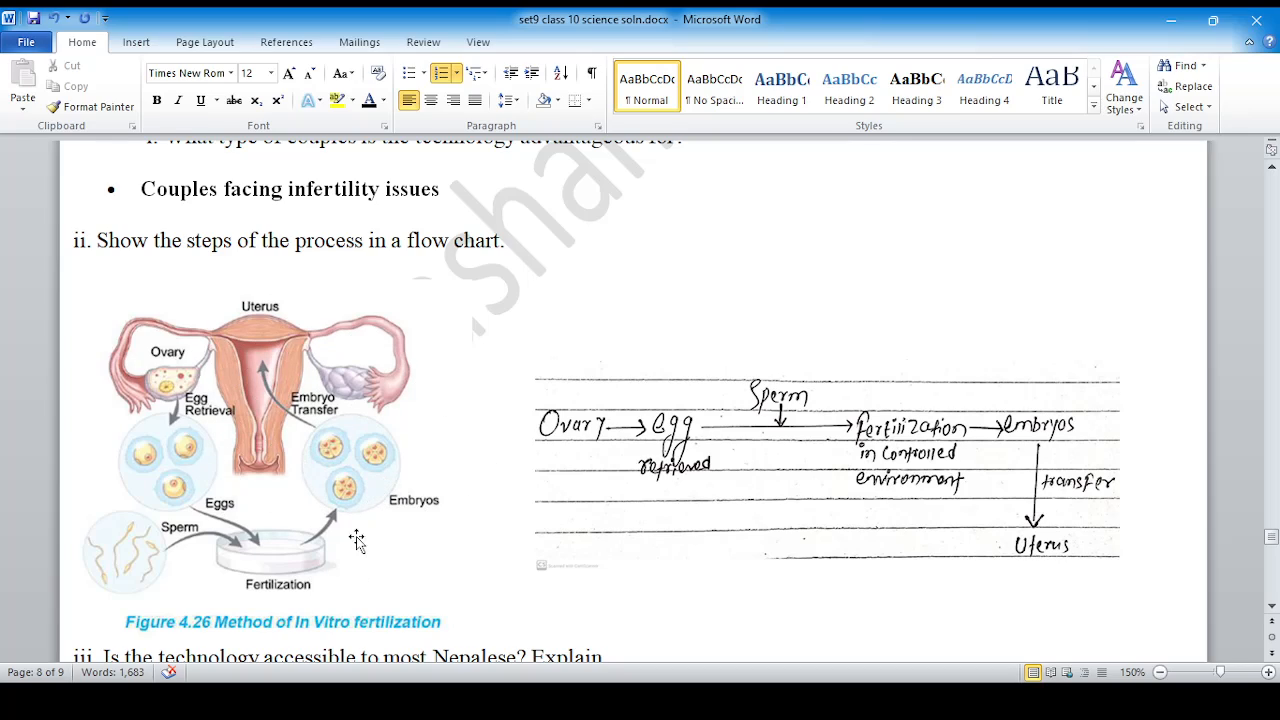
pyautogui.moveTo(340, 524)
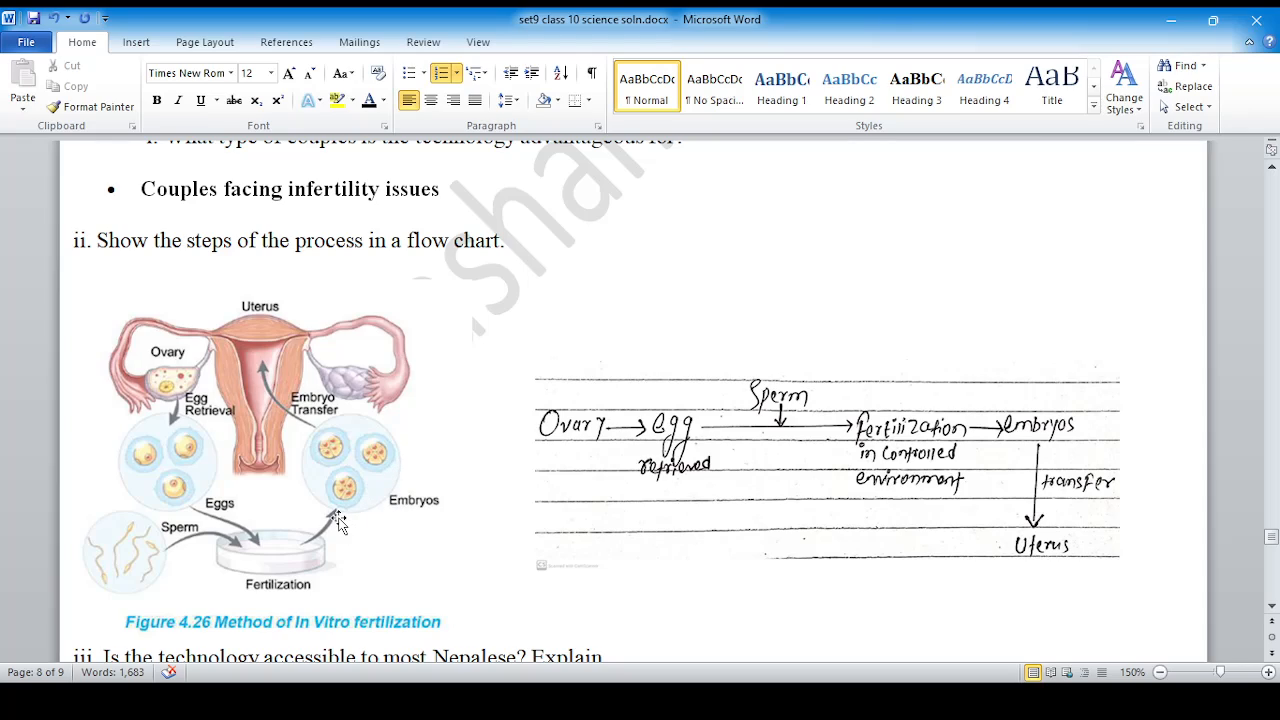
pyautogui.moveTo(316, 360)
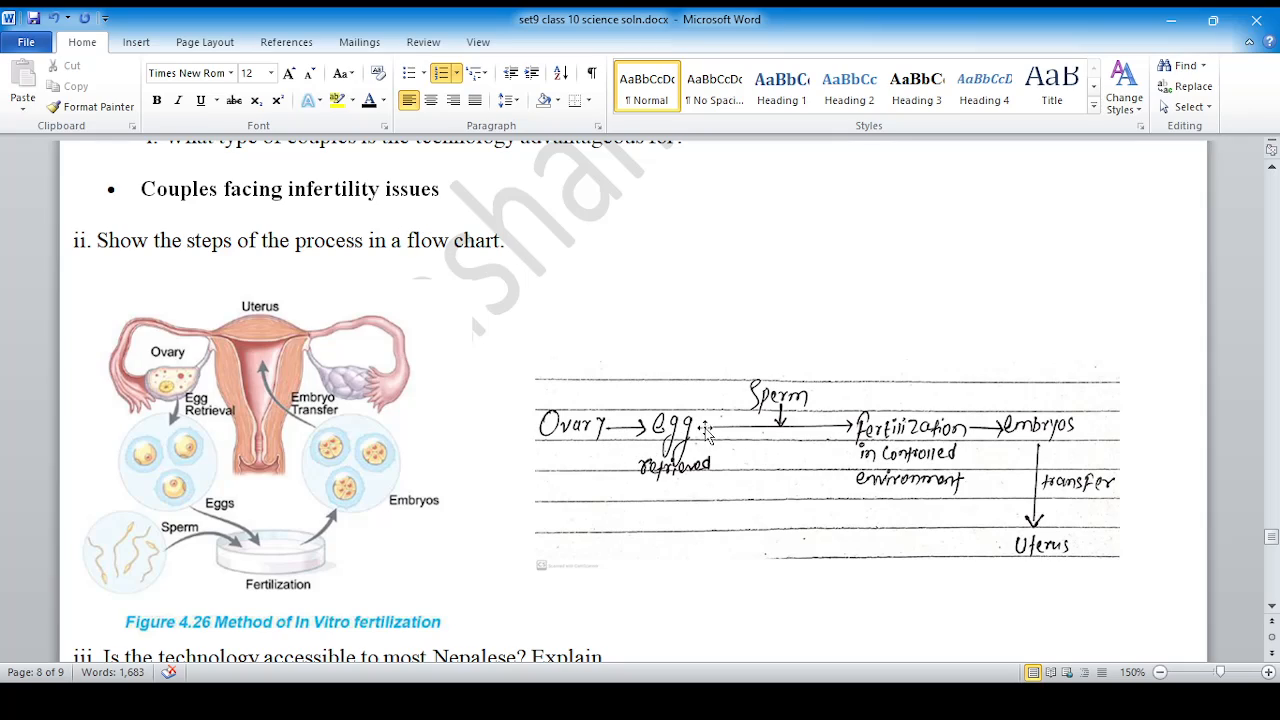
pyautogui.scroll(-3)
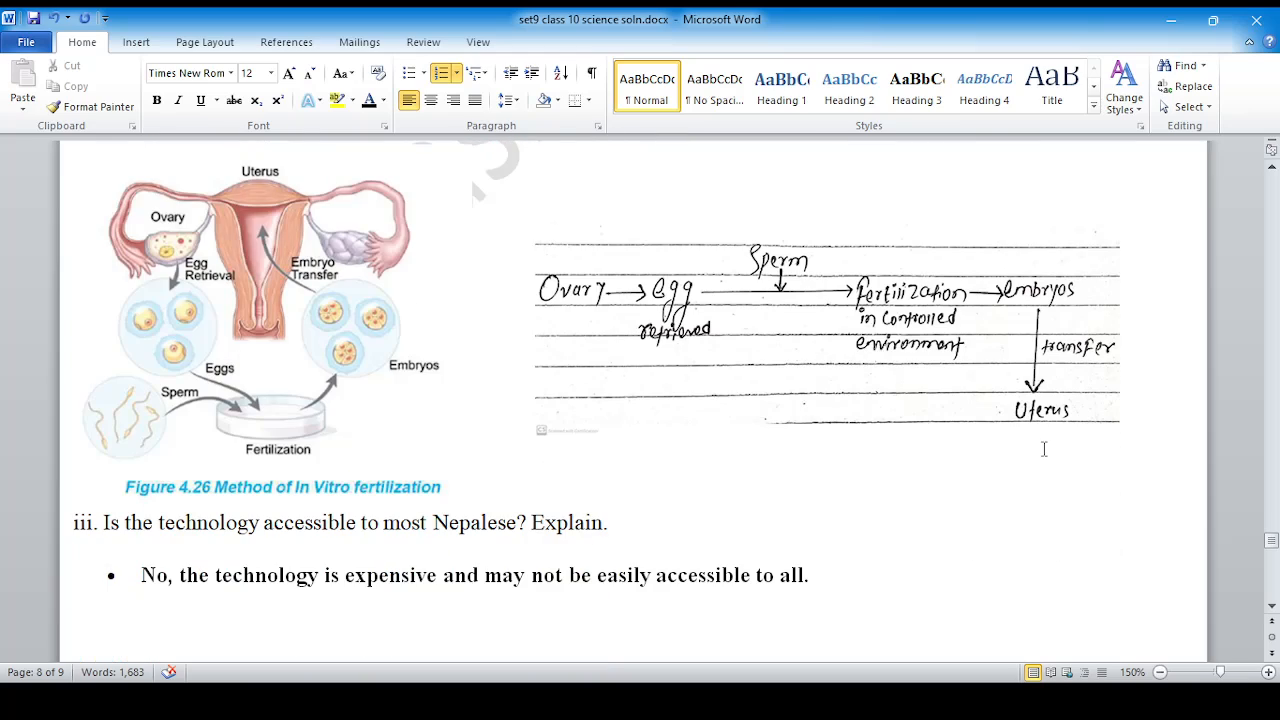
pyautogui.scroll(-3)
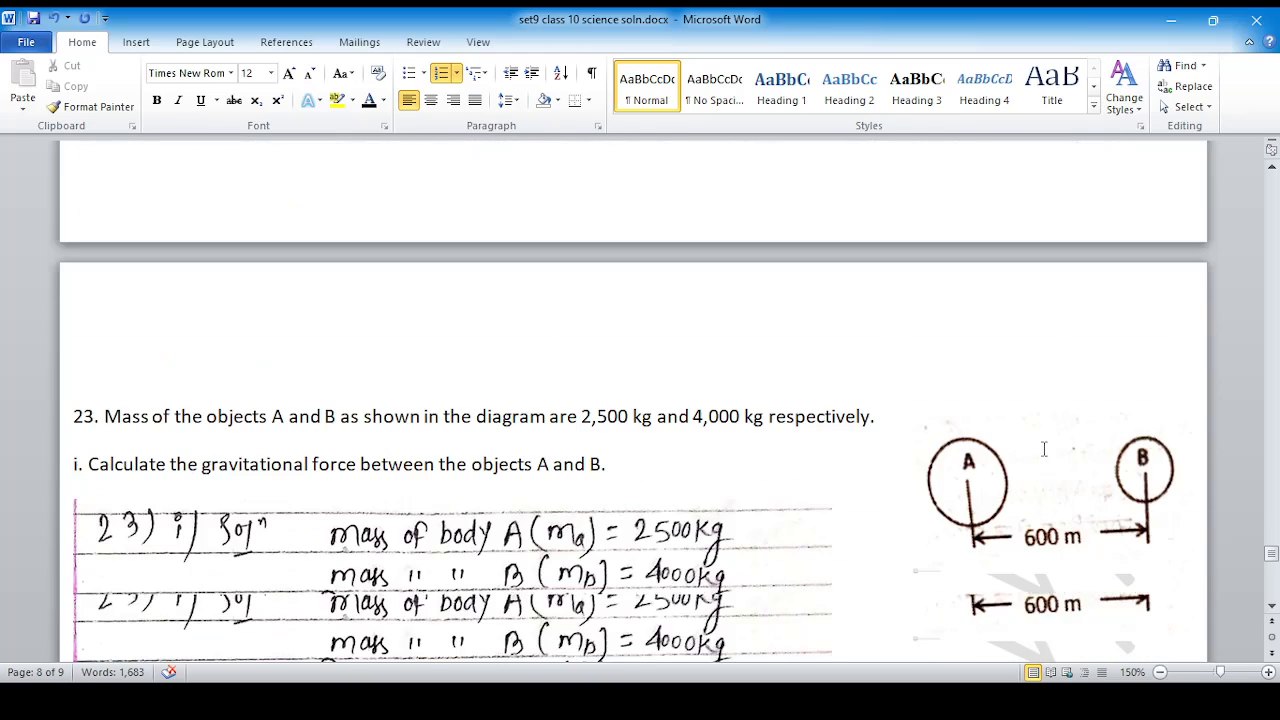
pyautogui.scroll(-3)
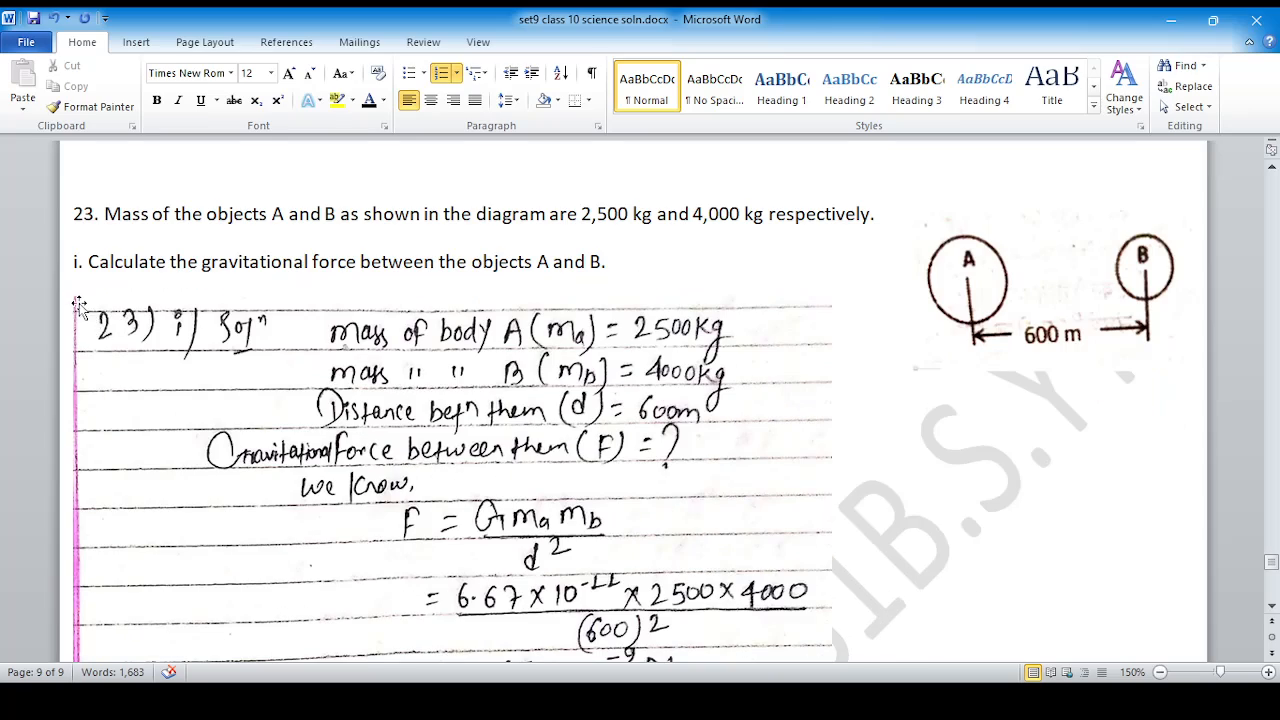
pyautogui.scroll(-3)
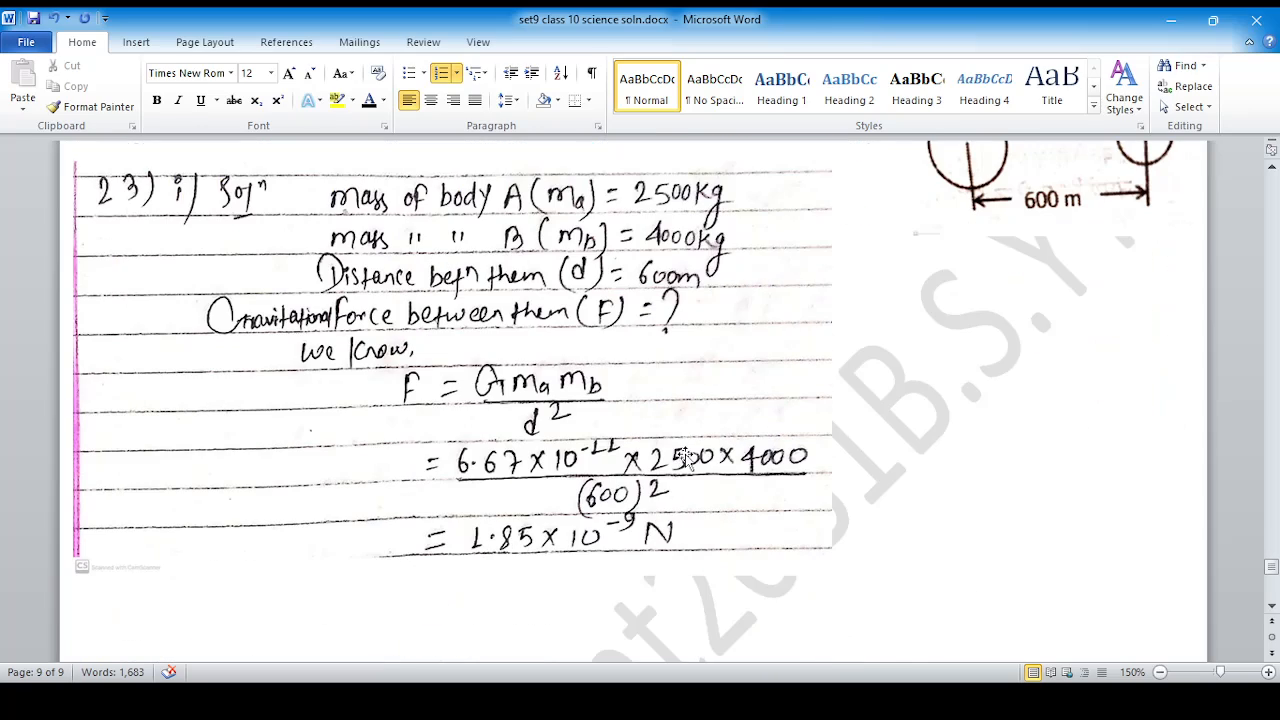
pyautogui.scroll(-3)
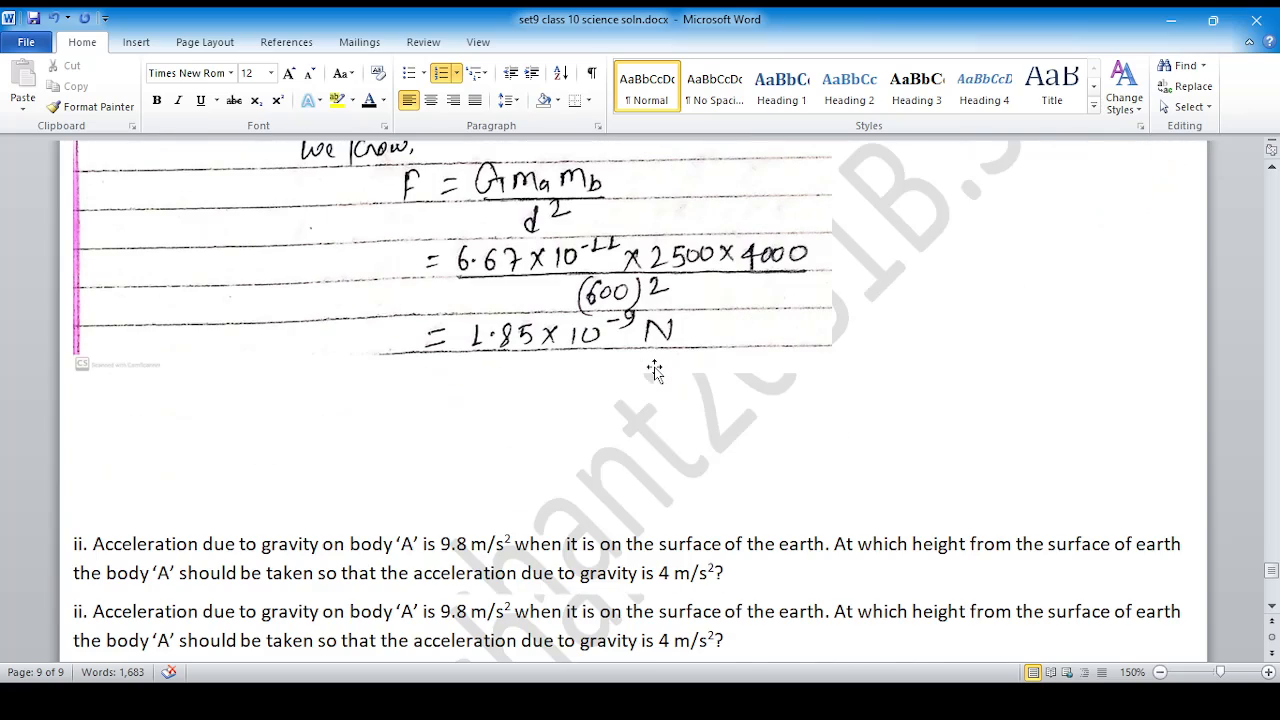
pyautogui.scroll(-3)
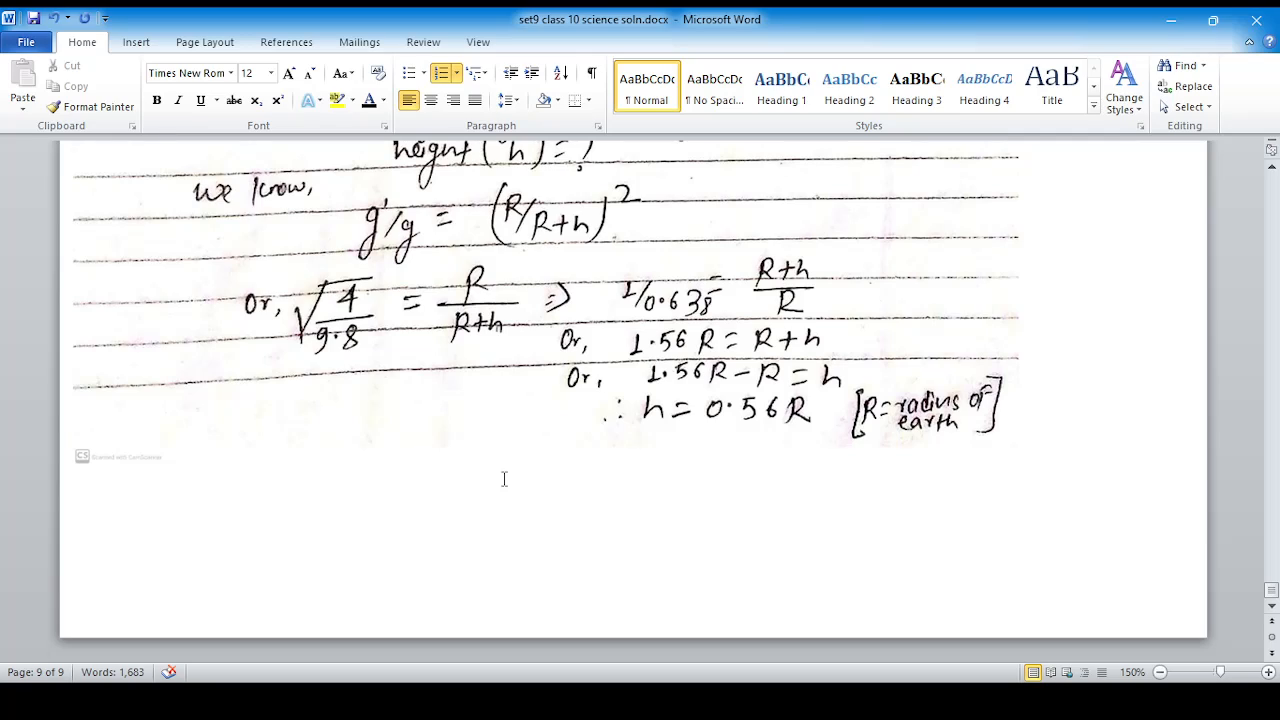
pyautogui.moveTo(488, 480)
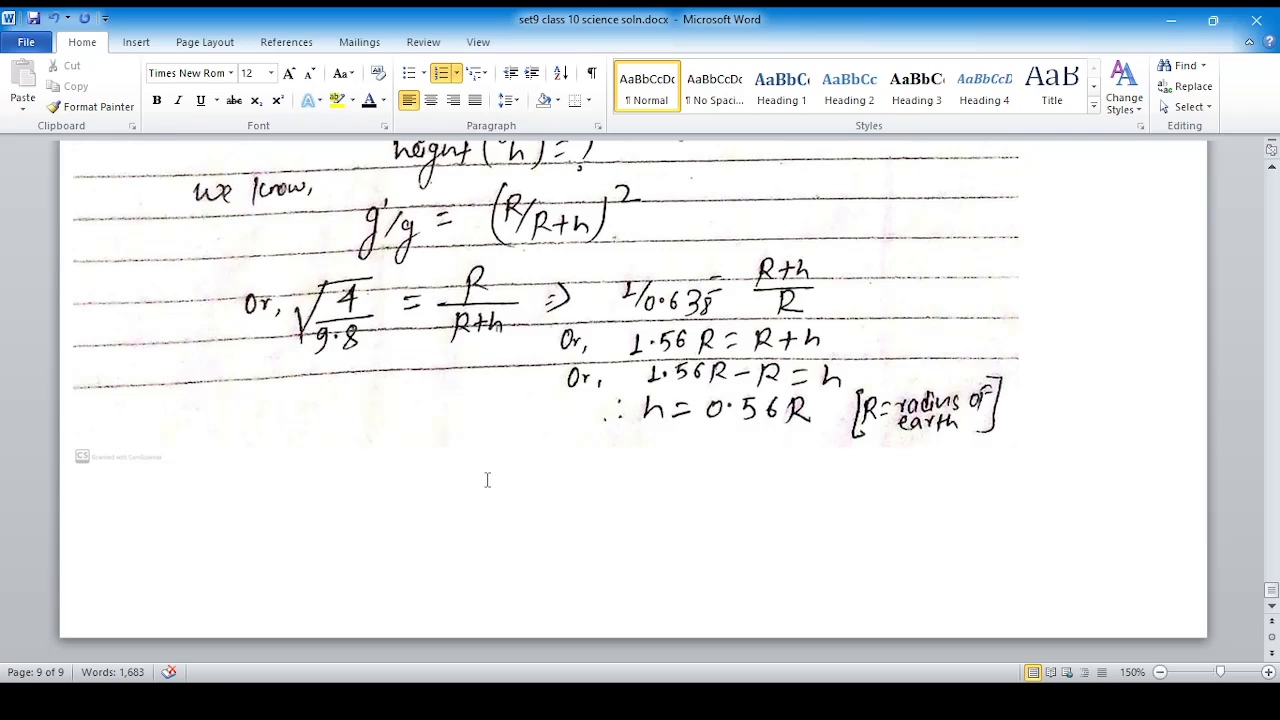